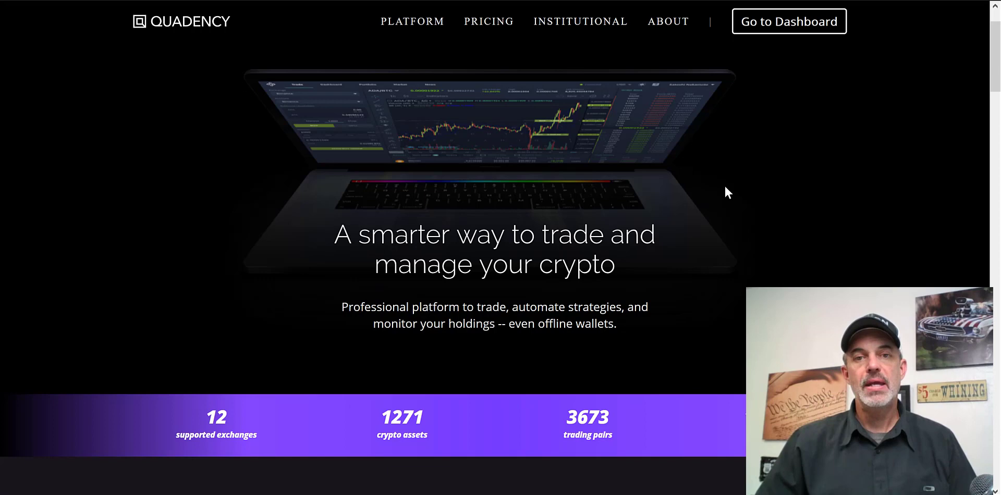
{"action": "mouse_move", "coordinate": [188, 25]}
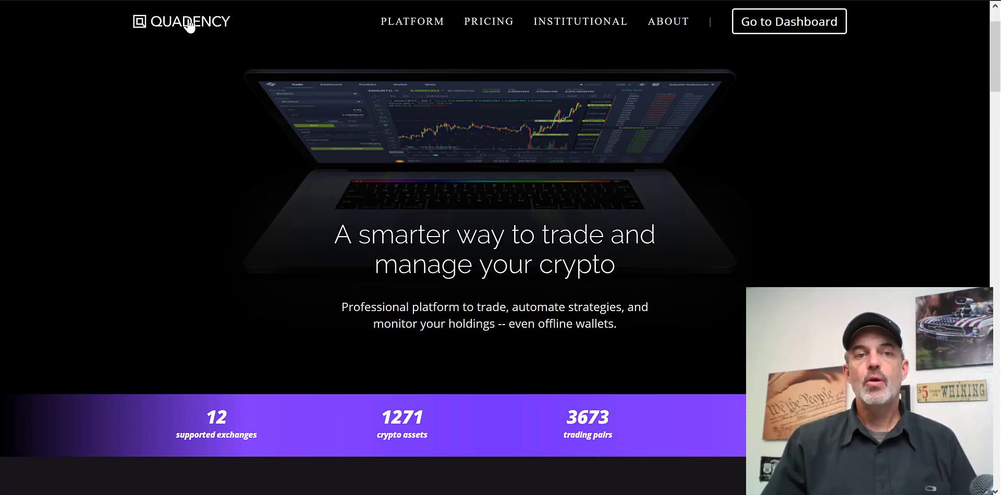
{"action": "mouse_move", "coordinate": [814, 249]}
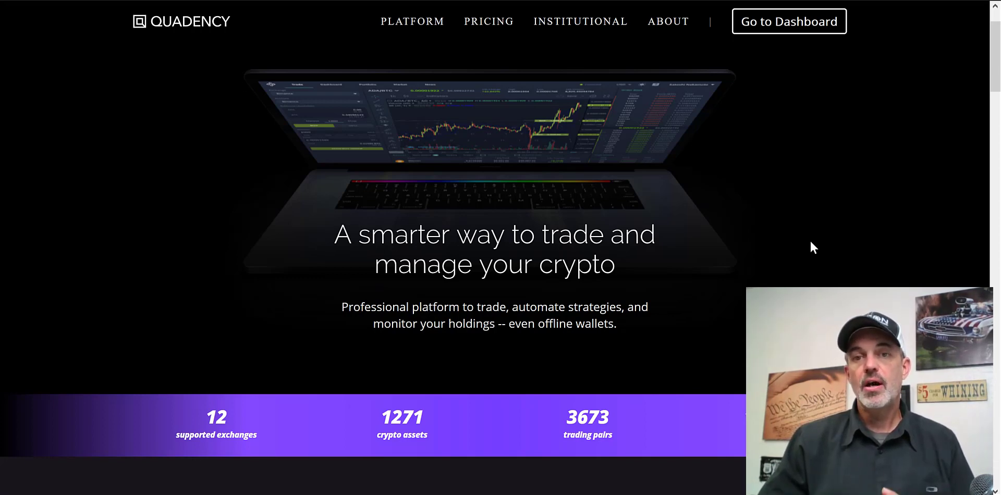
{"action": "mouse_move", "coordinate": [803, 231]}
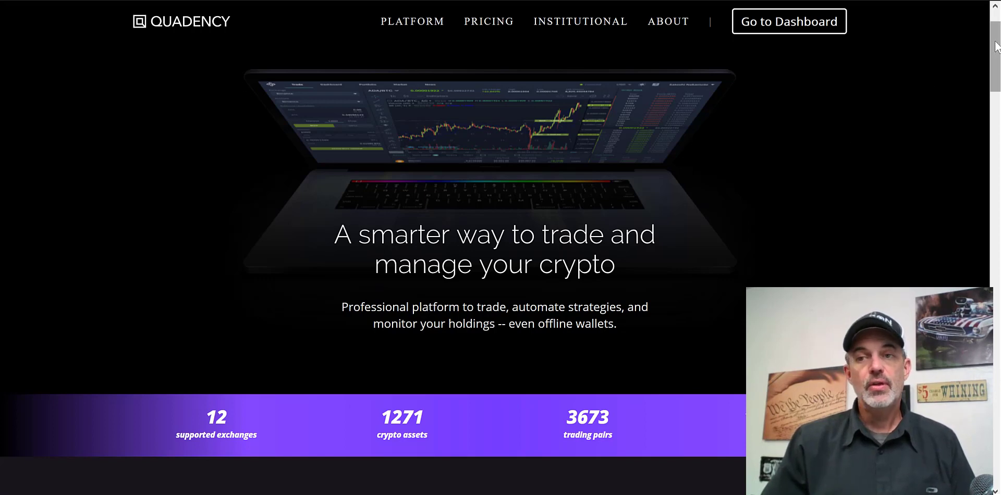
- Scroll the homepage down to the six-feature overview section
{"action": "scroll", "scroll_direction": "down", "scroll_amount": 3}
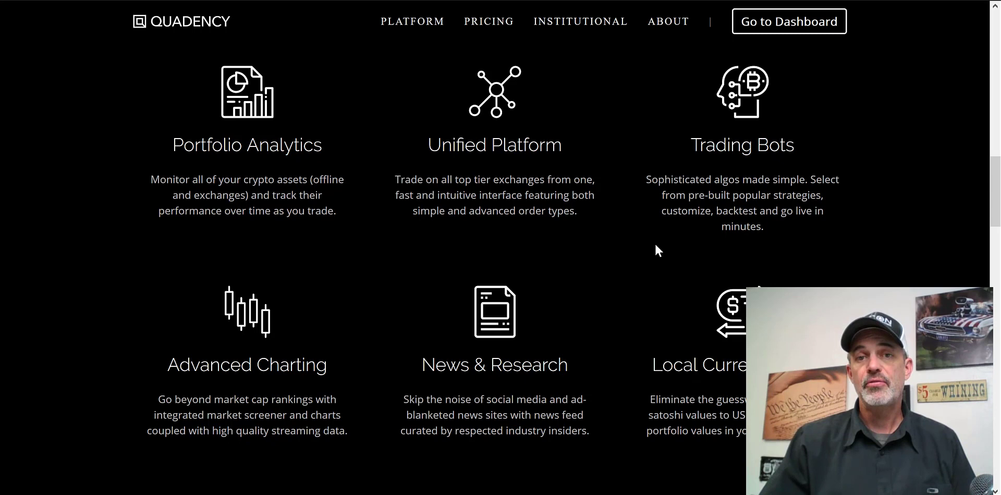
{"action": "mouse_move", "coordinate": [689, 157]}
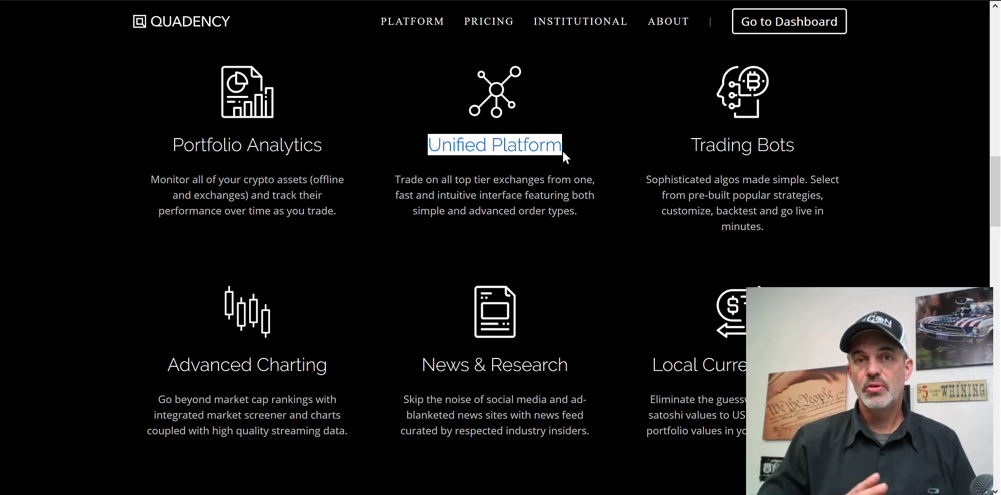
{"action": "mouse_move", "coordinate": [572, 146]}
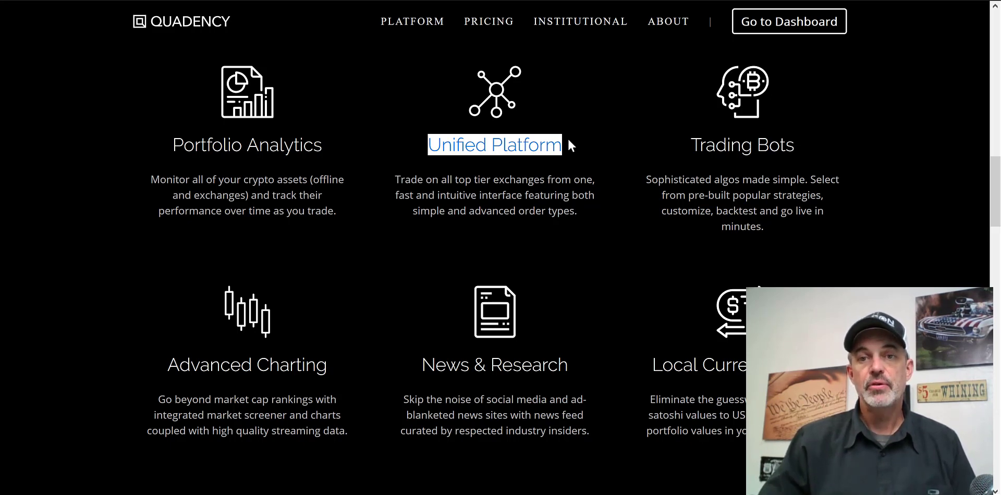
{"action": "mouse_move", "coordinate": [615, 186]}
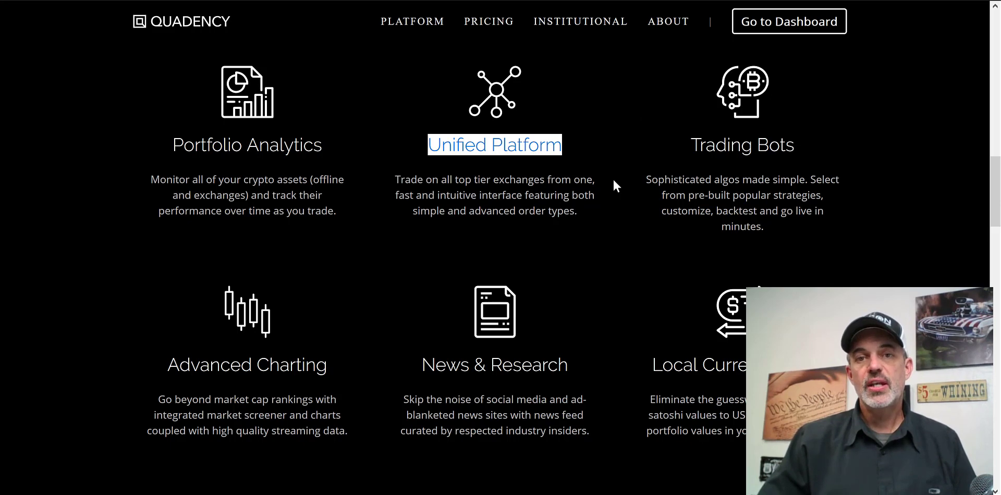
{"action": "mouse_move", "coordinate": [488, 21]}
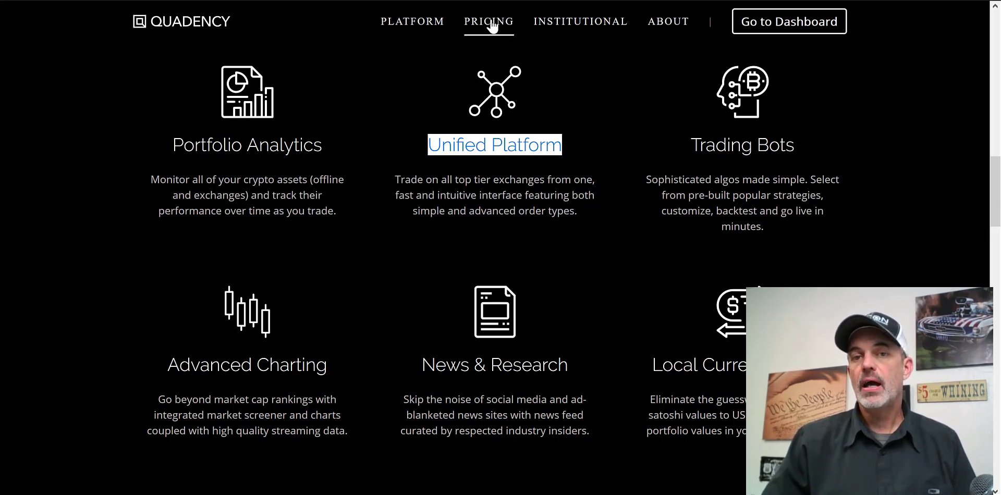
- Go to Plans & Pricing via the top navigation and bring the HODLER, PRO and INSTITUTIONAL cards into view
{"action": "left_click", "coordinate": [488, 21]}
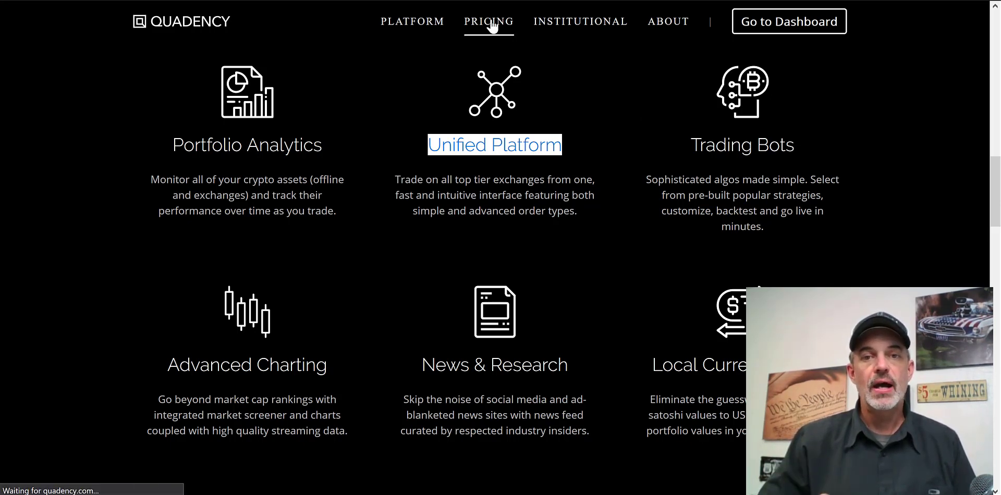
{"action": "left_click", "coordinate": [488, 21]}
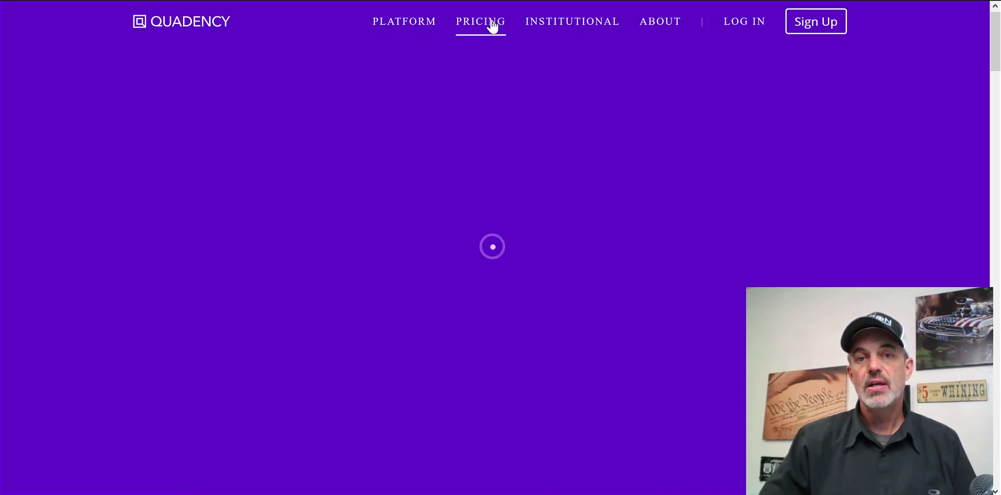
{"action": "left_click", "coordinate": [479, 21]}
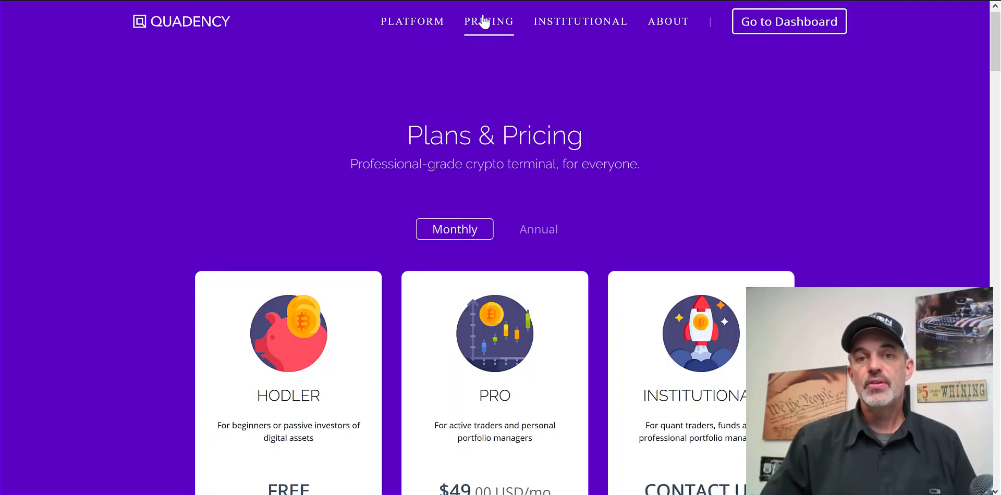
{"action": "mouse_move", "coordinate": [960, 61]}
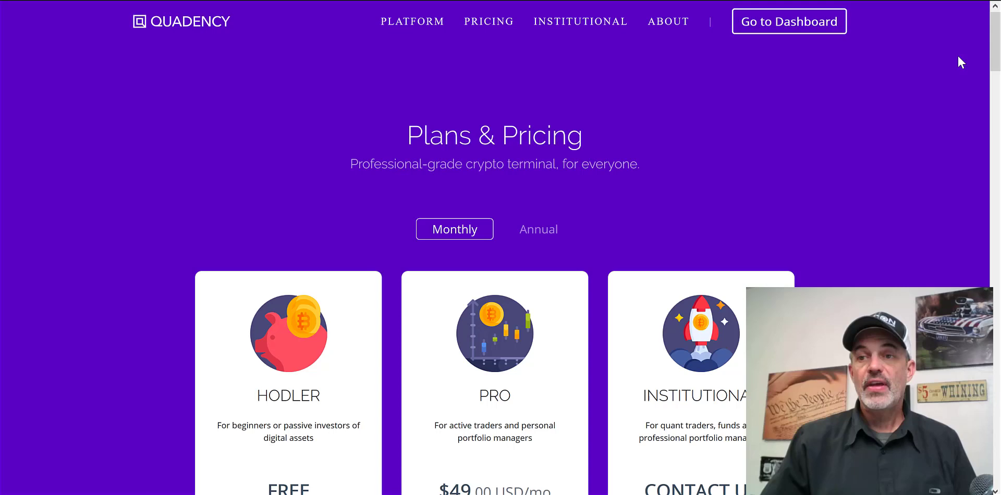
{"action": "scroll", "scroll_direction": "down", "scroll_amount": 3}
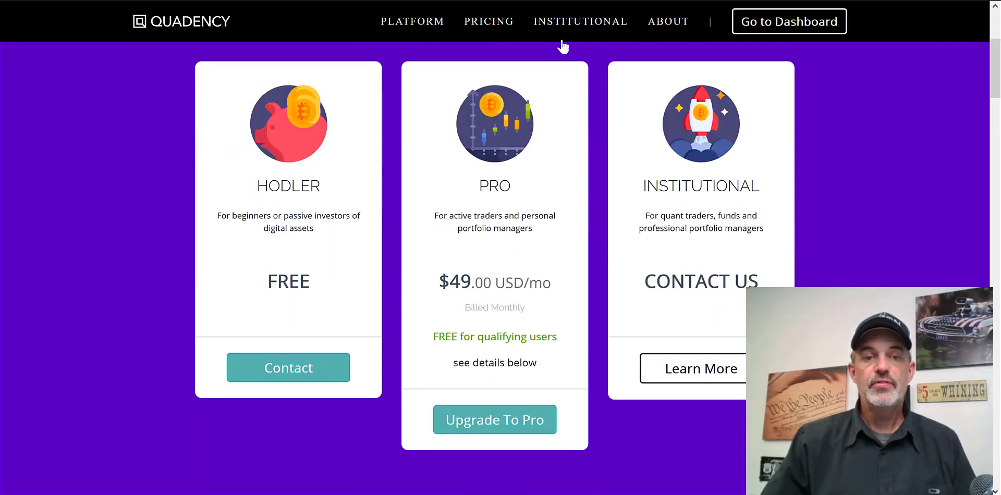
{"action": "mouse_move", "coordinate": [515, 243]}
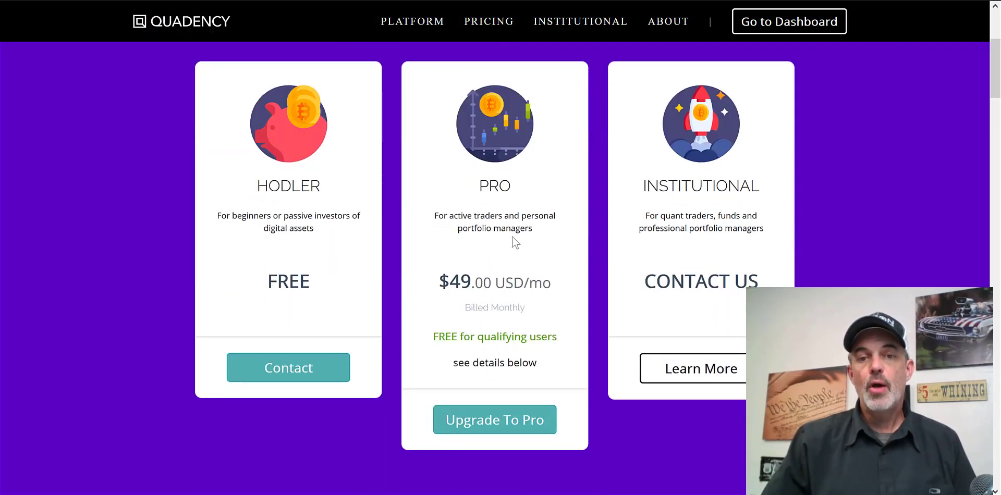
{"action": "mouse_move", "coordinate": [494, 275]}
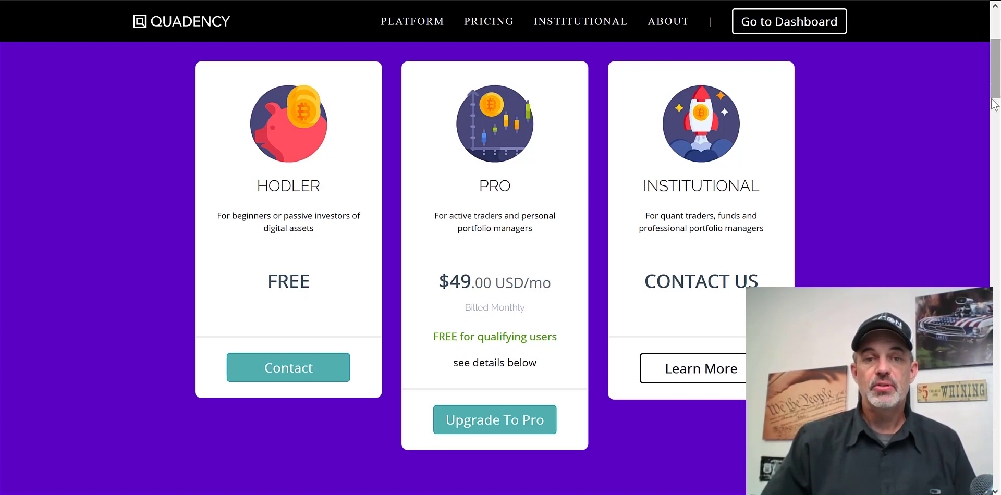
- Scroll to the Compare Plans table and highlight the Monthly Trading Limit row with its $10,000 and $100,000 values
{"action": "scroll", "scroll_direction": "down", "scroll_amount": 3}
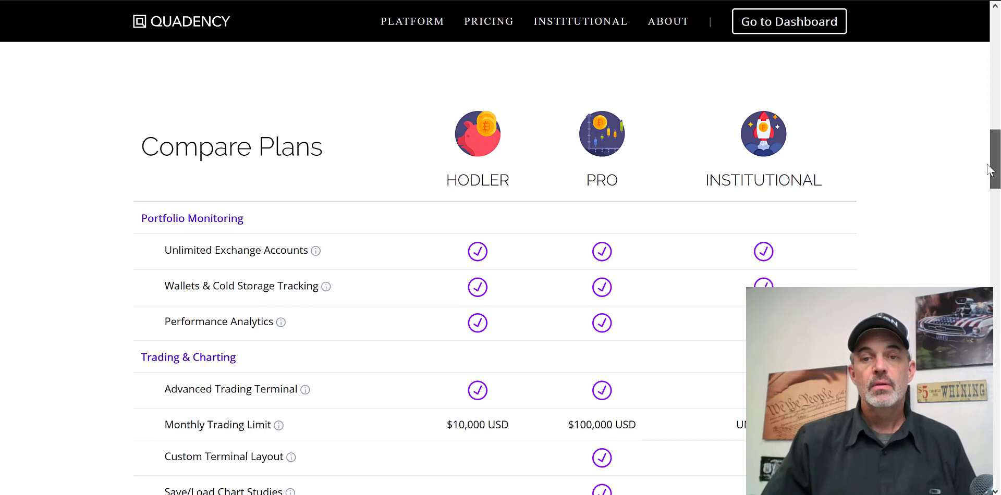
{"action": "scroll", "scroll_direction": "down", "scroll_amount": 3}
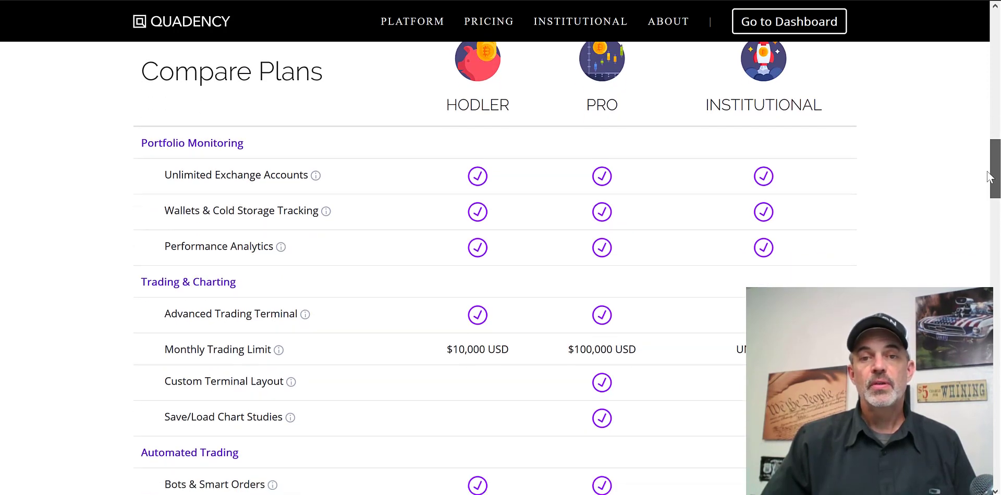
{"action": "mouse_move", "coordinate": [604, 139]}
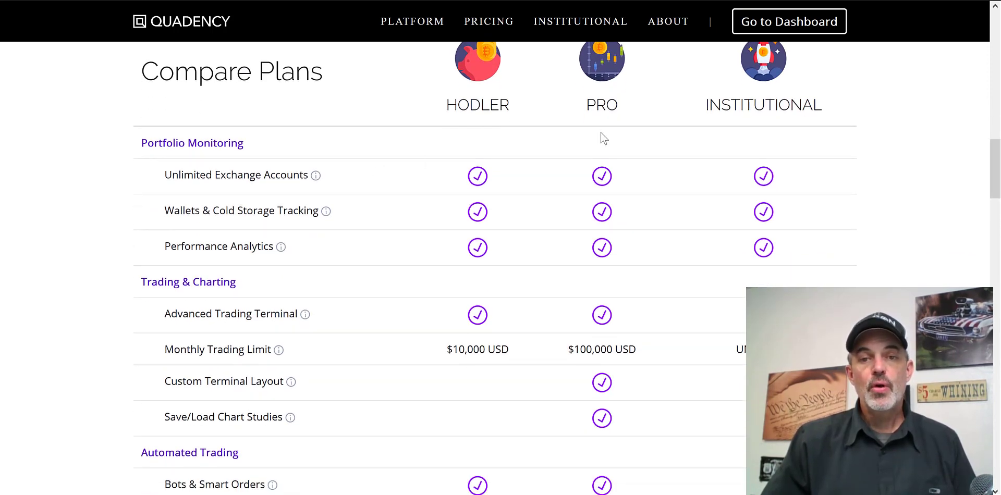
{"action": "mouse_move", "coordinate": [498, 147]}
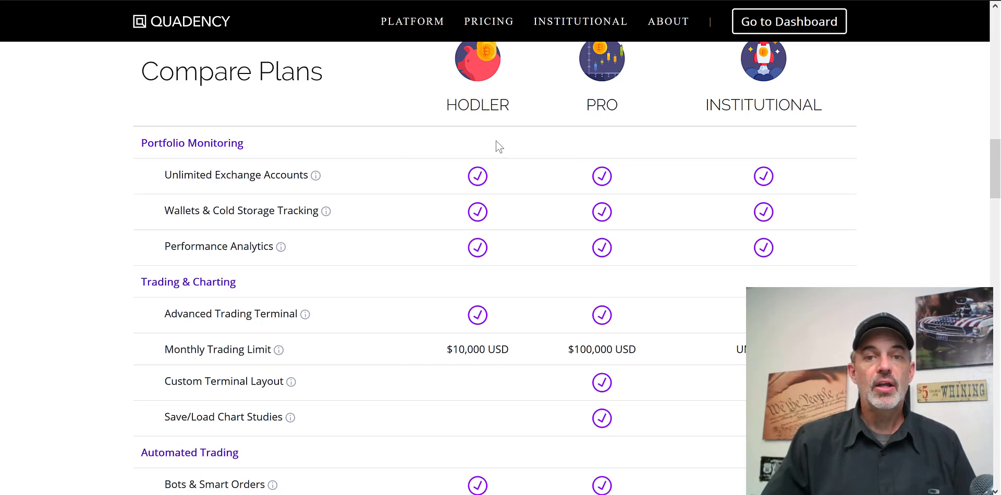
{"action": "mouse_move", "coordinate": [469, 304]}
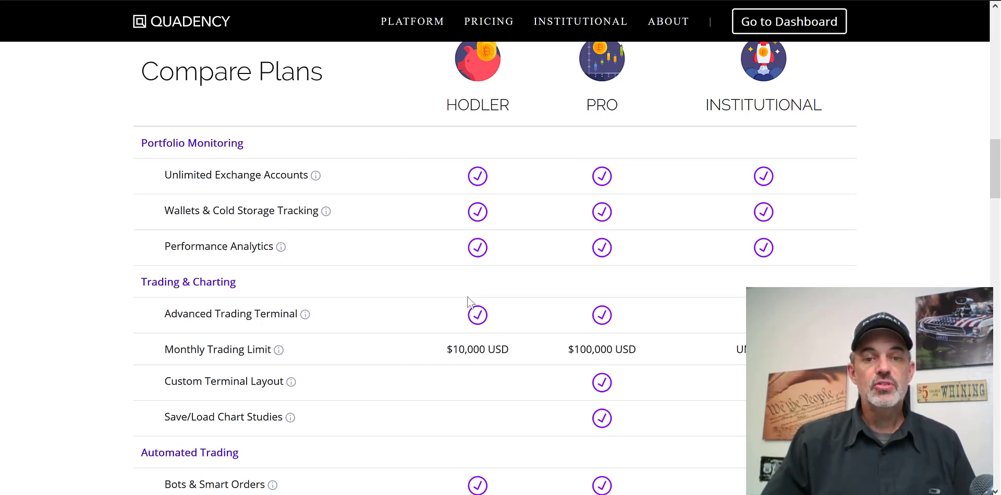
{"action": "mouse_move", "coordinate": [469, 365]}
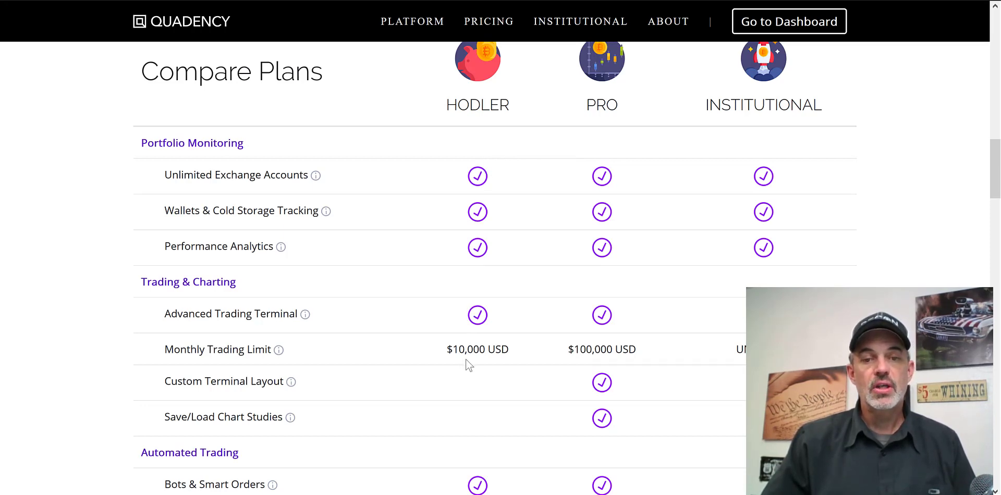
{"action": "mouse_move", "coordinate": [286, 318]}
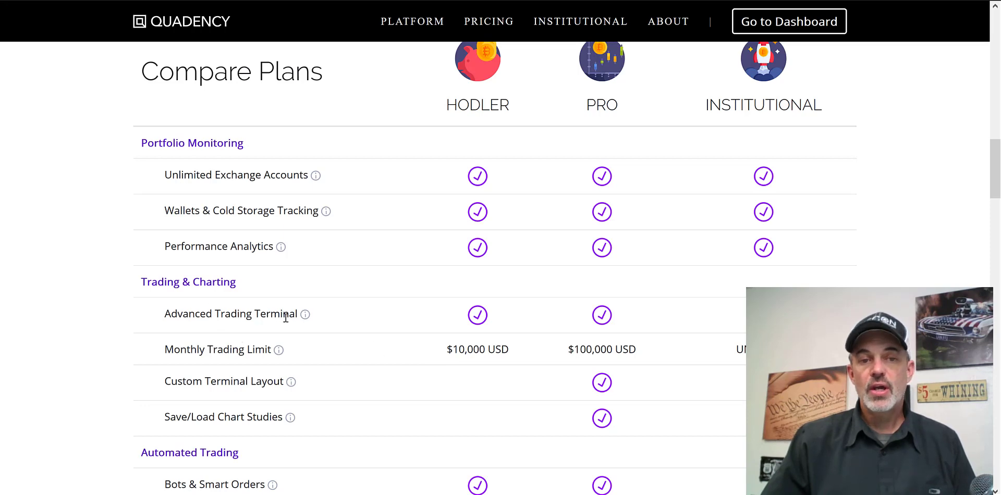
{"action": "mouse_move", "coordinate": [168, 343]}
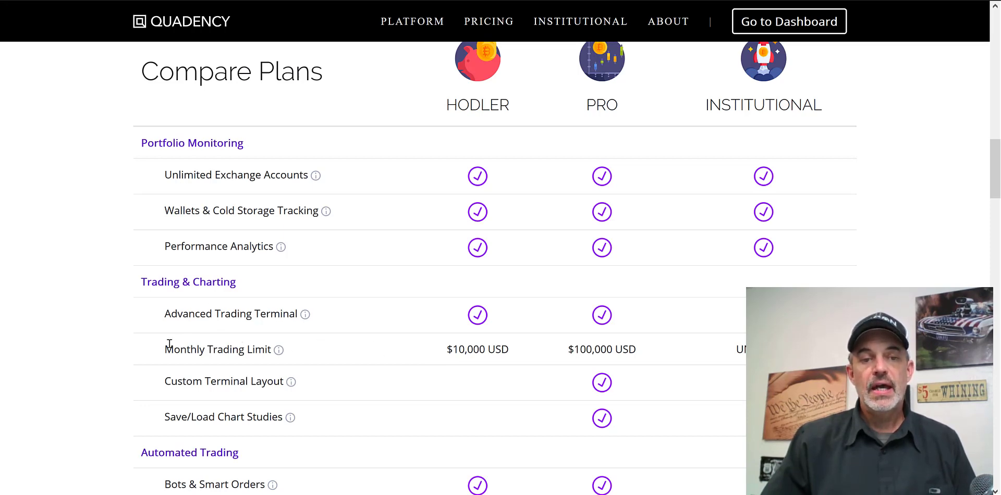
{"action": "double_click", "coordinate": [217, 349]}
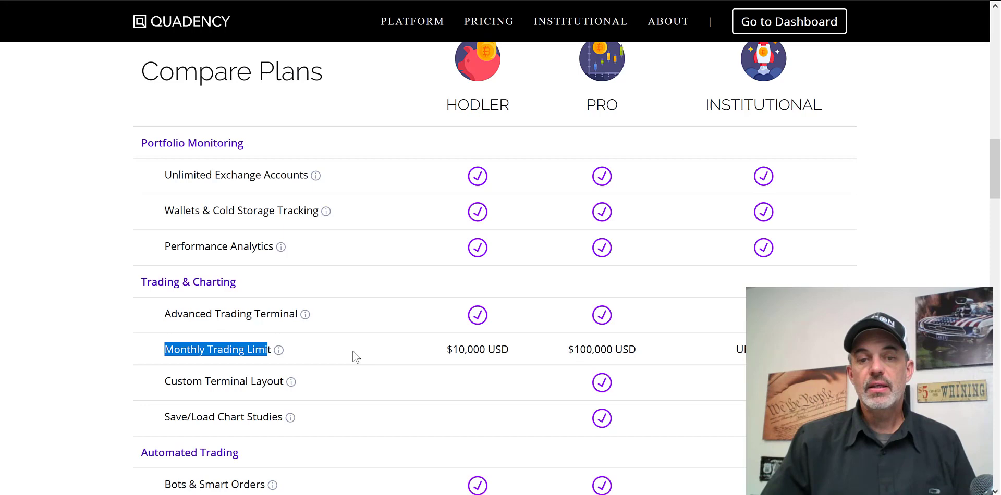
{"action": "double_click", "coordinate": [476, 349]}
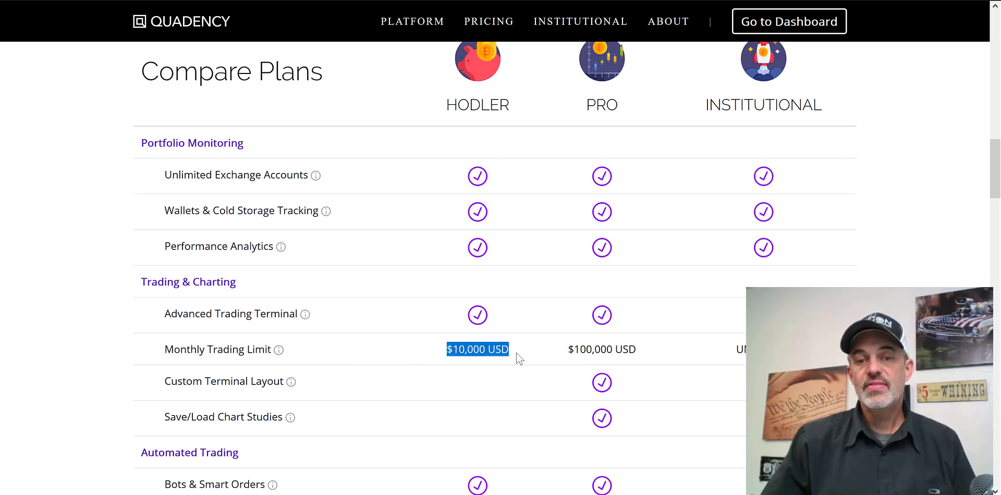
{"action": "mouse_move", "coordinate": [568, 355]}
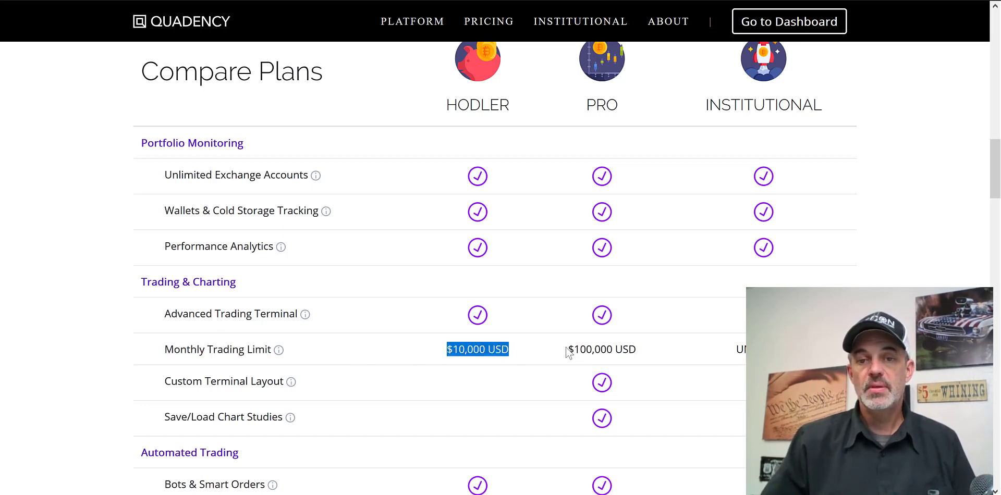
{"action": "double_click", "coordinate": [601, 349]}
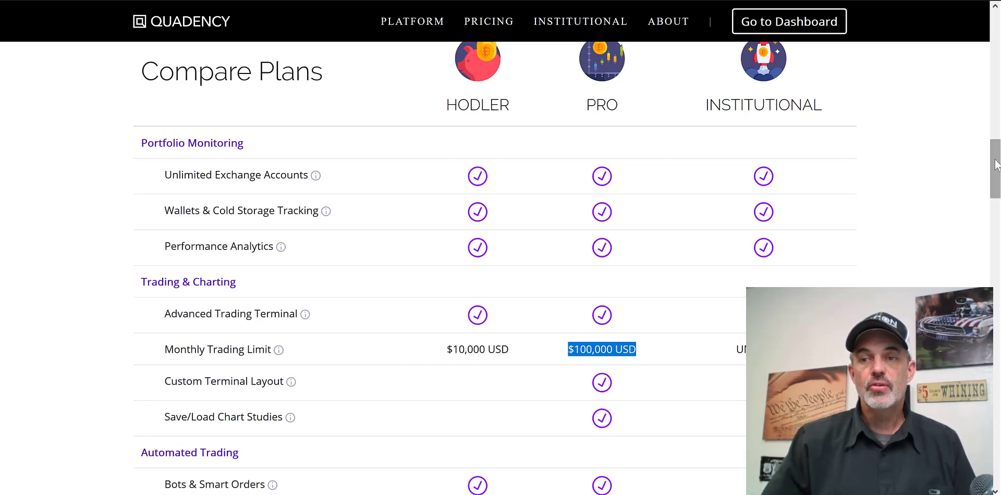
{"action": "scroll", "scroll_direction": "down", "scroll_amount": 3}
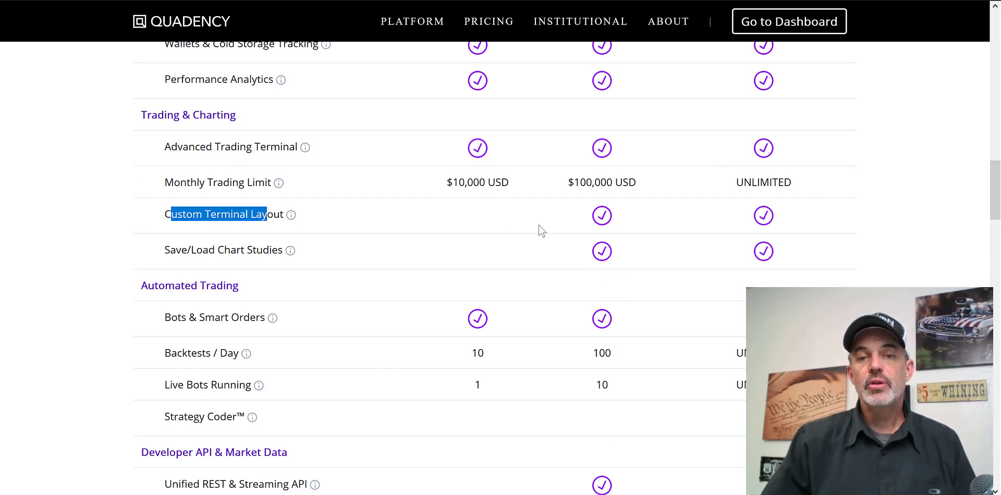
{"action": "mouse_move", "coordinate": [608, 220]}
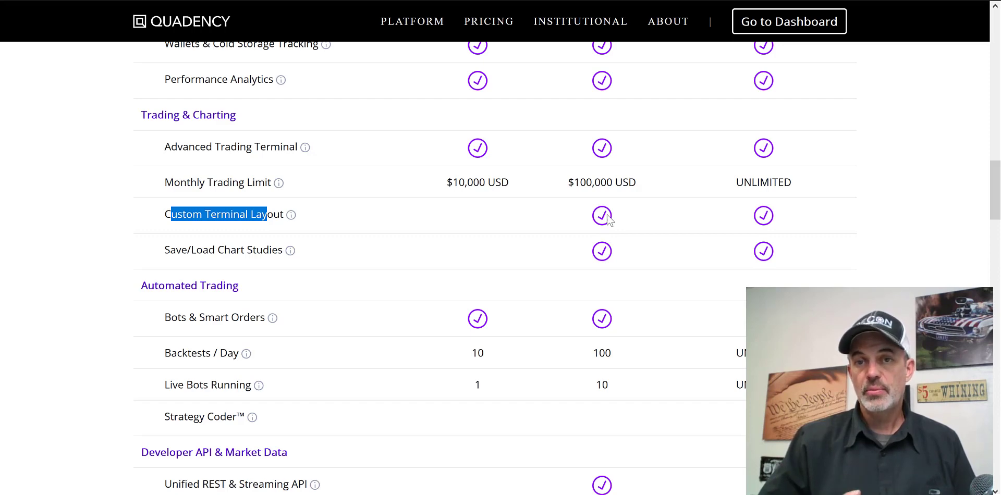
{"action": "mouse_move", "coordinate": [601, 217]}
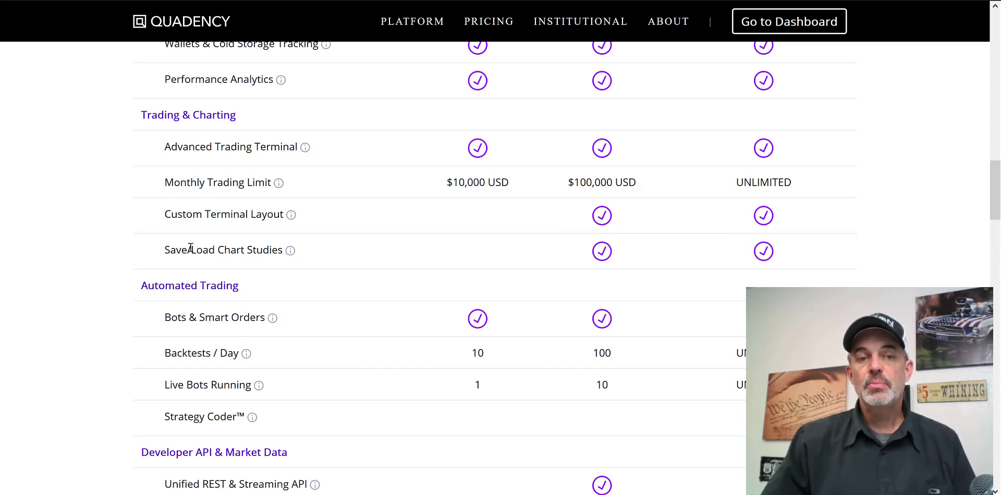
{"action": "double_click", "coordinate": [223, 249]}
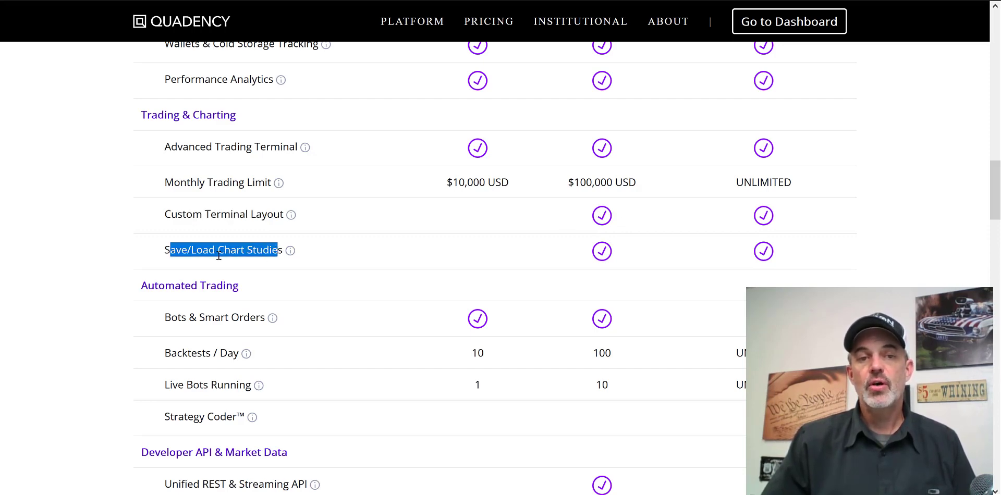
{"action": "mouse_move", "coordinate": [550, 259]}
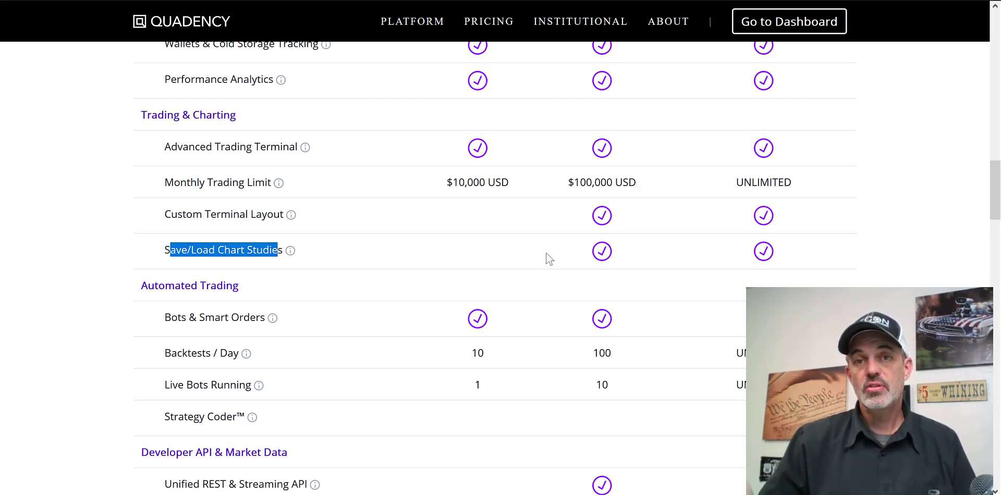
{"action": "mouse_move", "coordinate": [393, 283]}
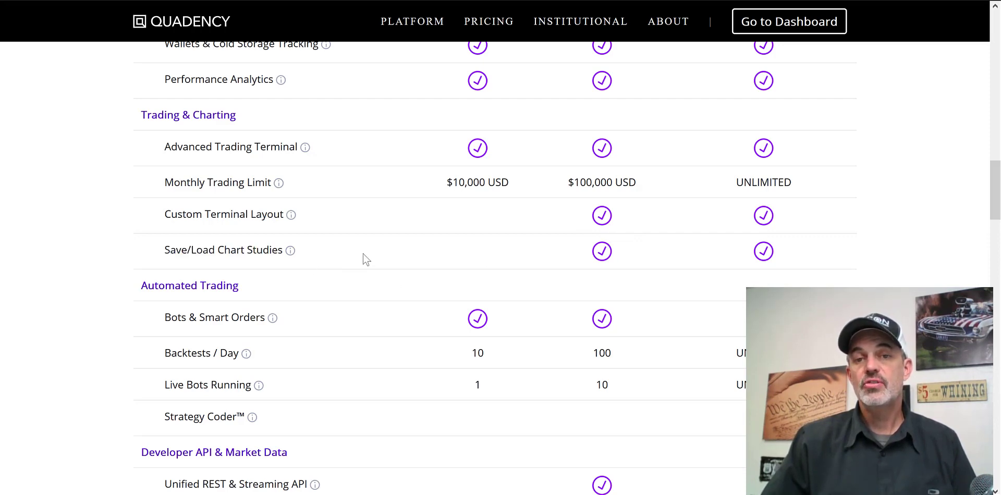
{"action": "mouse_move", "coordinate": [454, 273]}
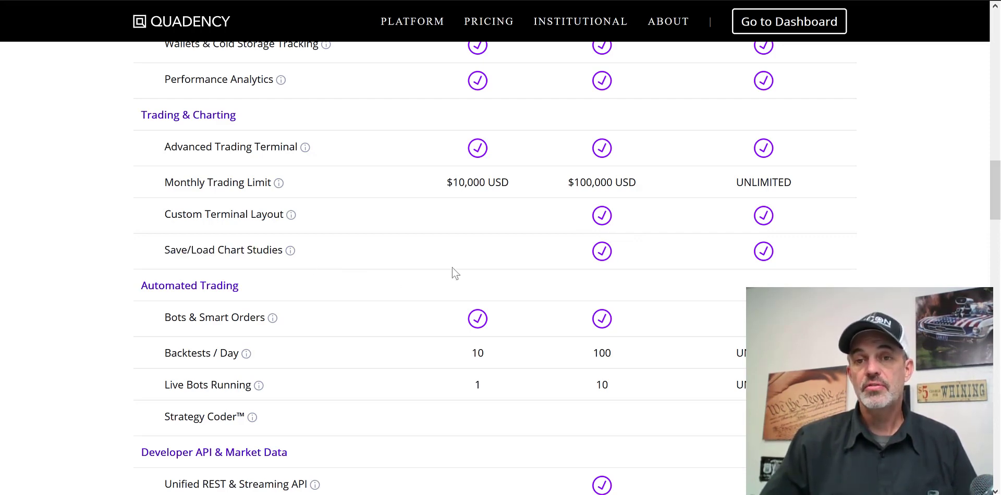
{"action": "scroll", "scroll_direction": "down", "scroll_amount": 3}
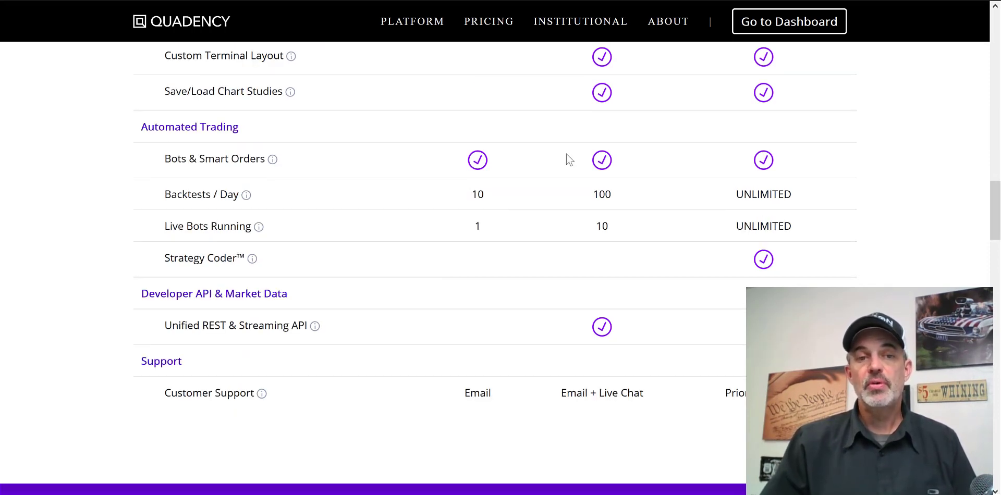
{"action": "mouse_move", "coordinate": [295, 169]}
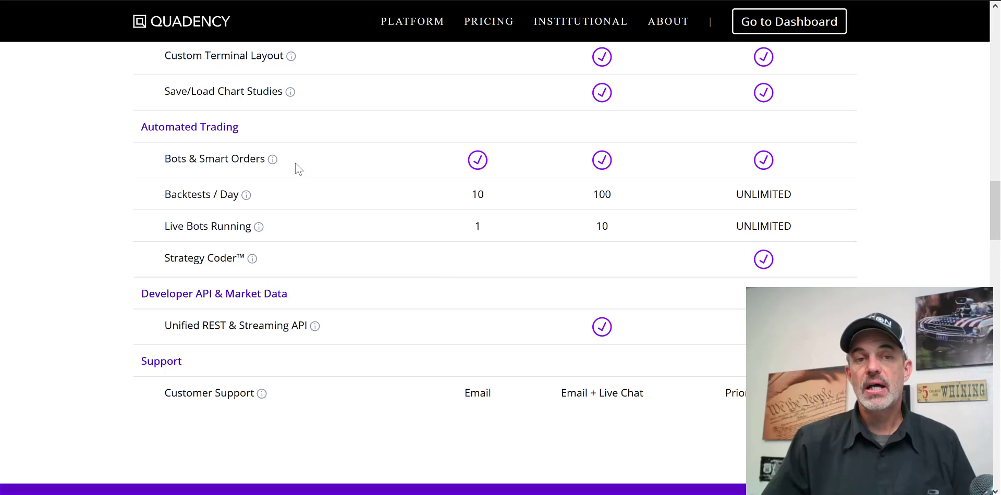
{"action": "mouse_move", "coordinate": [577, 199]}
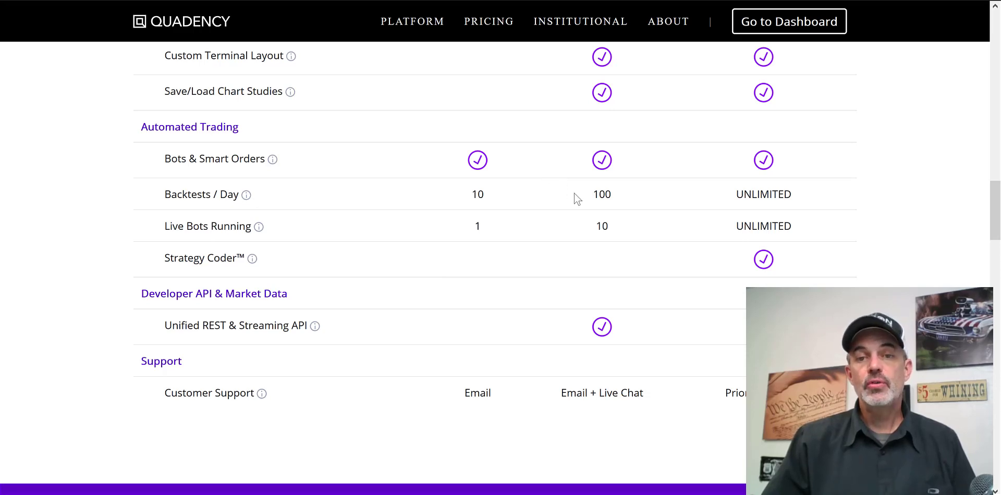
{"action": "mouse_move", "coordinate": [571, 205]}
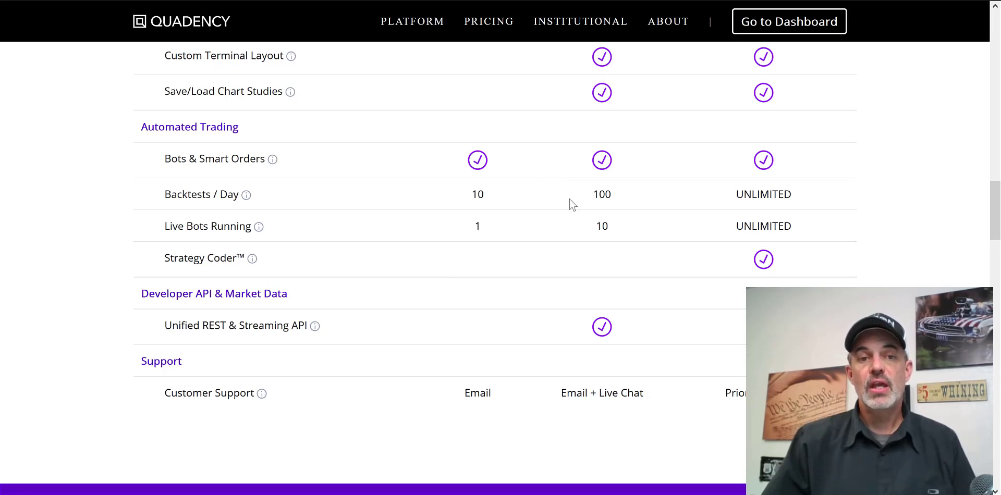
{"action": "double_click", "coordinate": [601, 194]}
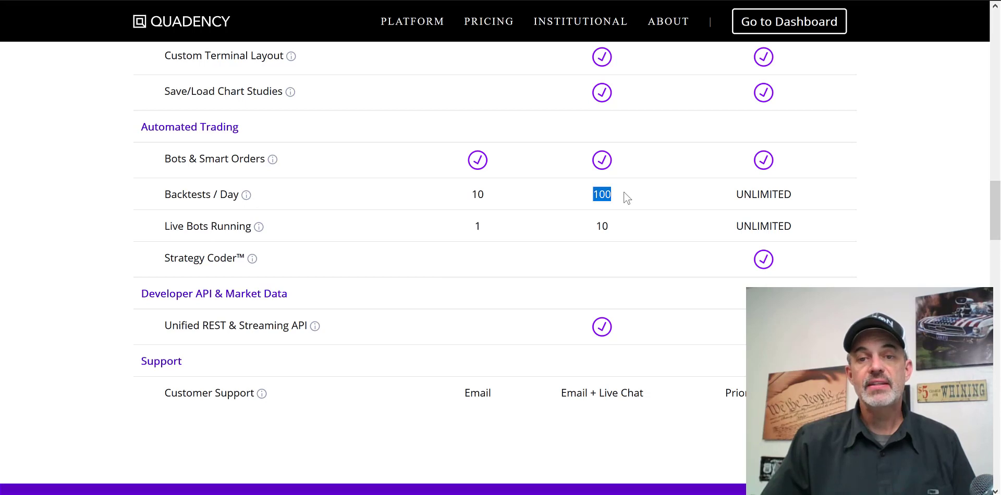
{"action": "mouse_move", "coordinate": [573, 225]}
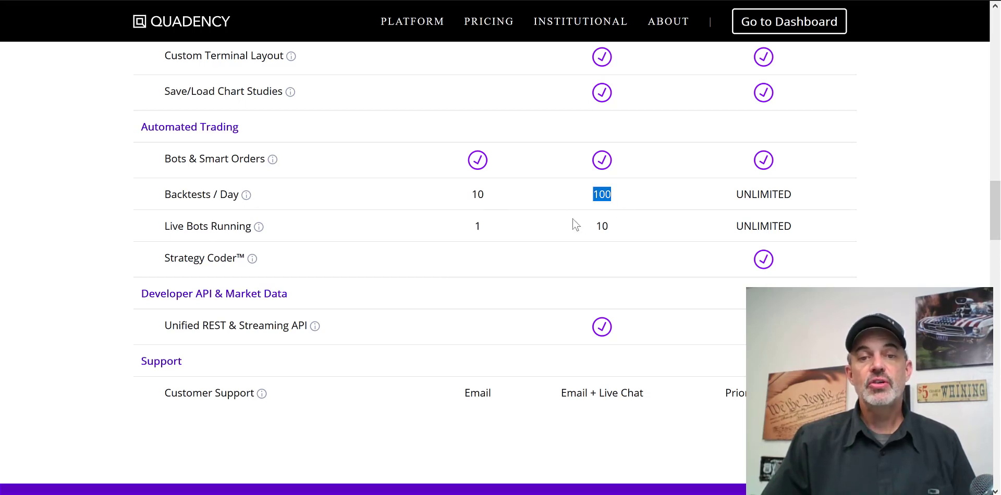
{"action": "double_click", "coordinate": [601, 227]}
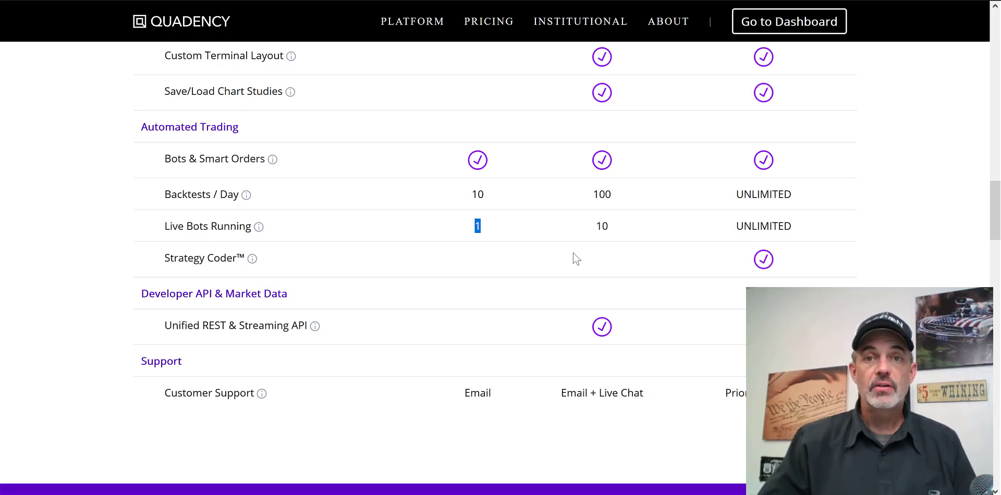
{"action": "mouse_move", "coordinate": [449, 228]}
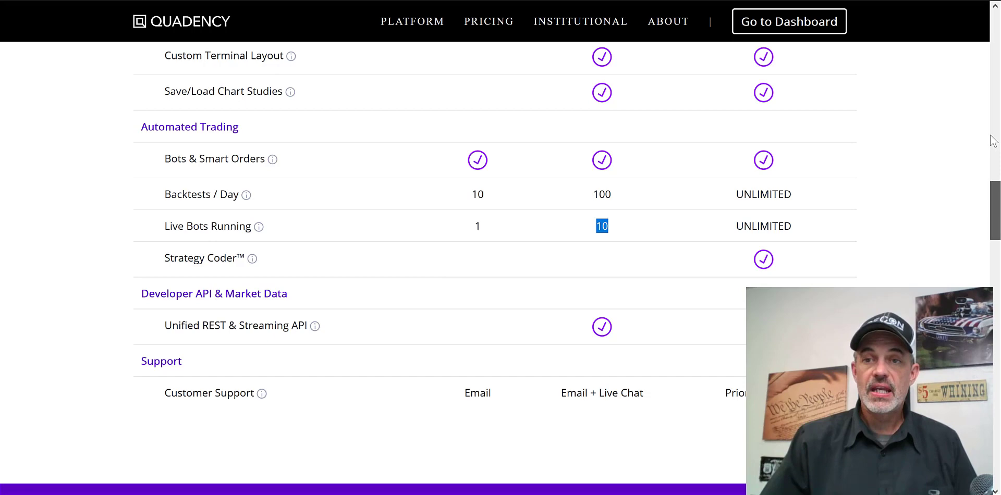
{"action": "scroll", "scroll_direction": "up", "scroll_amount": 3}
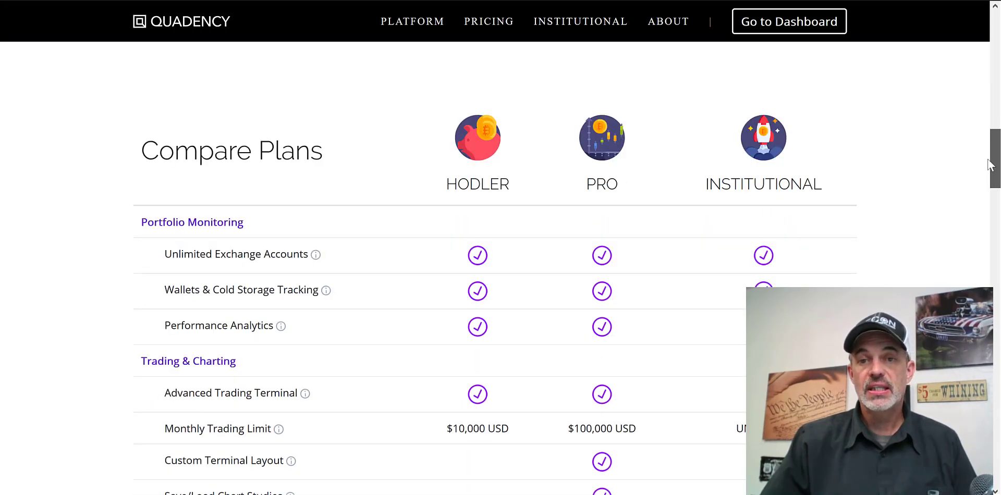
{"action": "scroll", "scroll_direction": "up", "scroll_amount": 3}
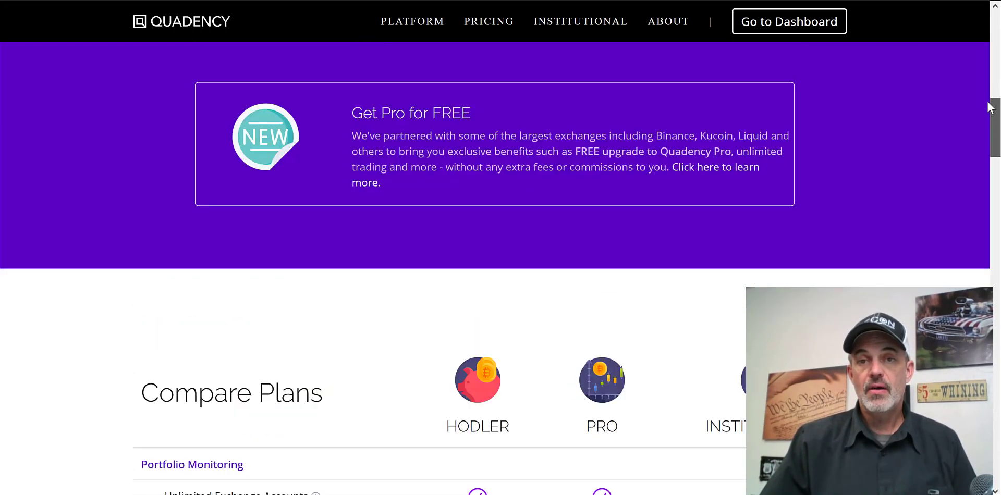
{"action": "scroll", "scroll_direction": "down", "scroll_amount": 3}
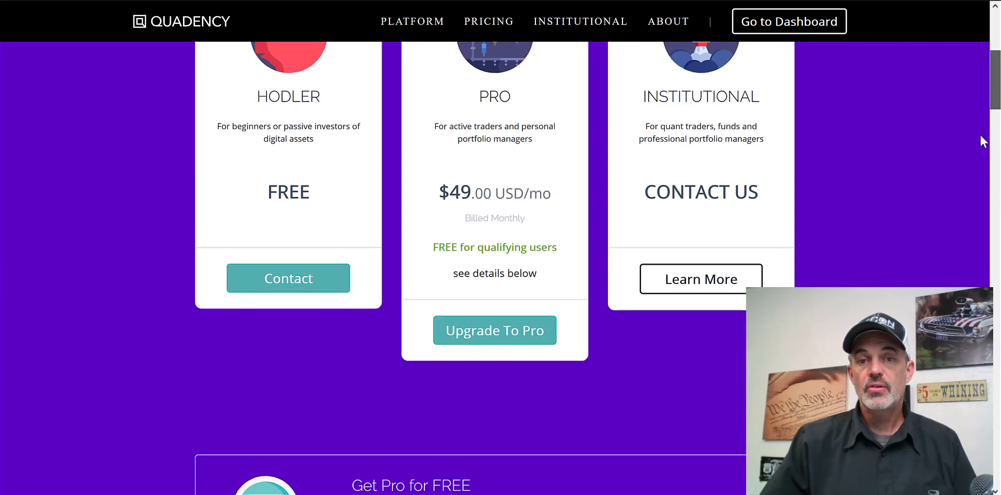
{"action": "scroll", "scroll_direction": "down", "scroll_amount": 3}
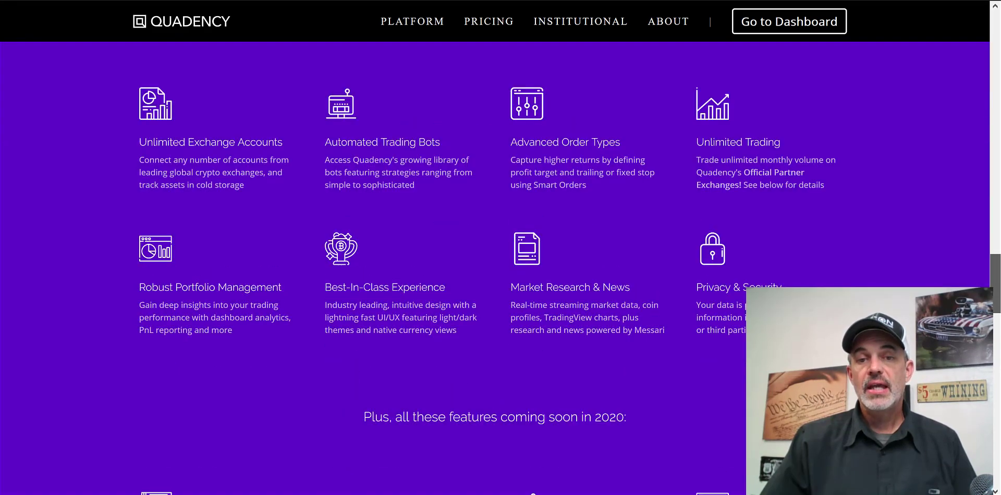
{"action": "scroll", "scroll_direction": "down", "scroll_amount": 3}
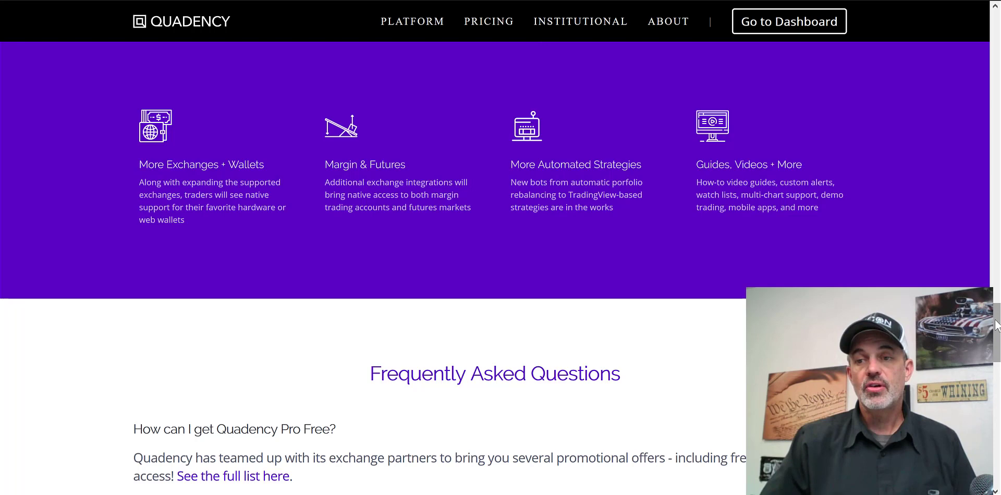
{"action": "scroll", "scroll_direction": "down", "scroll_amount": 3}
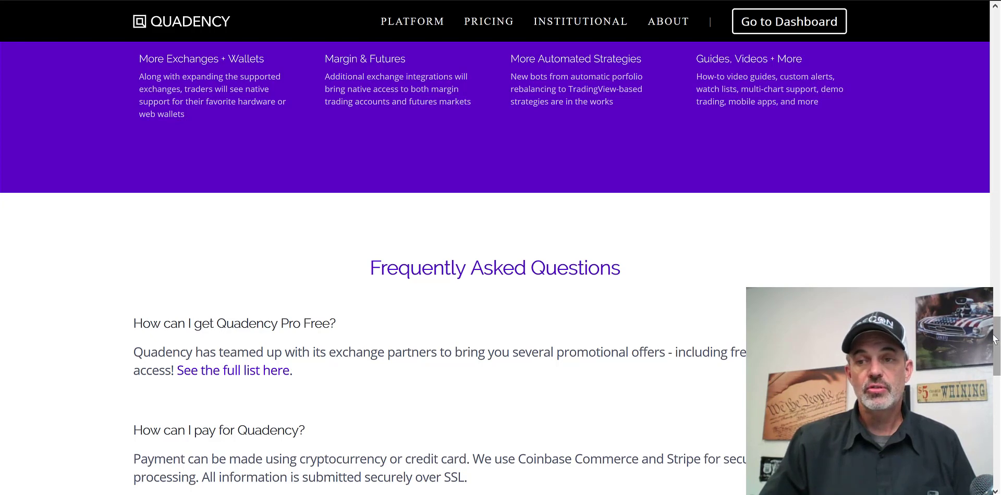
{"action": "scroll", "scroll_direction": "down", "scroll_amount": 3}
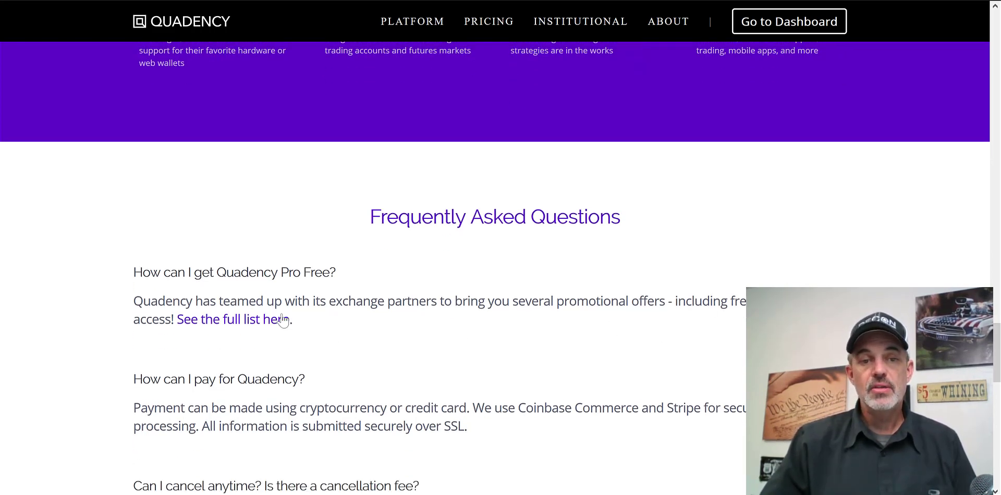
- Reveal the Official Partners offers, highlight KuCoin's 6 months free Pro, and go to the KuCoin site
{"action": "left_click", "coordinate": [233, 319]}
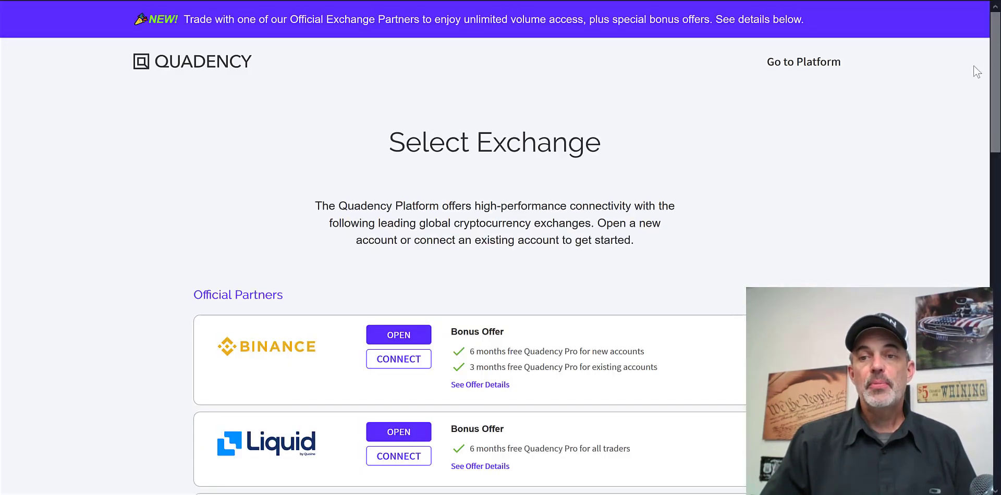
{"action": "scroll", "scroll_direction": "down", "scroll_amount": 3}
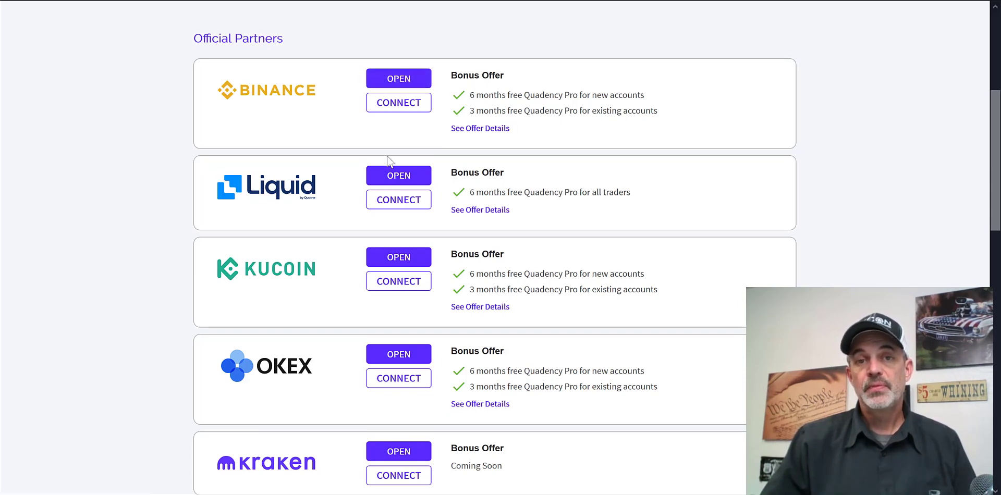
{"action": "mouse_move", "coordinate": [286, 267]}
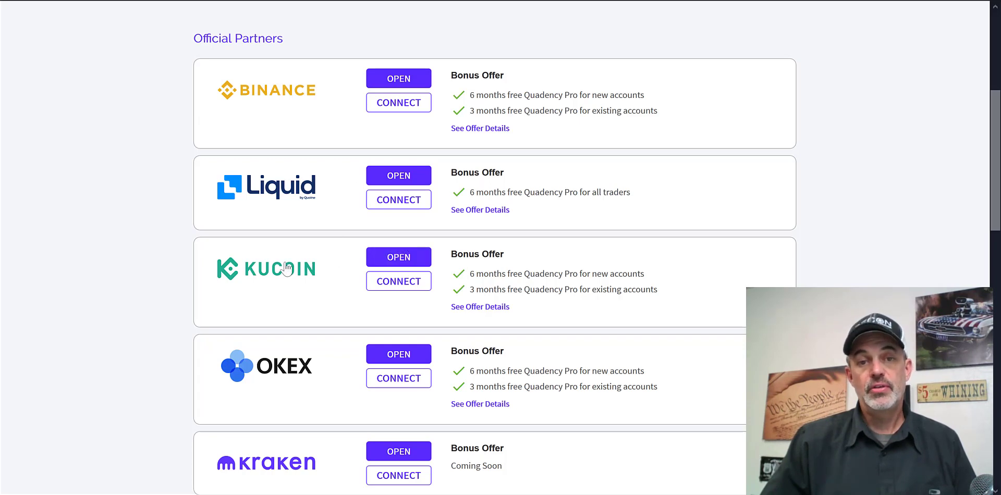
{"action": "mouse_move", "coordinate": [334, 286]}
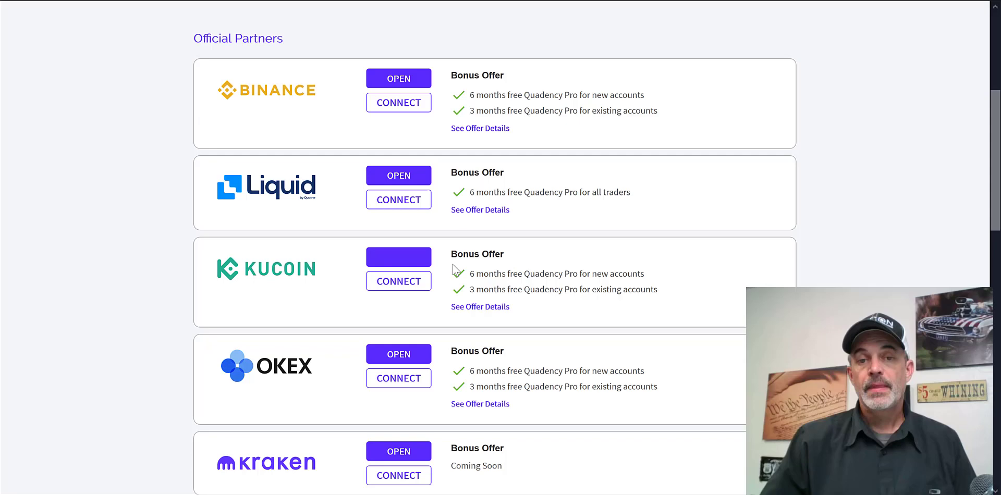
{"action": "mouse_move", "coordinate": [397, 257]}
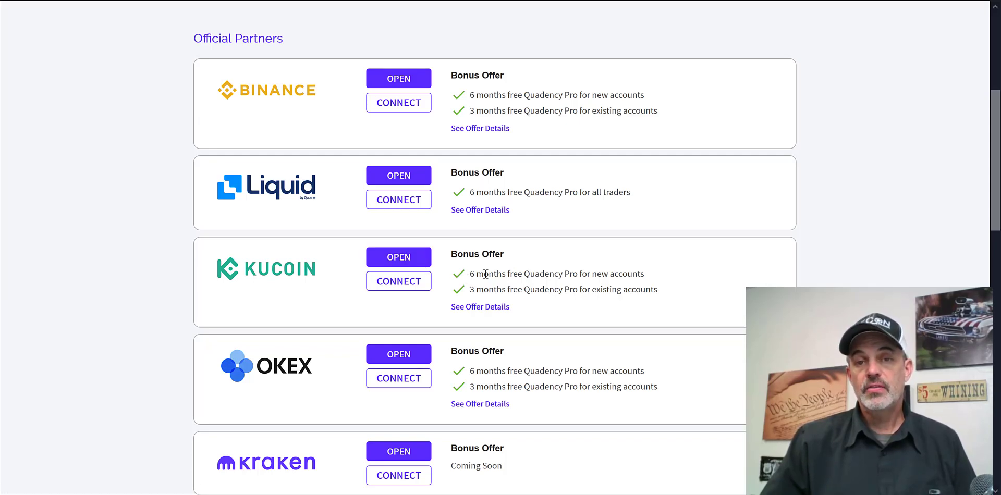
{"action": "double_click", "coordinate": [485, 274]}
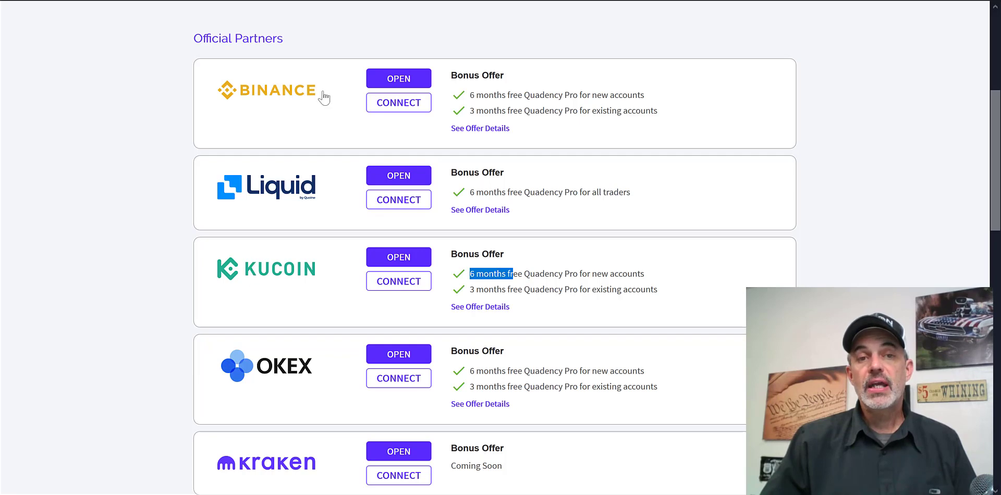
{"action": "mouse_move", "coordinate": [311, 373]}
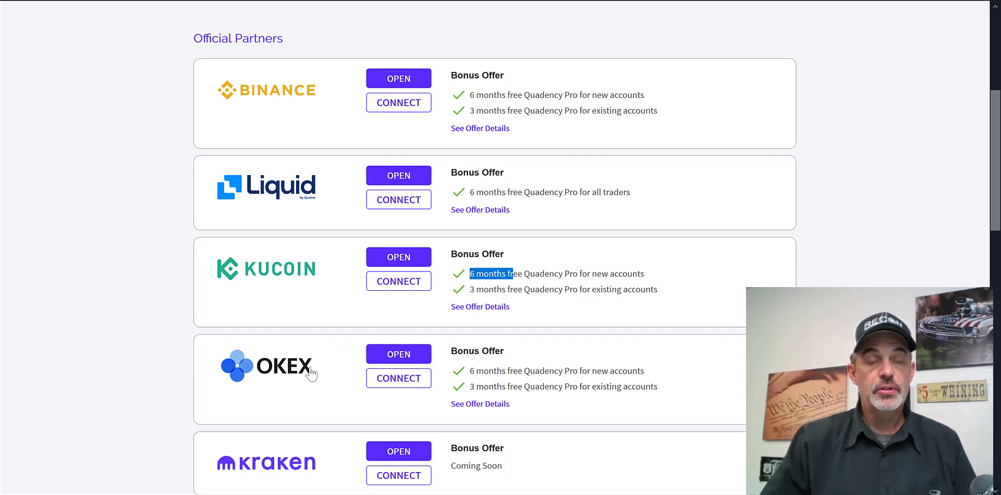
{"action": "mouse_move", "coordinate": [278, 278]}
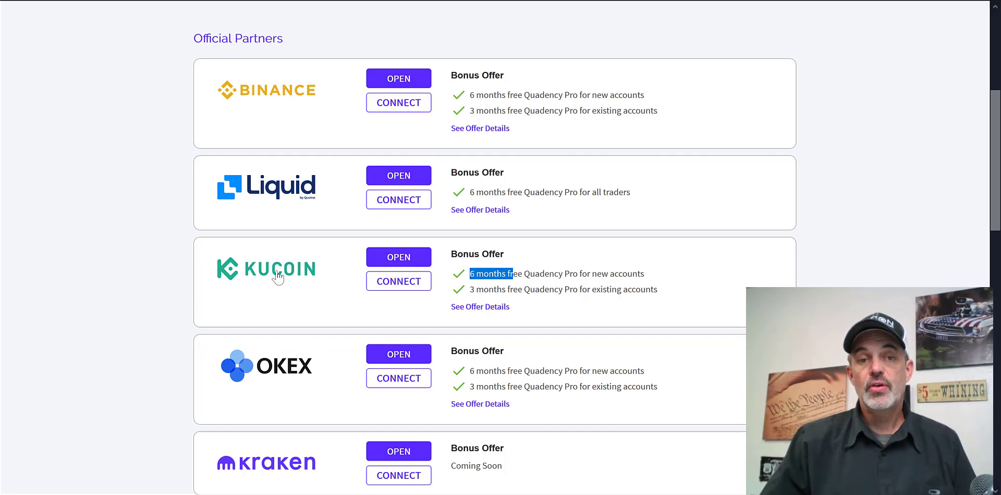
{"action": "mouse_move", "coordinate": [338, 266]}
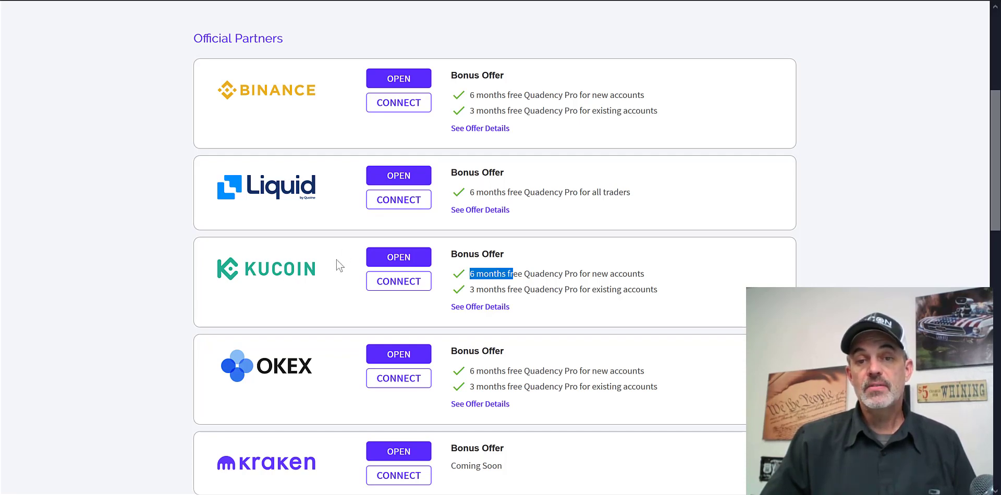
{"action": "left_click", "coordinate": [398, 280]}
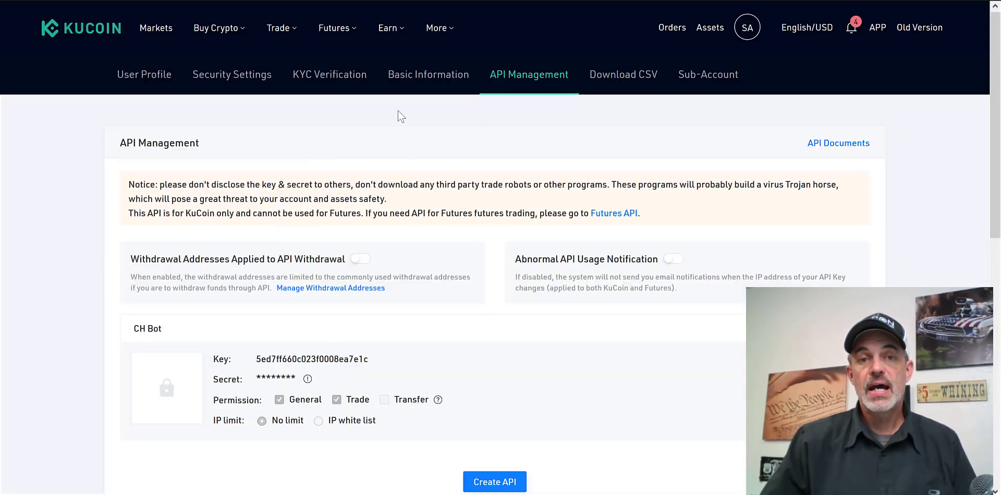
{"action": "mouse_move", "coordinate": [519, 139]}
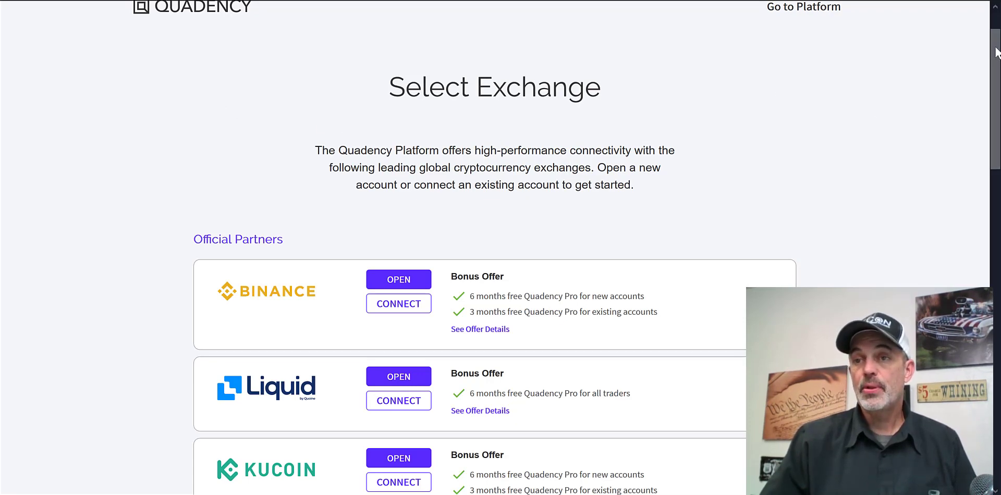
- Scroll the Select Exchange page back up to the Official Exchange Partners banner at the top
{"action": "scroll", "scroll_direction": "down", "scroll_amount": 3}
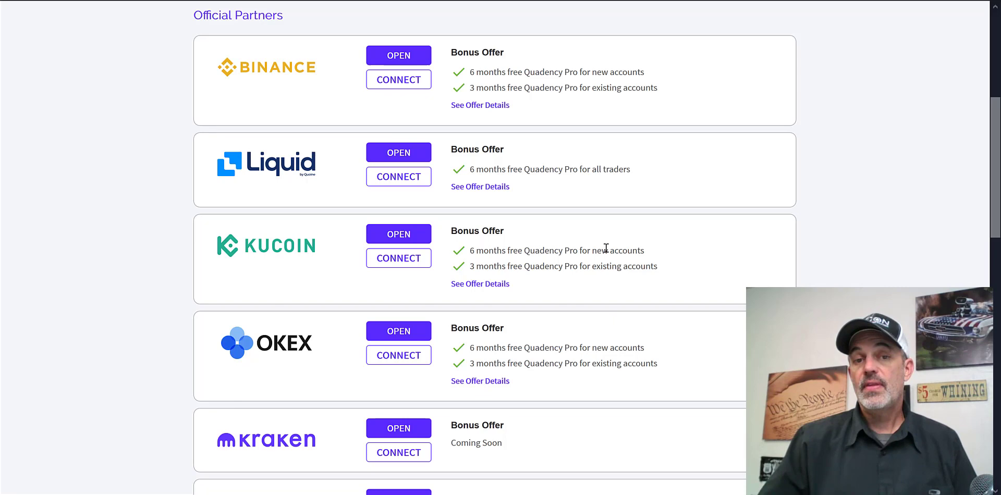
{"action": "mouse_move", "coordinate": [465, 423]}
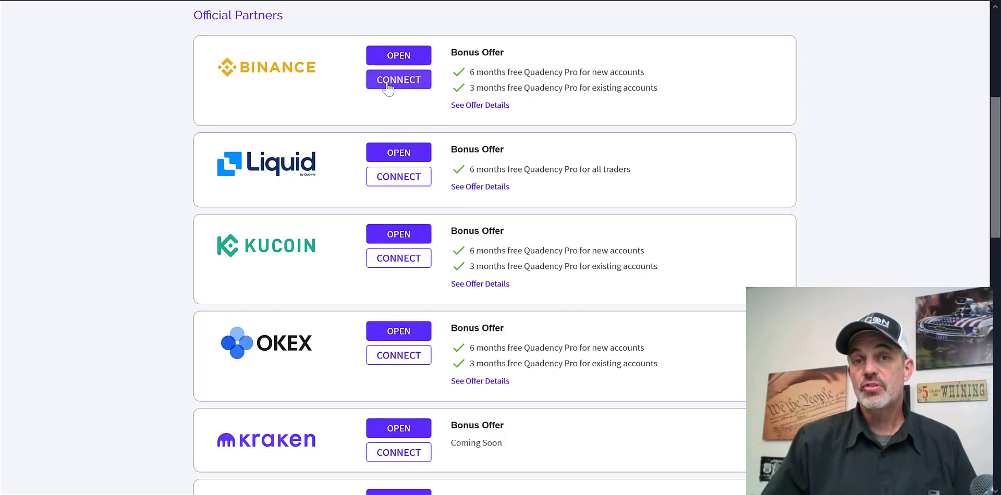
{"action": "mouse_move", "coordinate": [542, 93]}
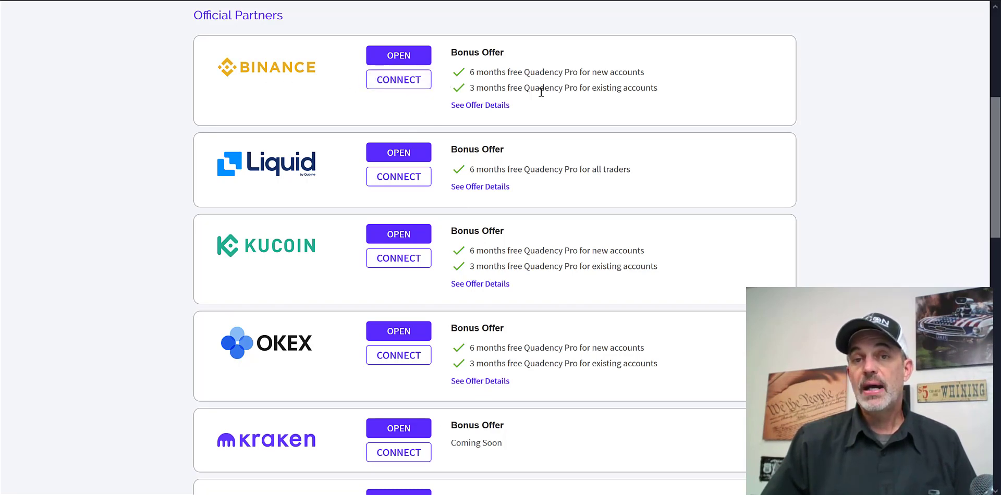
{"action": "mouse_move", "coordinate": [994, 124]}
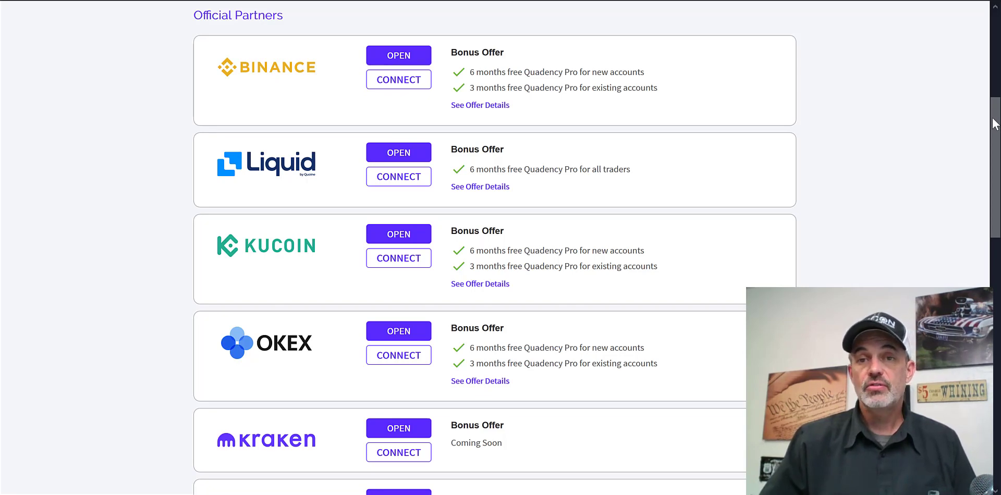
{"action": "scroll", "scroll_direction": "up", "scroll_amount": 3}
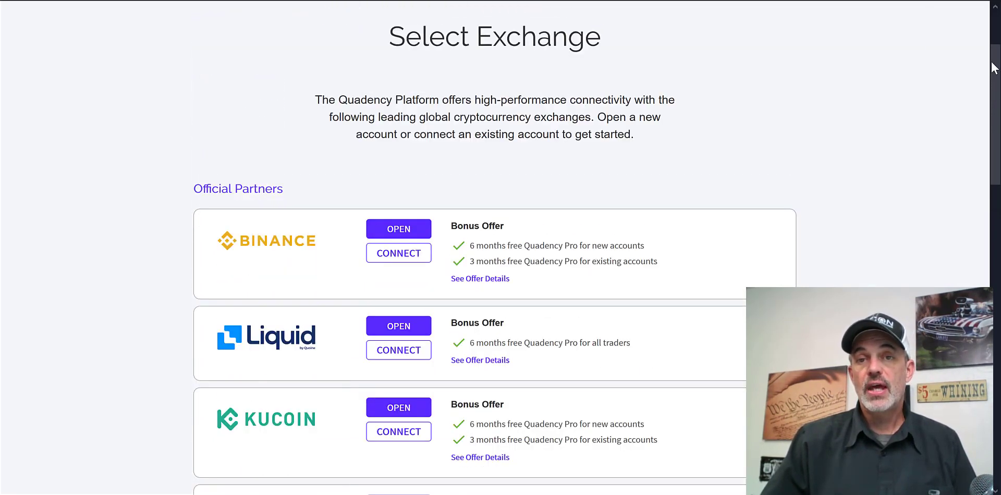
{"action": "scroll", "scroll_direction": "up", "scroll_amount": 3}
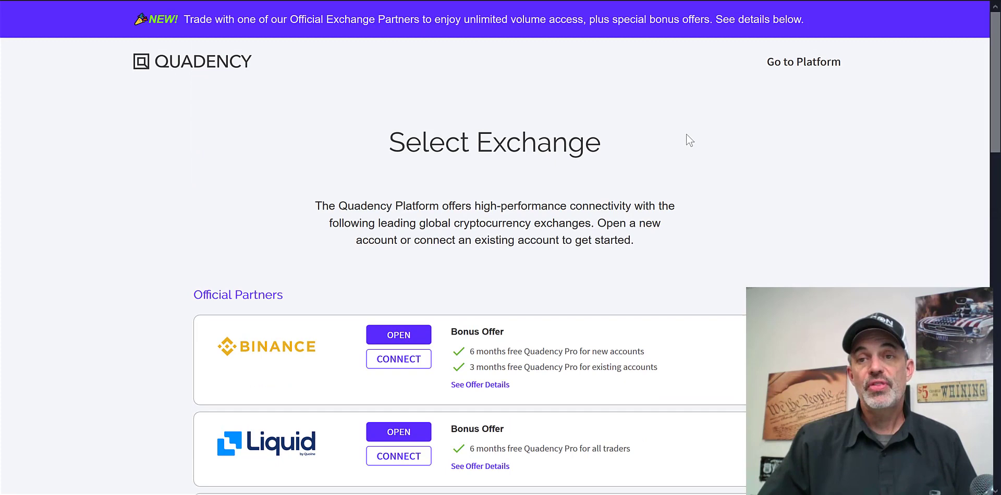
{"action": "mouse_move", "coordinate": [709, 95]}
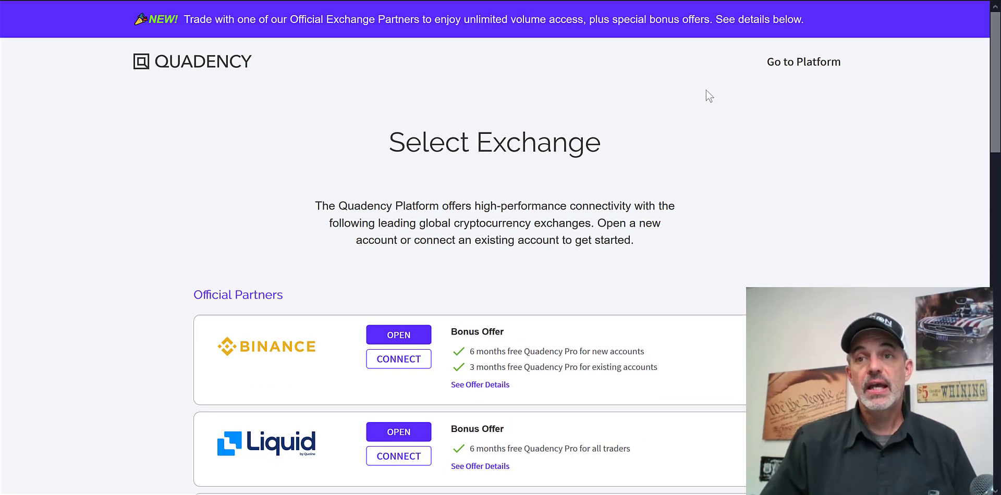
{"action": "mouse_move", "coordinate": [803, 62]}
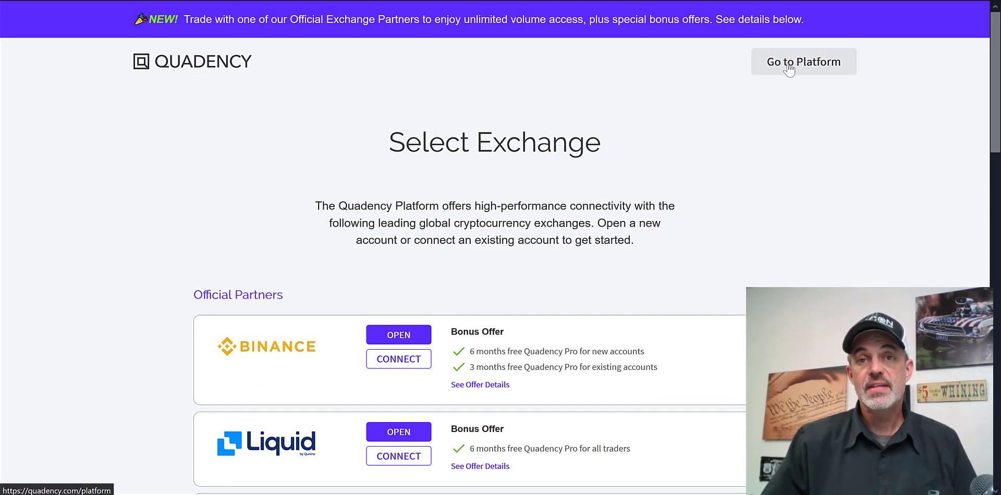
- Enter the platform, look over the Dashboard, then show the Portfolio overview with its Bitcoin holding on PRO-KUCOIN
{"action": "left_click", "coordinate": [803, 62]}
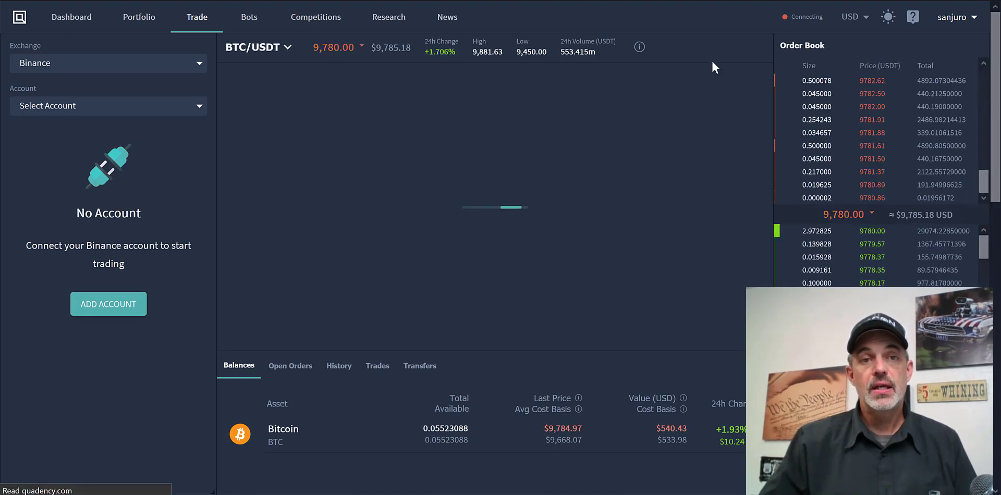
{"action": "left_click", "coordinate": [71, 16]}
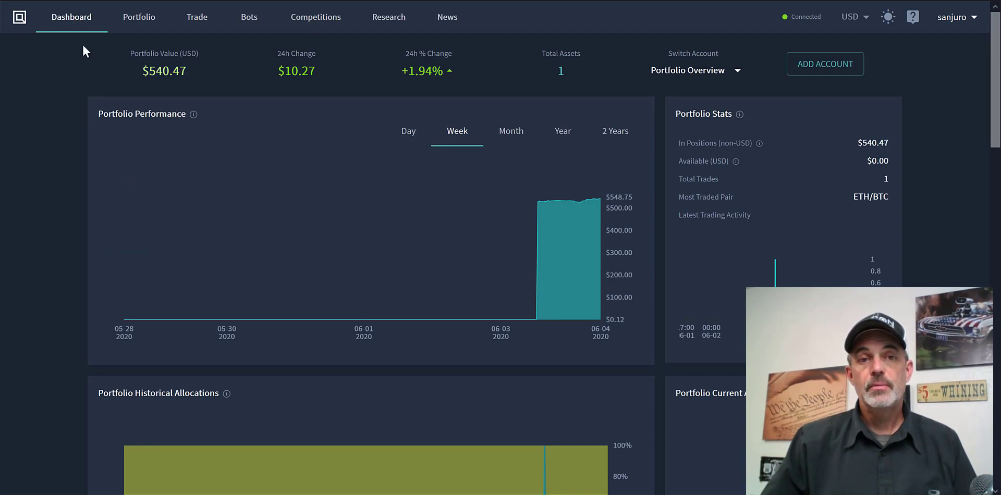
{"action": "mouse_move", "coordinate": [952, 156]}
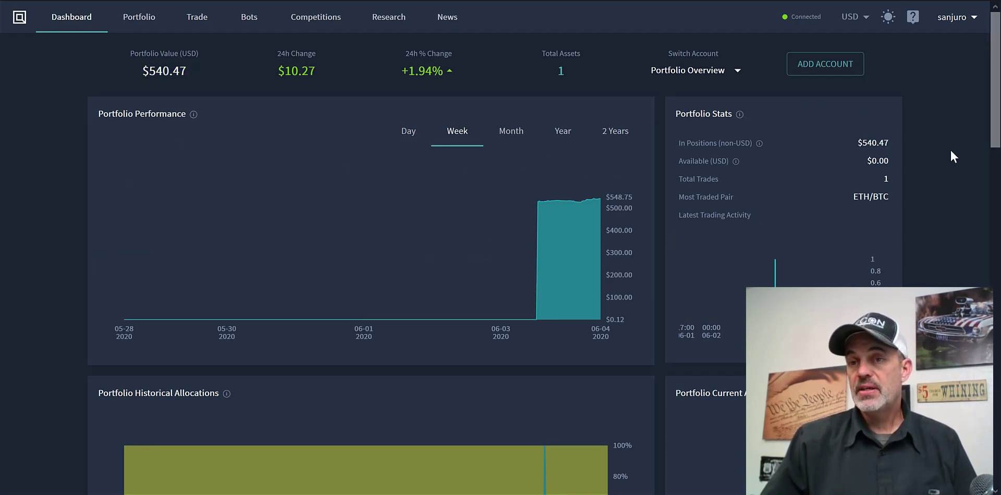
{"action": "scroll", "scroll_direction": "down", "scroll_amount": 3}
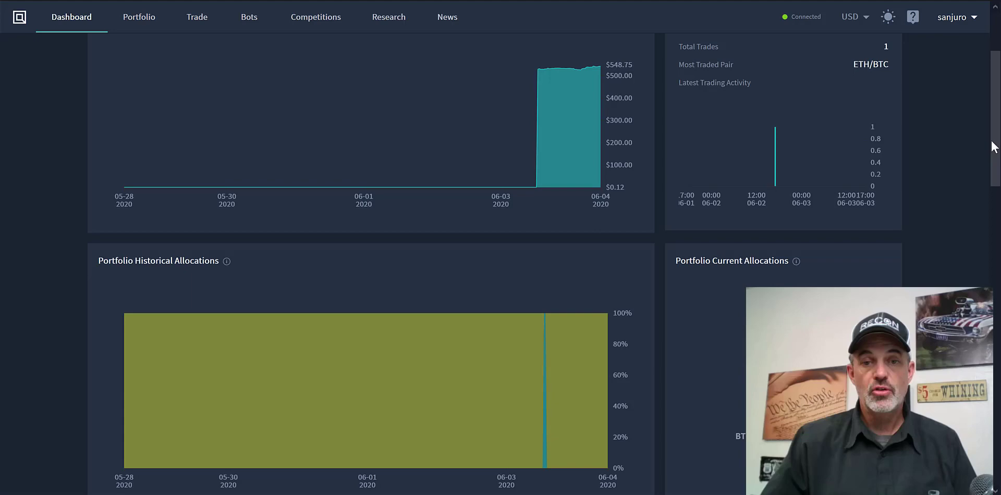
{"action": "scroll", "scroll_direction": "down", "scroll_amount": 3}
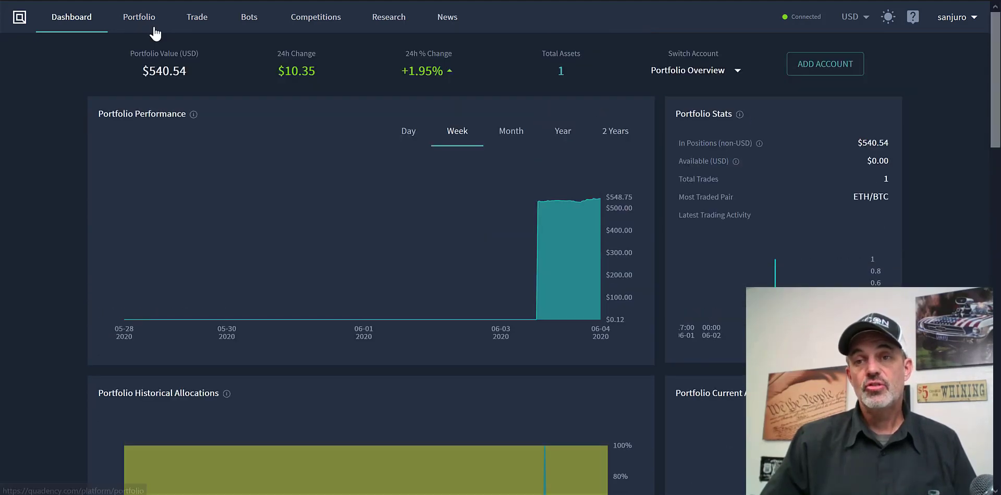
{"action": "left_click", "coordinate": [139, 17]}
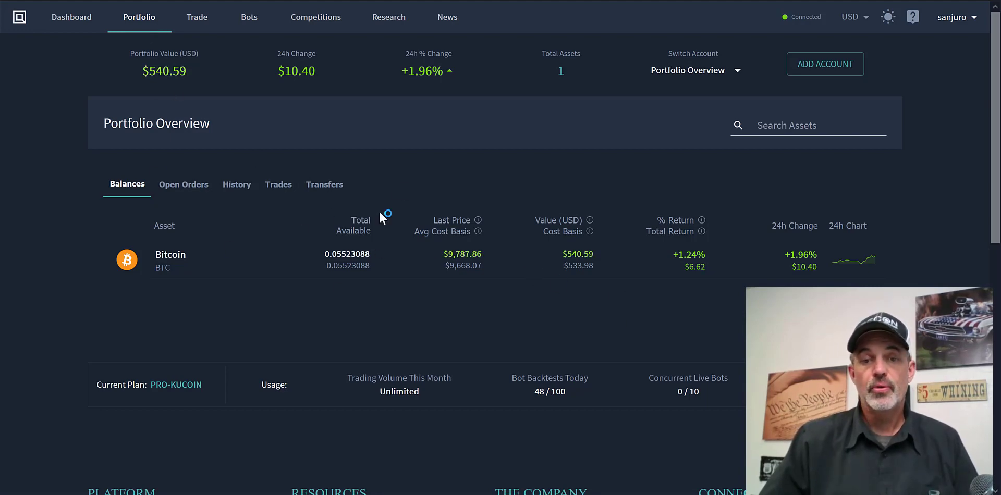
- Go to the Trade page and keep Binance as the exchange for the BTC/USDT chart
{"action": "left_click", "coordinate": [197, 16]}
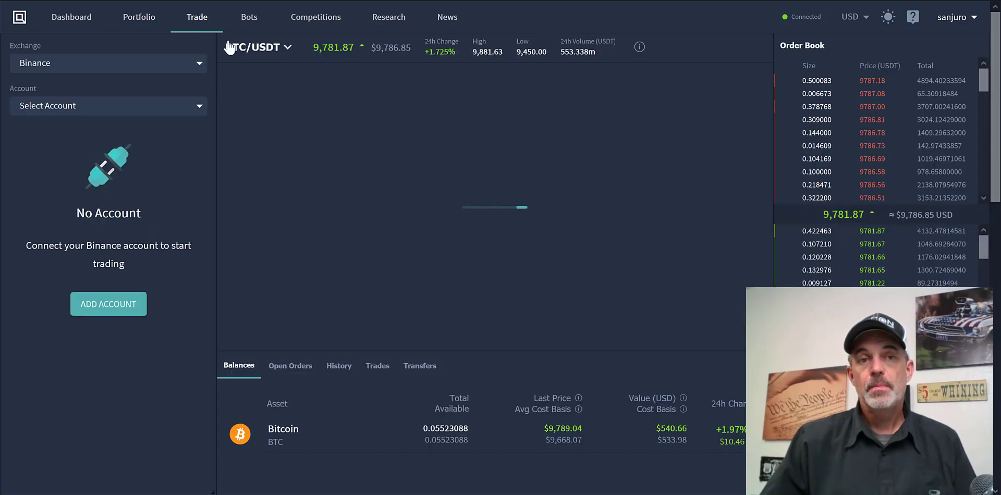
{"action": "mouse_move", "coordinate": [202, 136]}
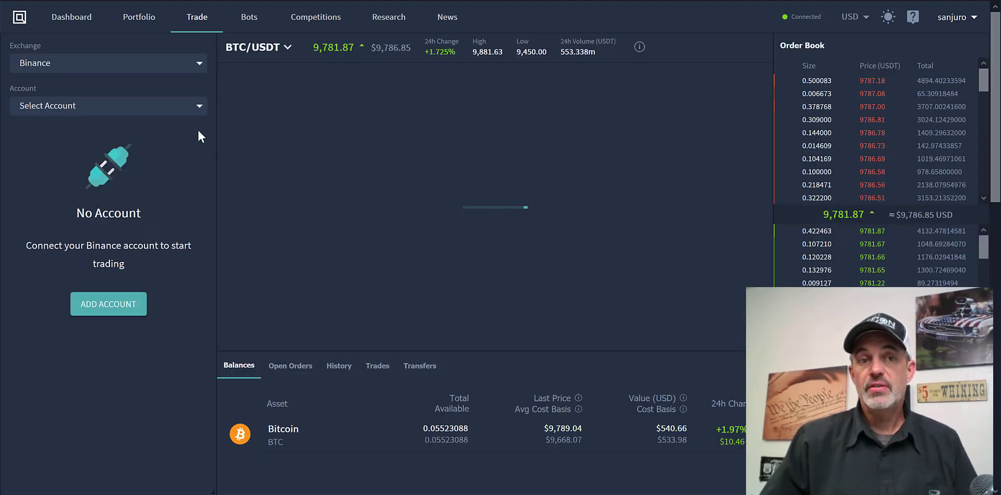
{"action": "mouse_move", "coordinate": [170, 144]}
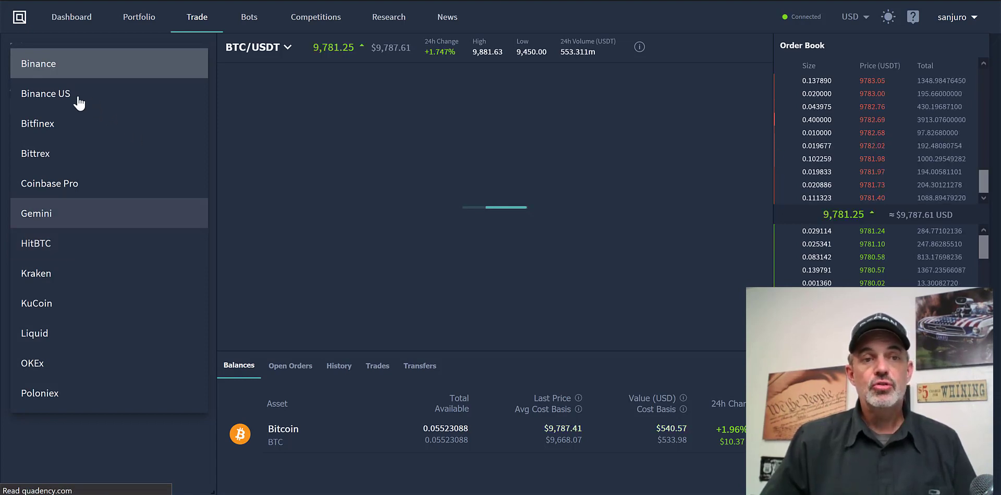
{"action": "left_click", "coordinate": [38, 63]}
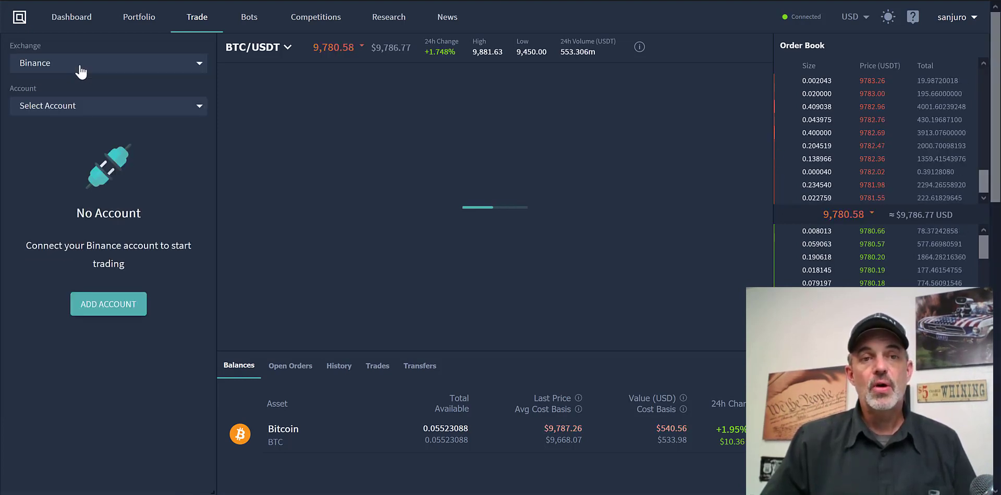
{"action": "mouse_move", "coordinate": [390, 252]}
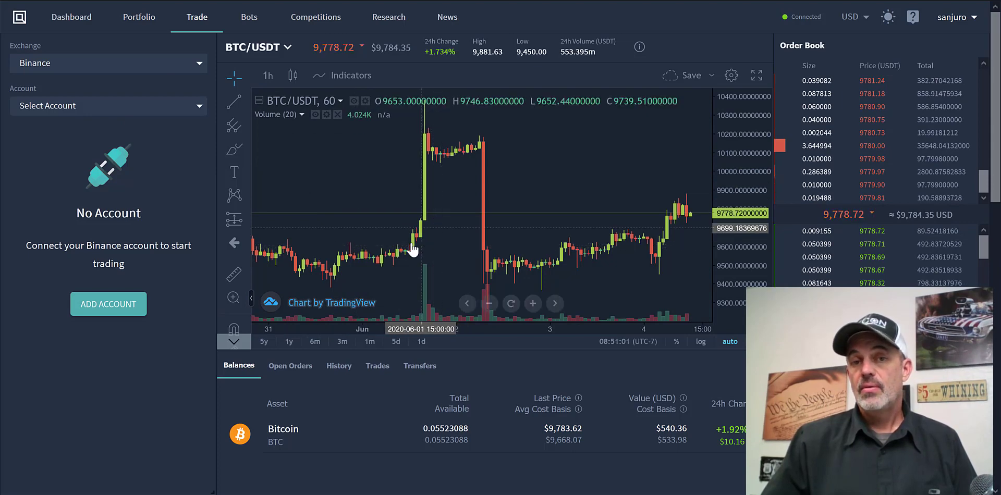
{"action": "mouse_move", "coordinate": [550, 232]}
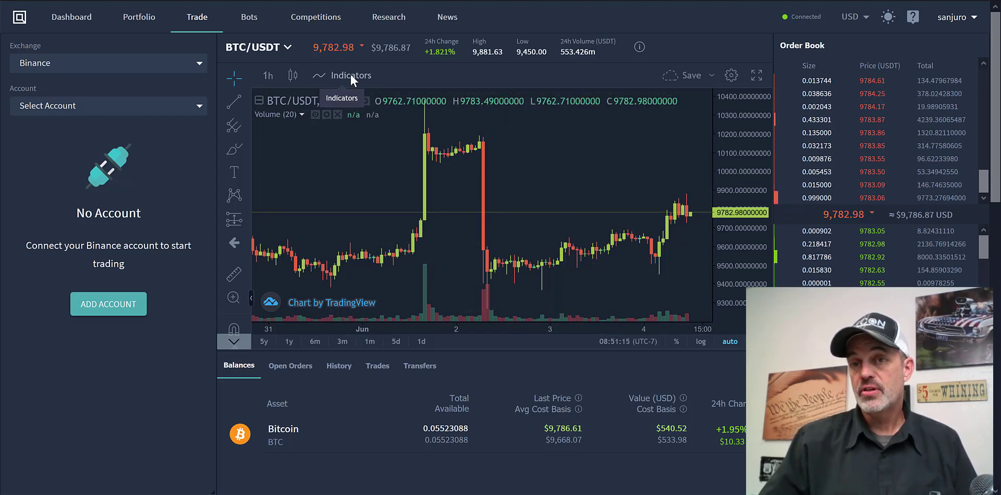
- Browse the chart's Indicators list and close it, leaving only Volume on the BTC/USDT chart
{"action": "left_click", "coordinate": [350, 75]}
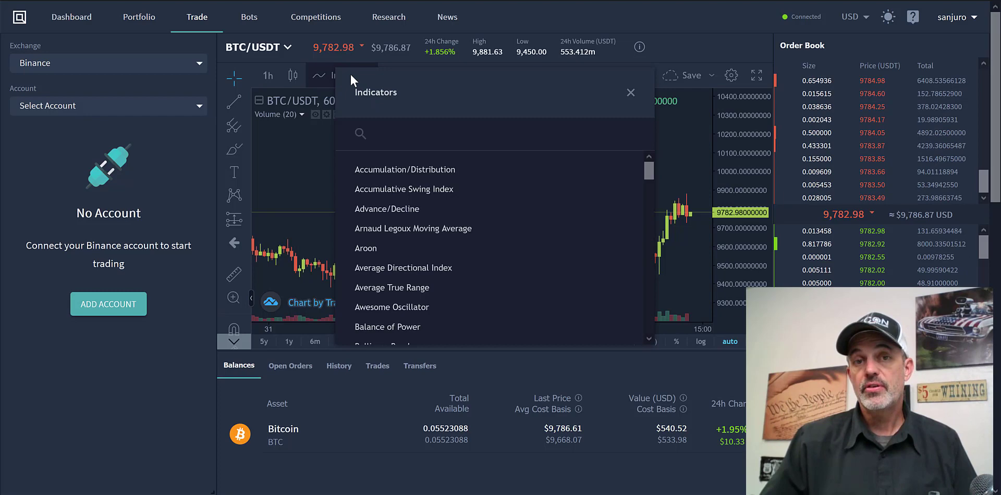
{"action": "mouse_move", "coordinate": [478, 265]}
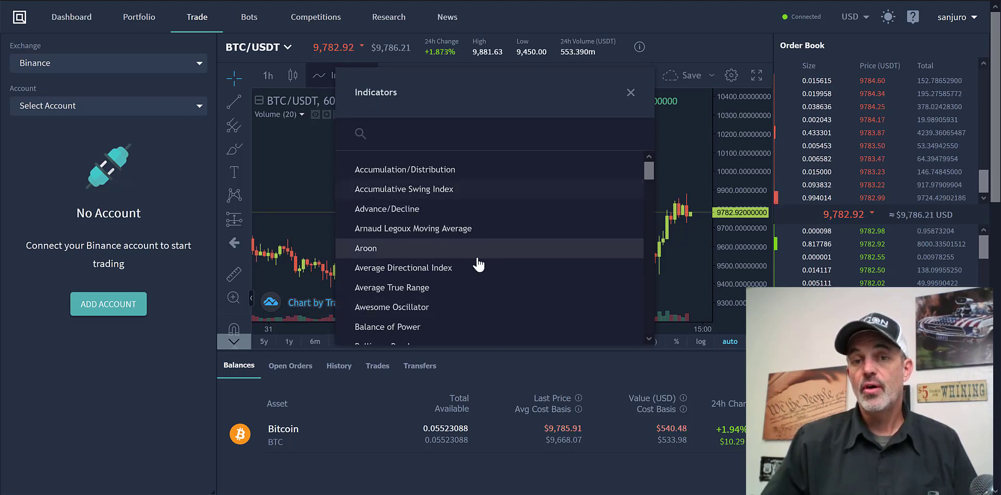
{"action": "left_click", "coordinate": [630, 93]}
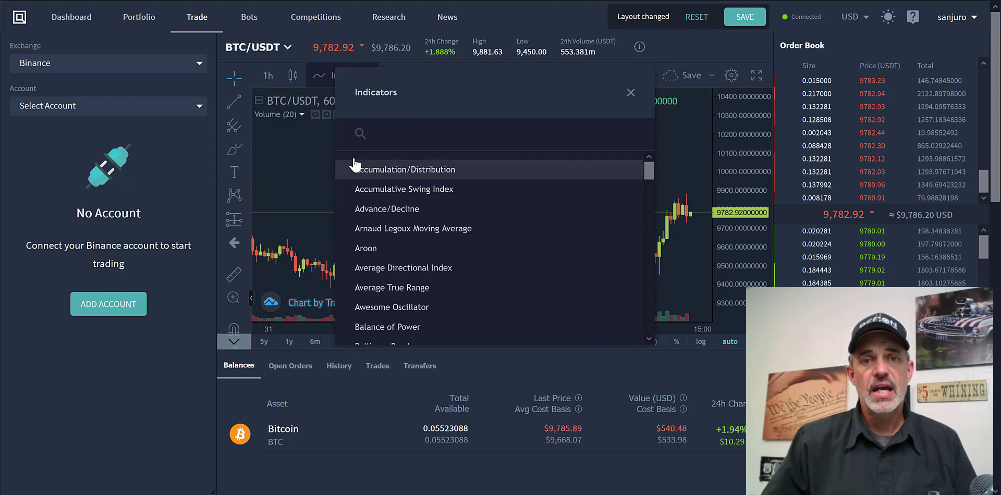
{"action": "left_click", "coordinate": [630, 93]}
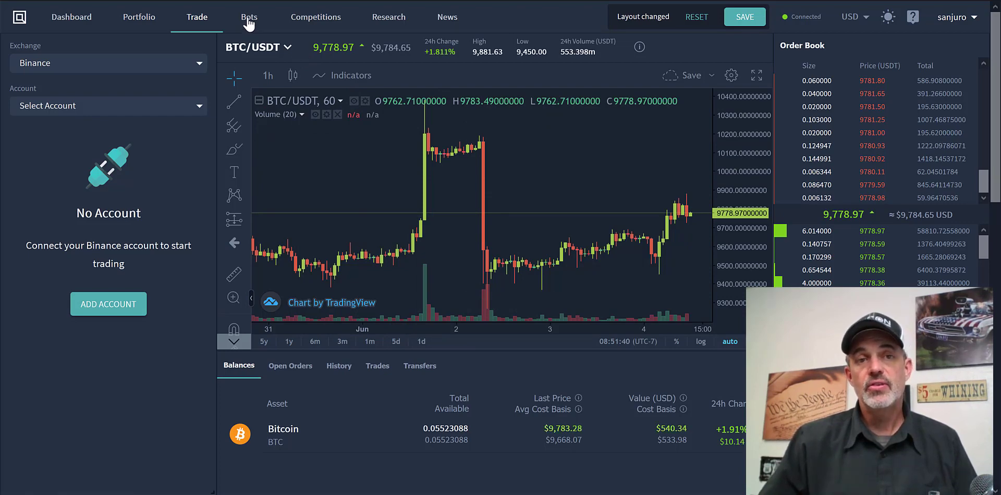
{"action": "left_click", "coordinate": [248, 17]}
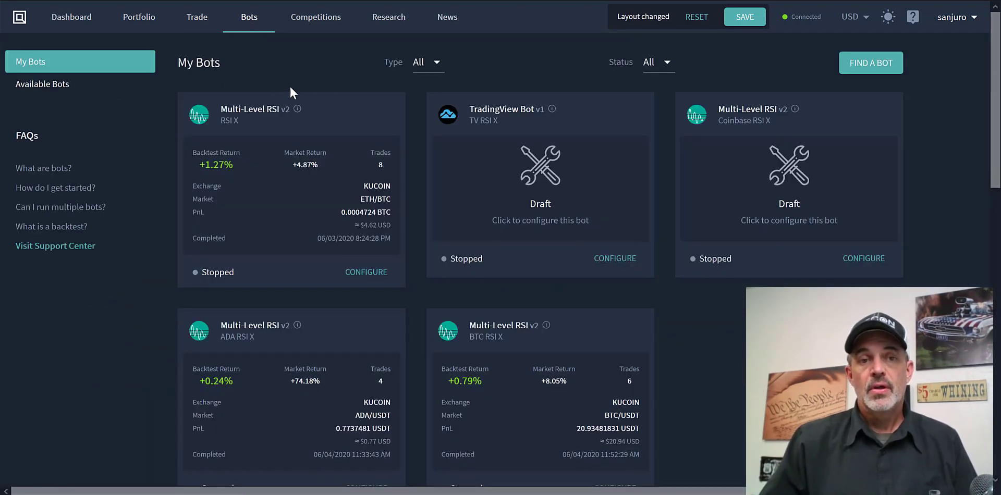
{"action": "mouse_move", "coordinate": [313, 92]}
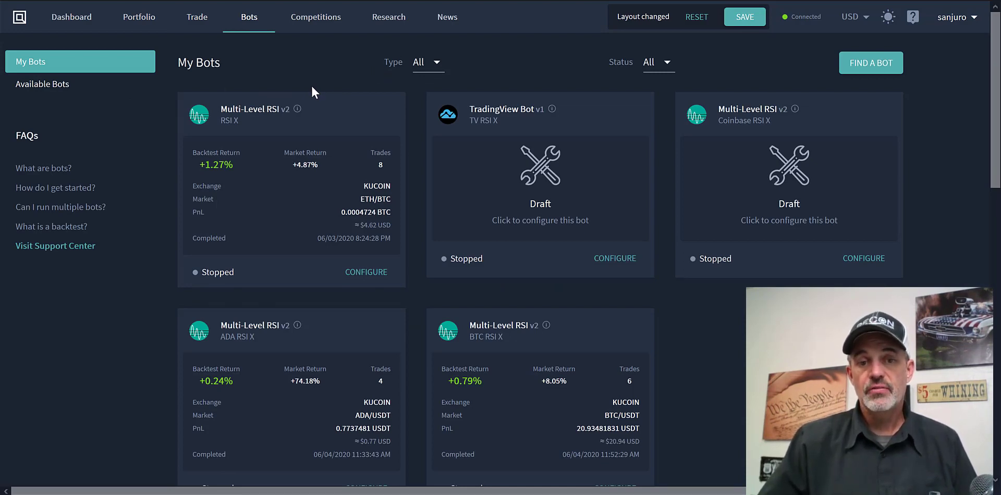
{"action": "mouse_move", "coordinate": [406, 435]}
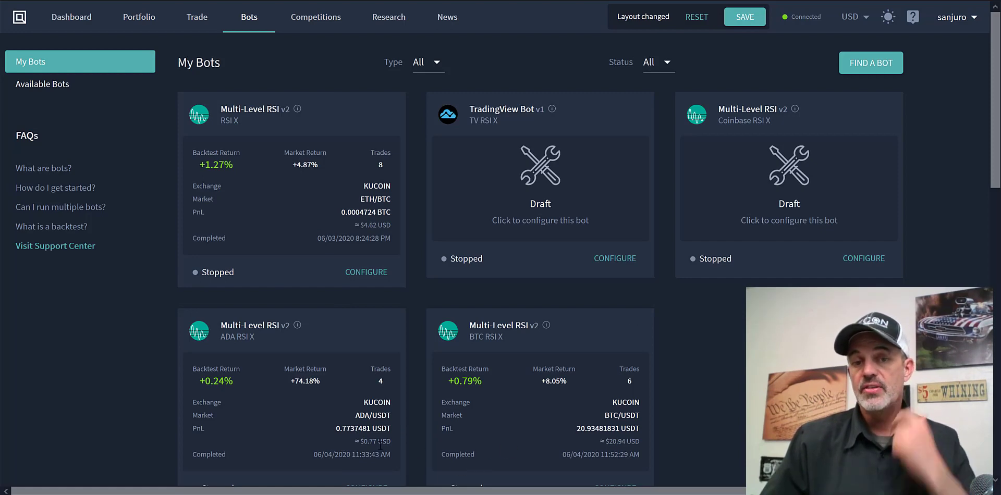
{"action": "mouse_move", "coordinate": [294, 193]}
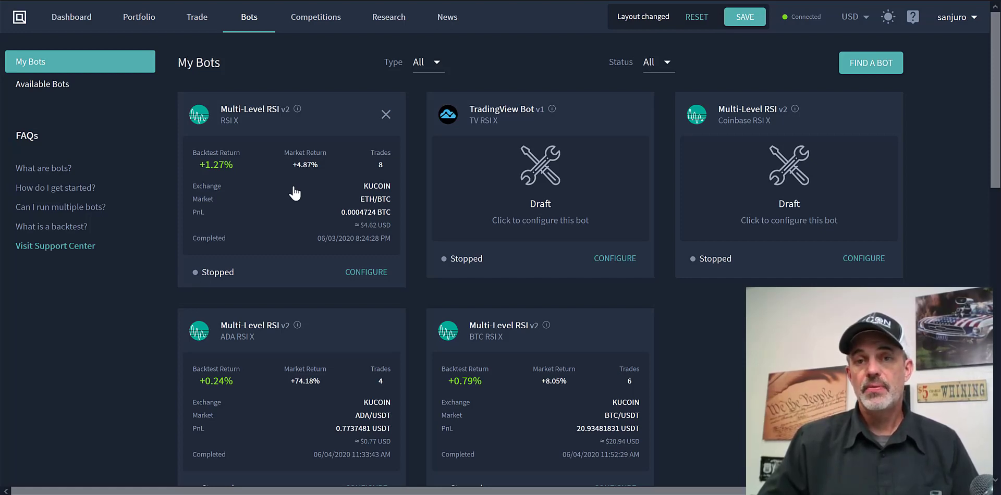
{"action": "mouse_move", "coordinate": [539, 165]}
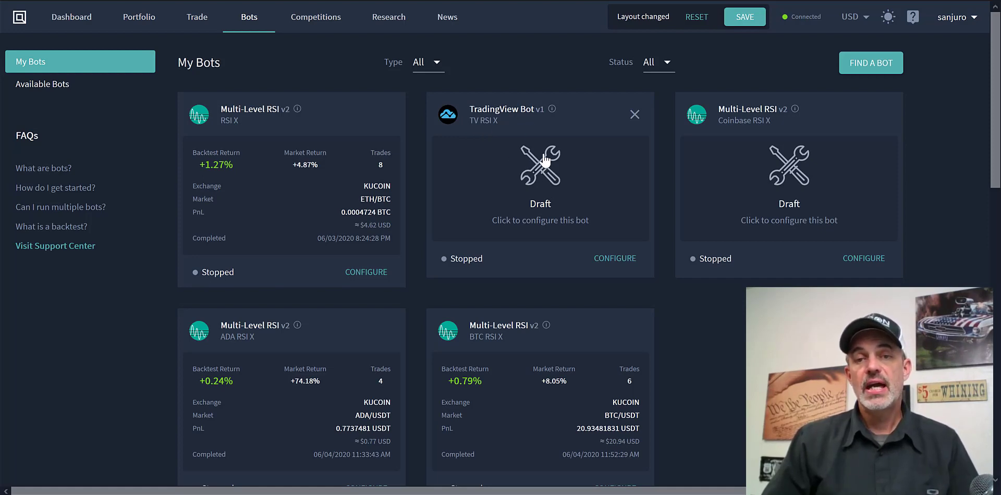
{"action": "mouse_move", "coordinate": [561, 174]}
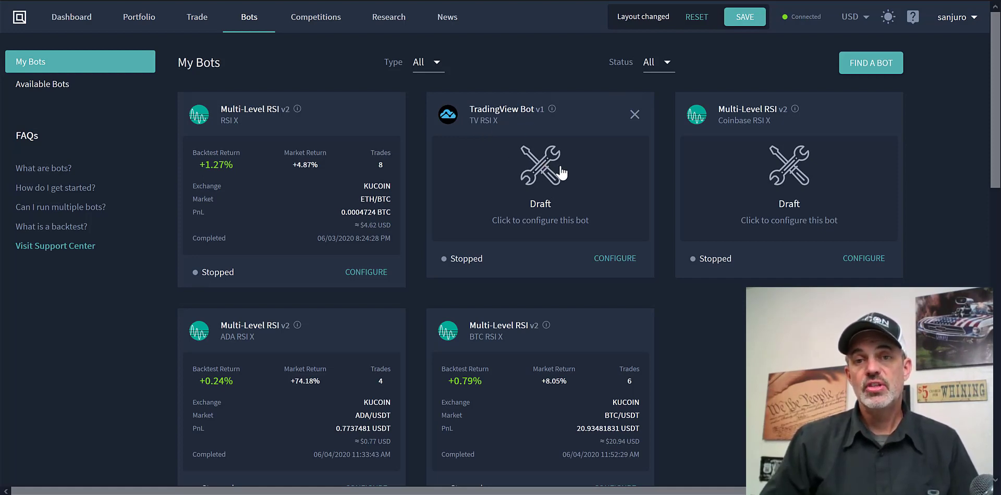
{"action": "mouse_move", "coordinate": [546, 198]}
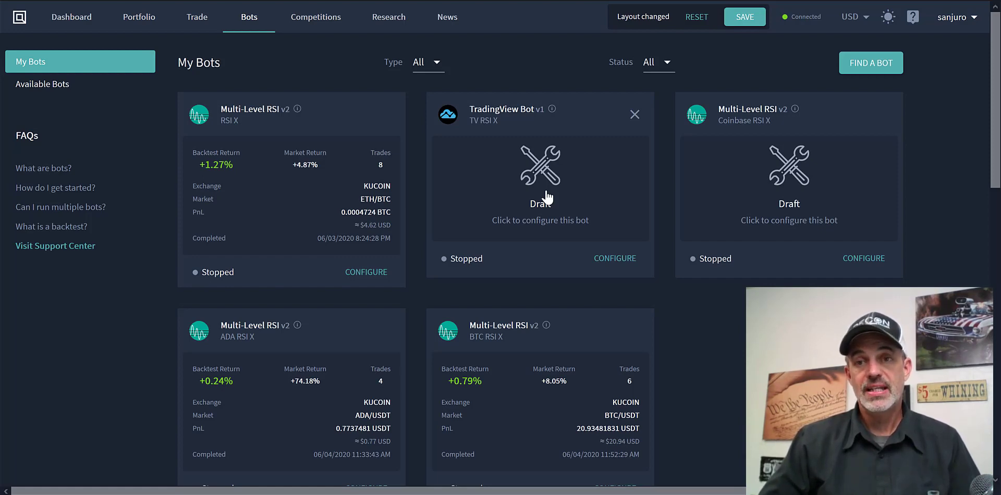
{"action": "mouse_move", "coordinate": [329, 119]}
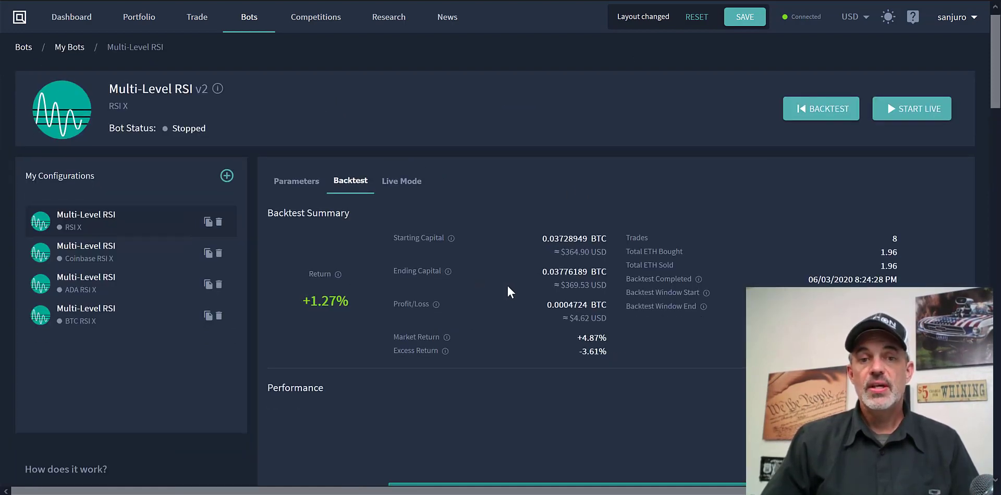
{"action": "mouse_move", "coordinate": [296, 182]}
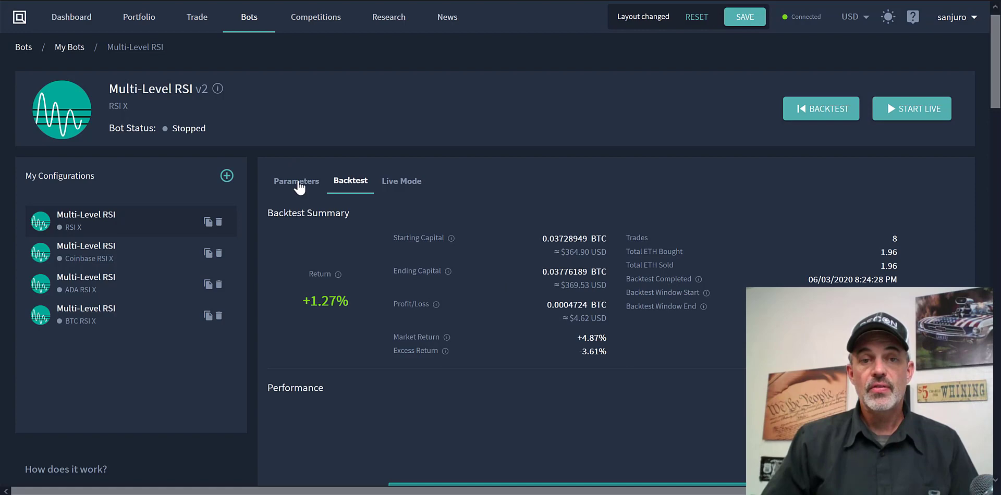
- Switch the RSI X bot to its Parameters view and focus the Configuration Name field
{"action": "left_click", "coordinate": [295, 181]}
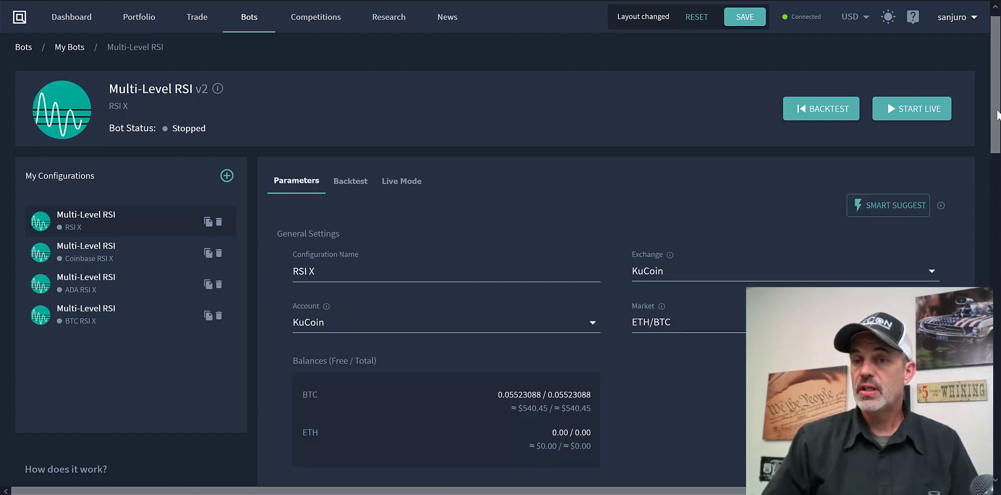
{"action": "scroll", "scroll_direction": "down", "scroll_amount": 3}
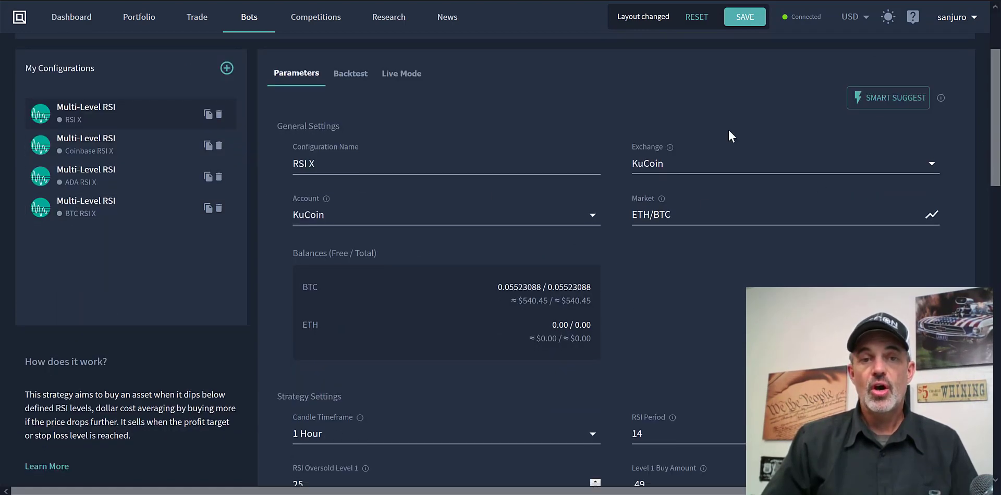
{"action": "left_click", "coordinate": [319, 164]}
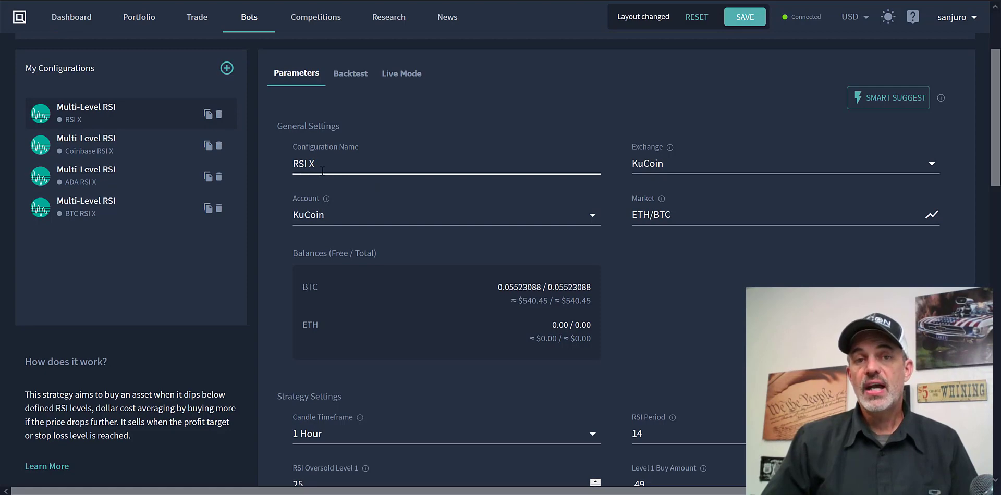
{"action": "mouse_move", "coordinate": [480, 182]}
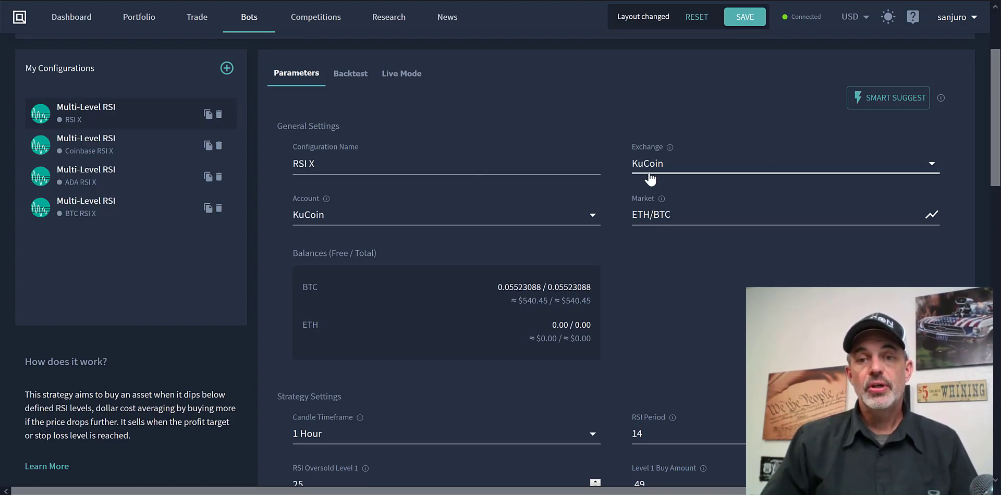
{"action": "mouse_move", "coordinate": [625, 240]}
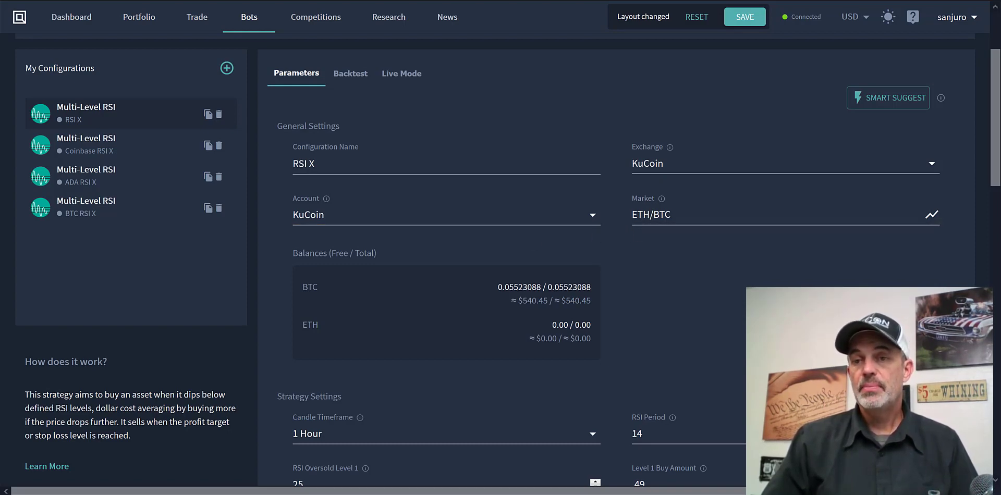
{"action": "scroll", "scroll_direction": "down", "scroll_amount": 3}
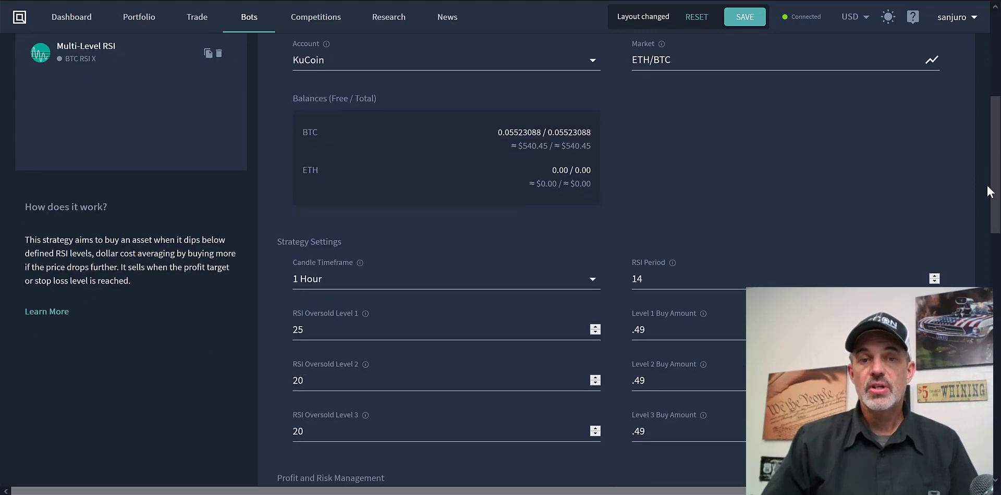
{"action": "scroll", "scroll_direction": "down", "scroll_amount": 3}
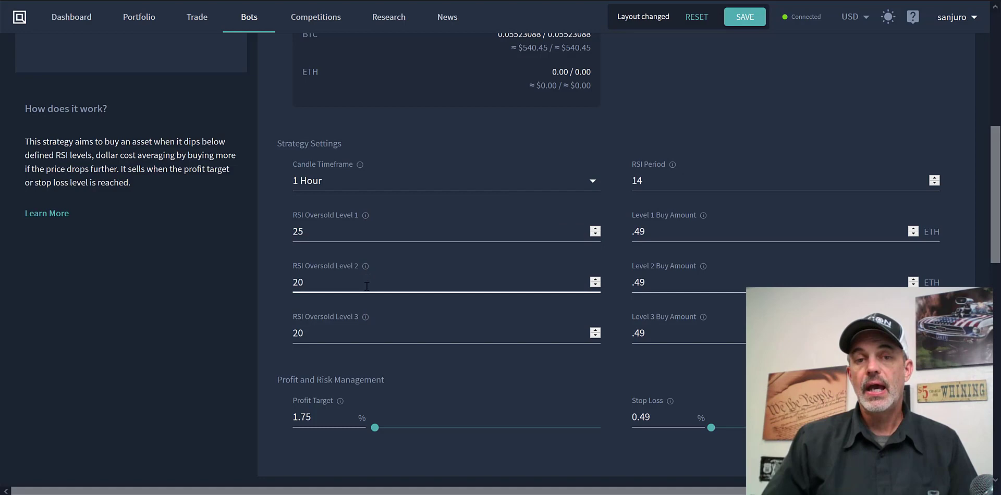
{"action": "mouse_move", "coordinate": [366, 317]}
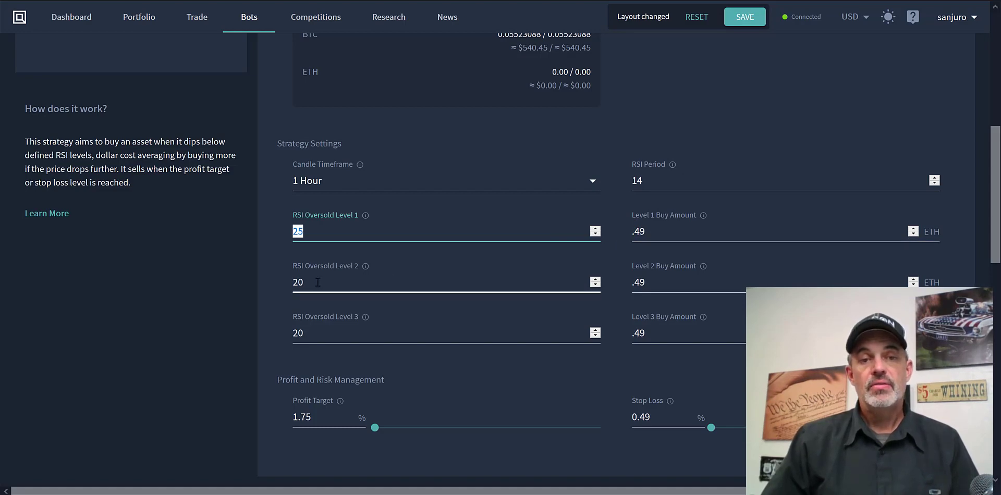
{"action": "left_click", "coordinate": [433, 283]}
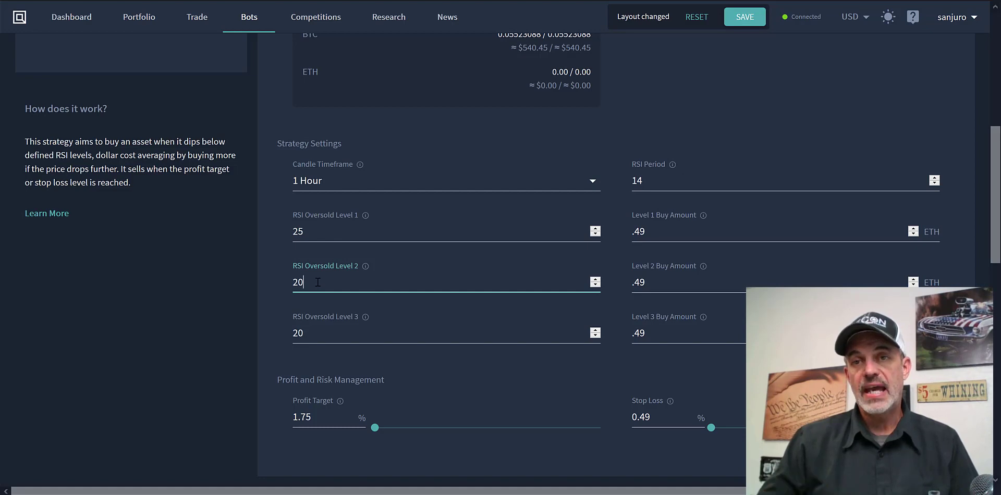
{"action": "double_click", "coordinate": [297, 282]}
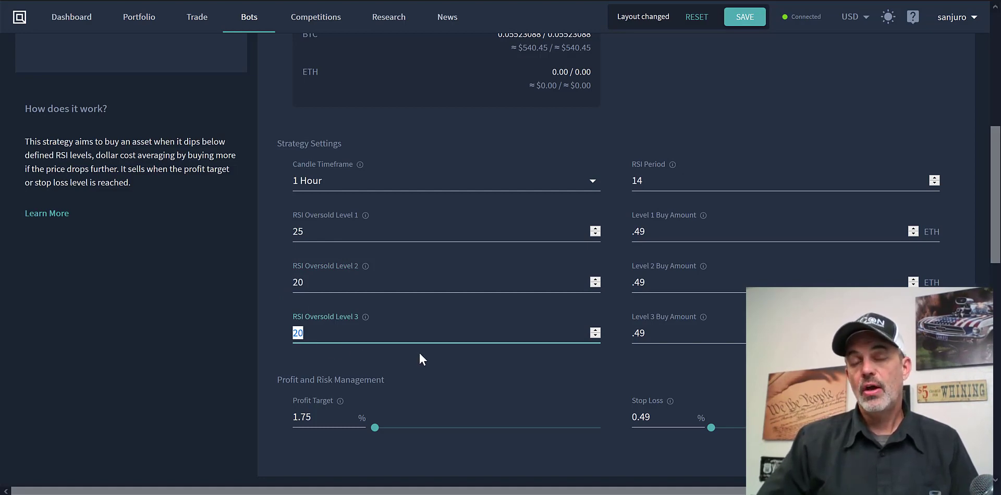
{"action": "mouse_move", "coordinate": [416, 361]}
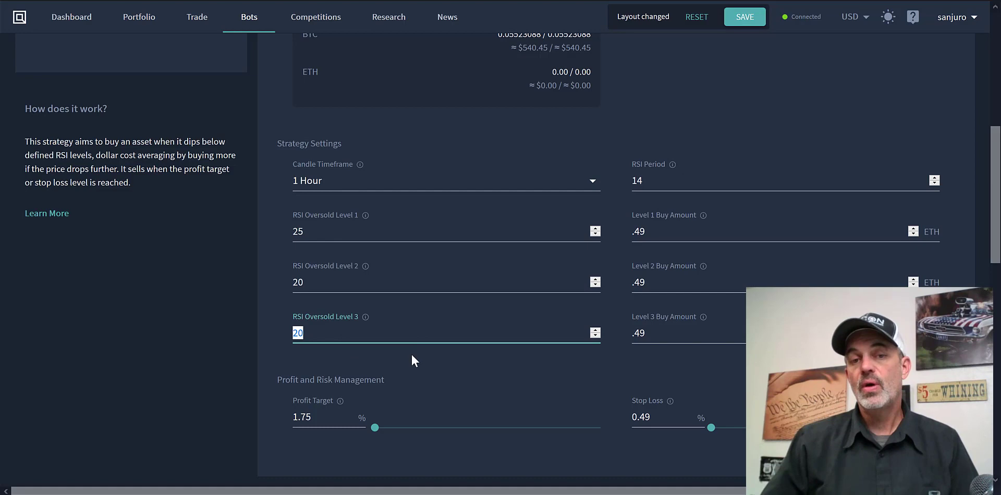
{"action": "mouse_move", "coordinate": [641, 412]}
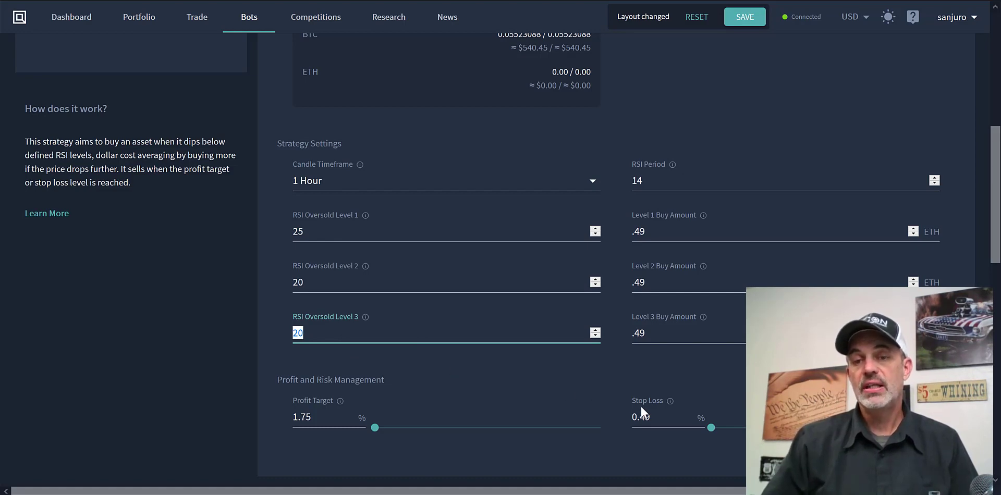
{"action": "mouse_move", "coordinate": [622, 379]}
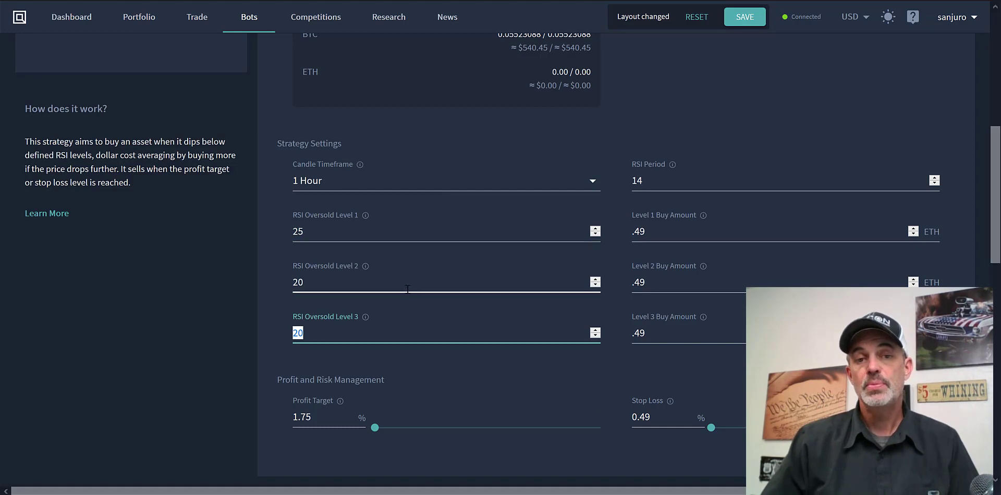
{"action": "mouse_move", "coordinate": [394, 264]}
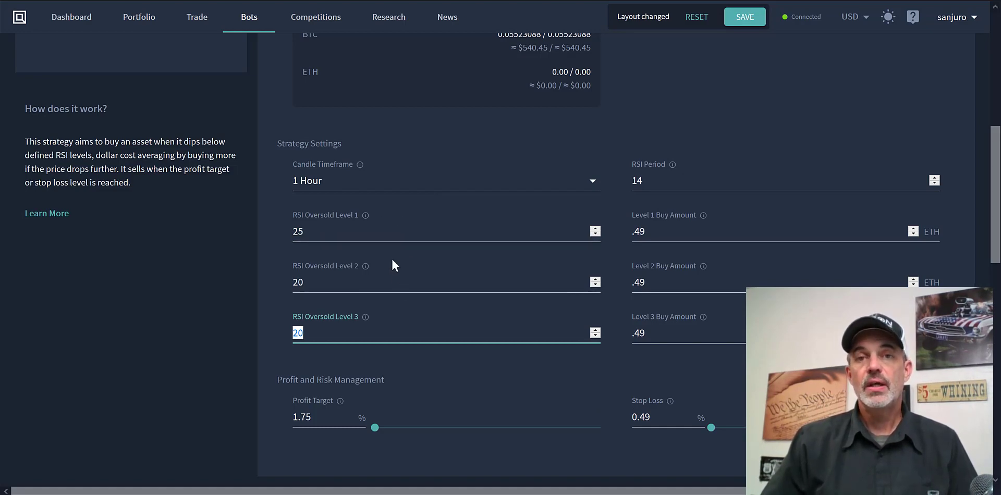
{"action": "mouse_move", "coordinate": [518, 381]}
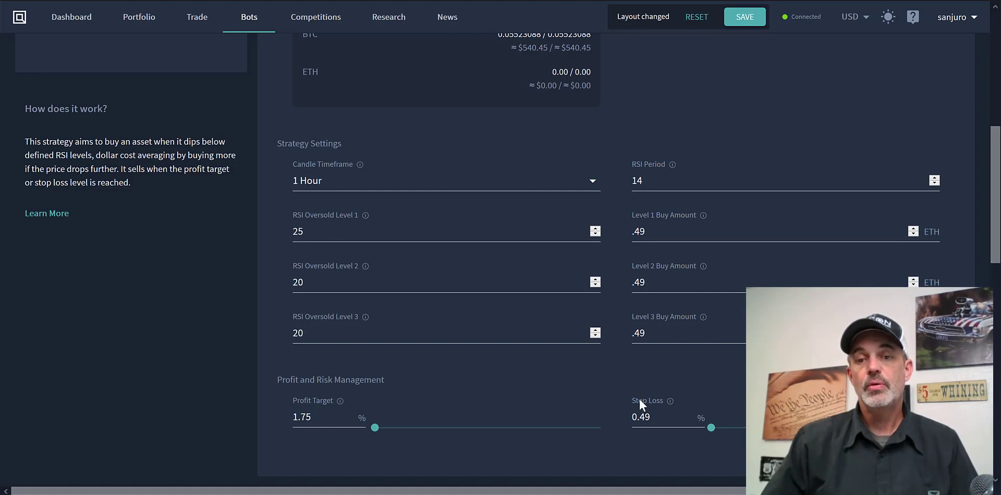
{"action": "mouse_move", "coordinate": [526, 414]}
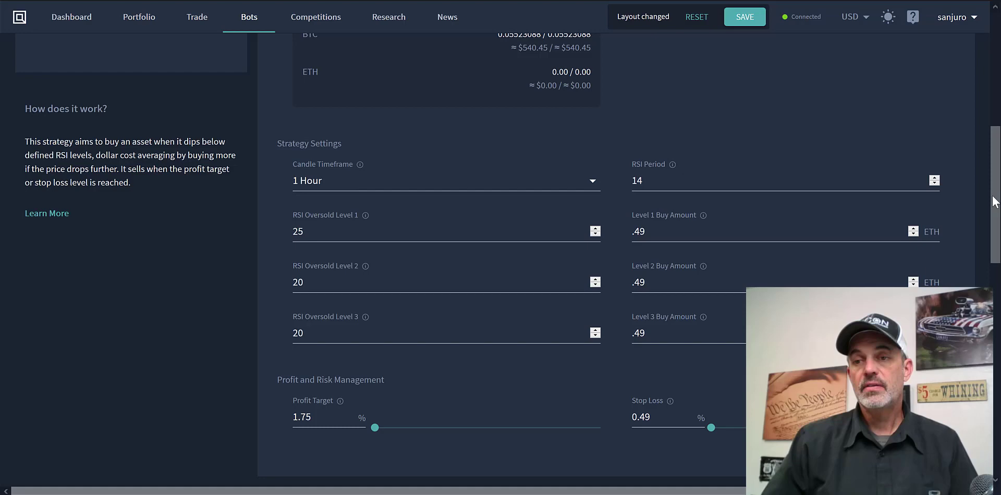
{"action": "scroll", "scroll_direction": "up", "scroll_amount": 3}
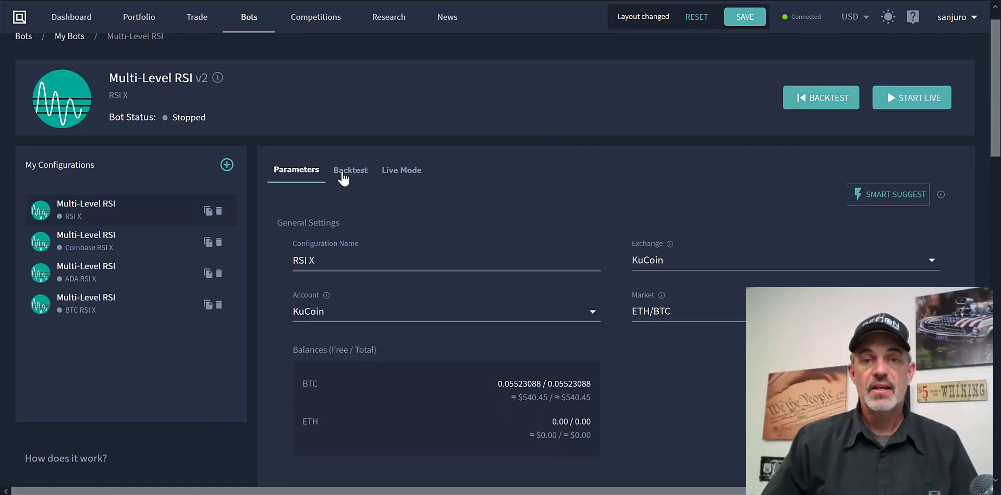
- Show the RSI X backtest results and scroll to the ETH/BTC market chart with its RSI panel
{"action": "left_click", "coordinate": [350, 169]}
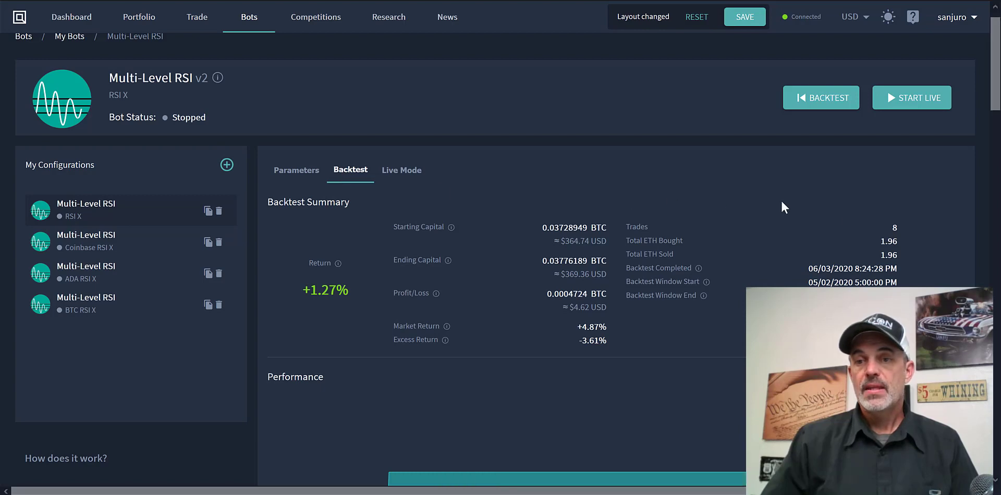
{"action": "mouse_move", "coordinate": [890, 229]}
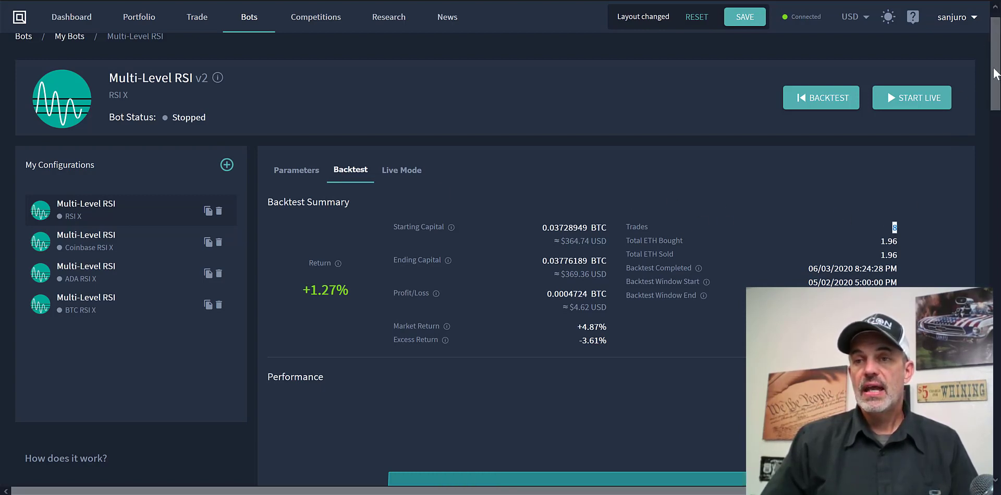
{"action": "scroll", "scroll_direction": "down", "scroll_amount": 3}
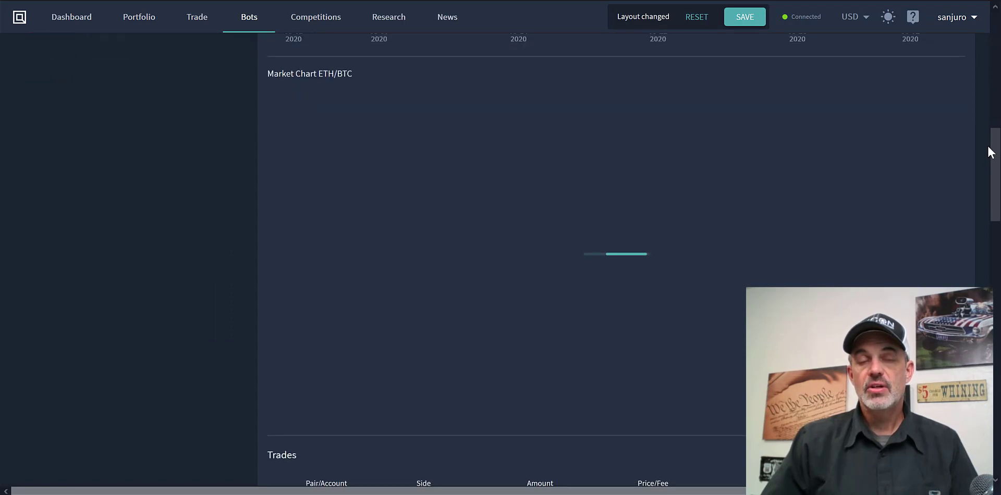
{"action": "scroll", "scroll_direction": "down", "scroll_amount": 3}
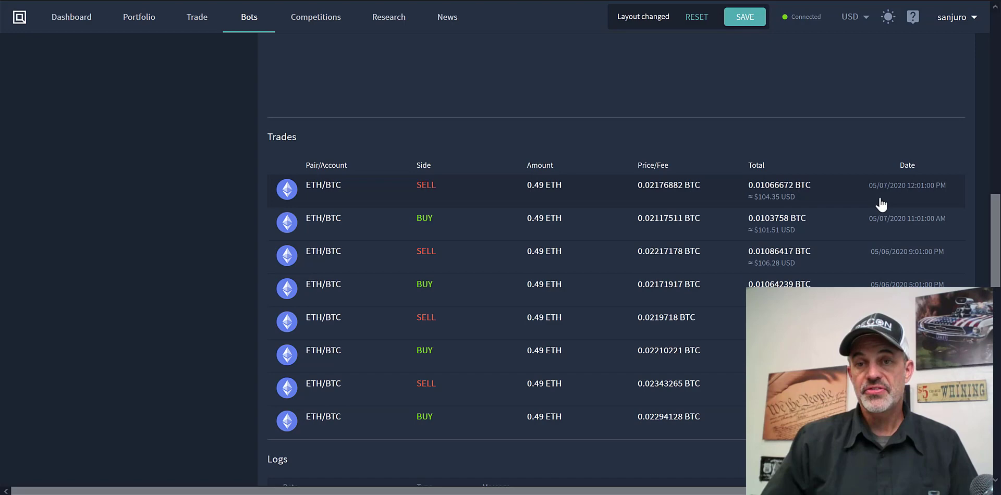
{"action": "scroll", "scroll_direction": "up", "scroll_amount": 3}
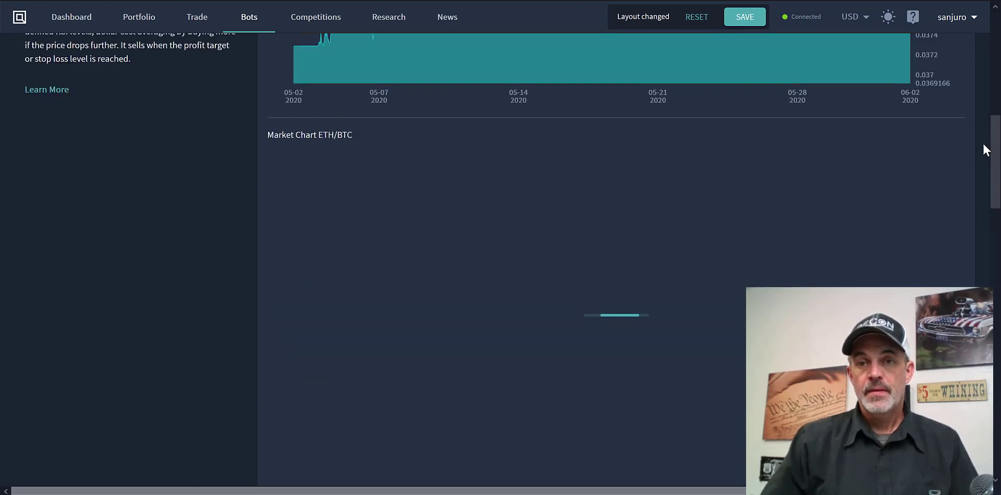
{"action": "scroll", "scroll_direction": "down", "scroll_amount": 3}
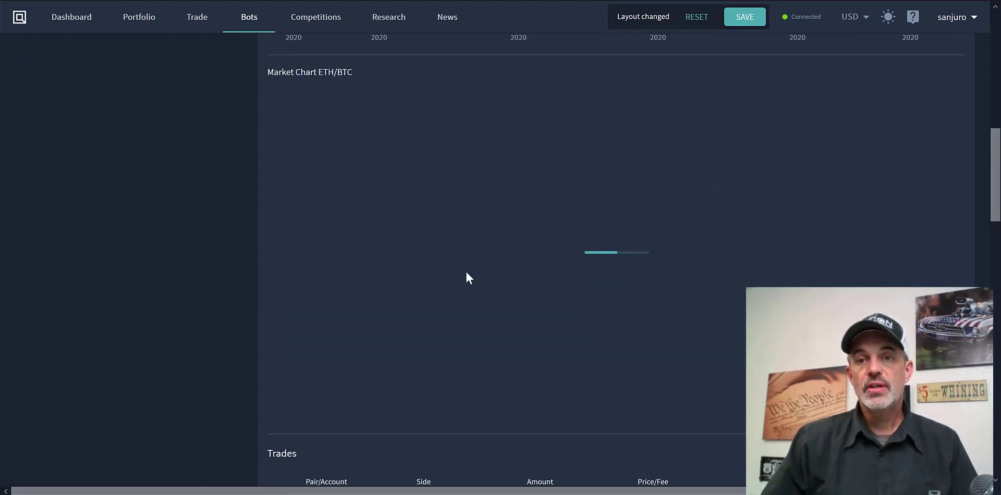
{"action": "mouse_move", "coordinate": [654, 286]}
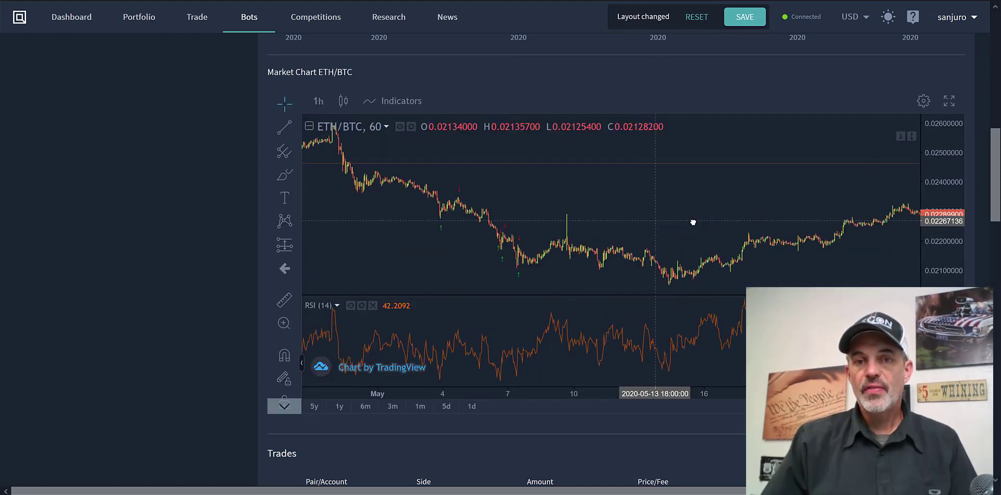
- Zoom the ETH/BTC chart into the early-May candles with their buy and sell markers
{"action": "left_click_drag", "start_coordinate": [693, 222], "coordinate": [494, 202]}
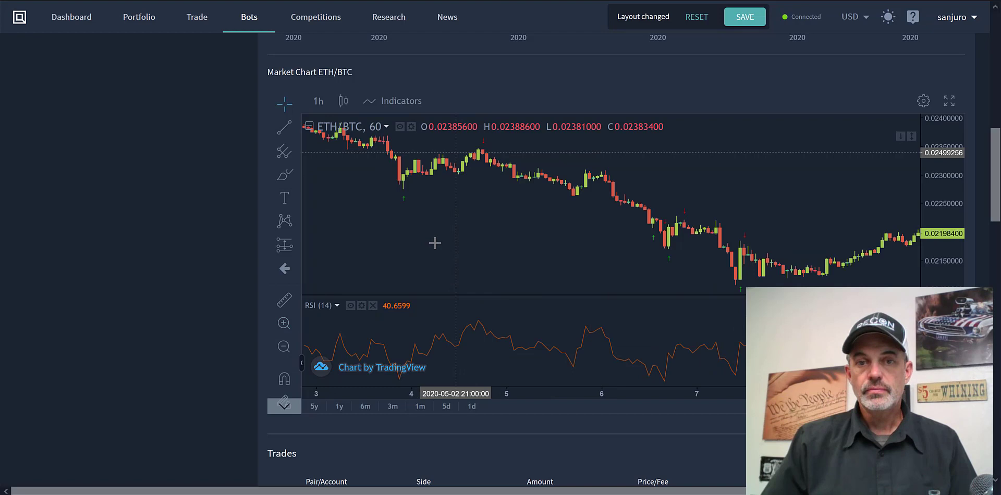
{"action": "mouse_move", "coordinate": [404, 209]}
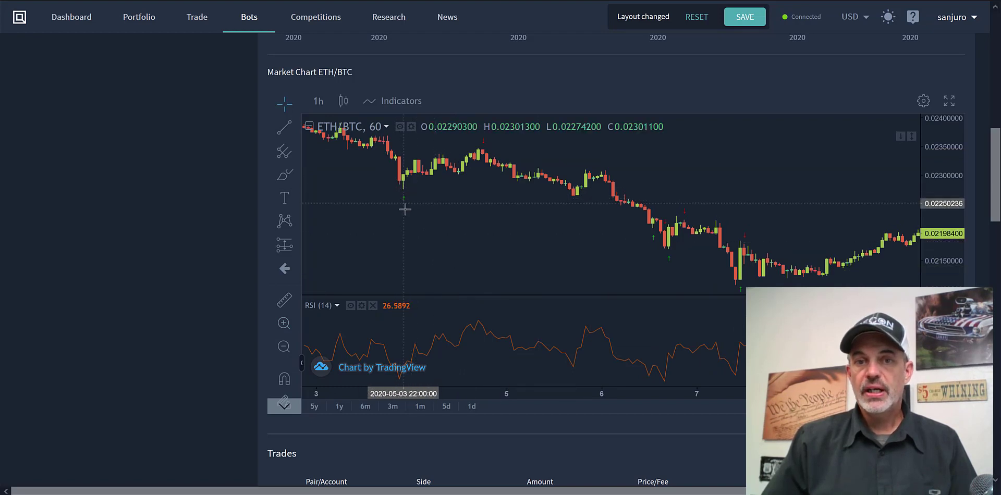
{"action": "mouse_move", "coordinate": [414, 203]}
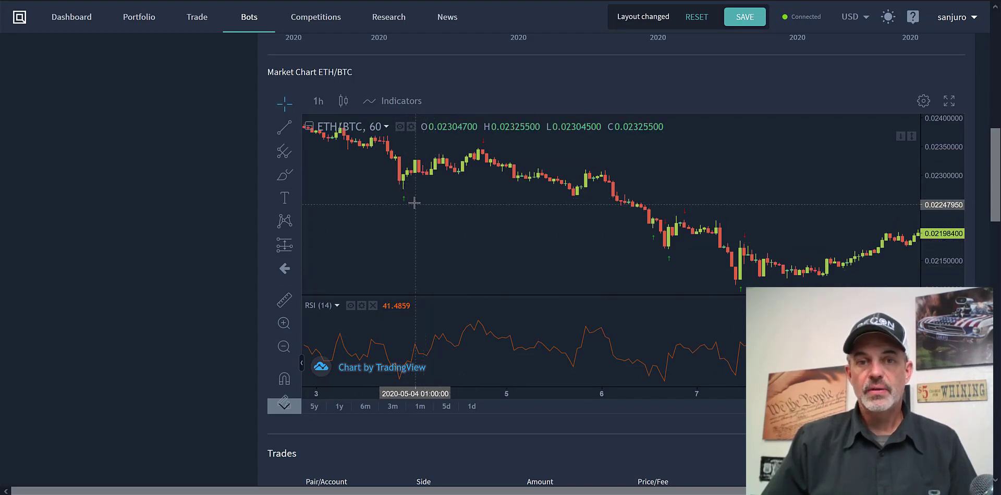
{"action": "mouse_move", "coordinate": [479, 156]}
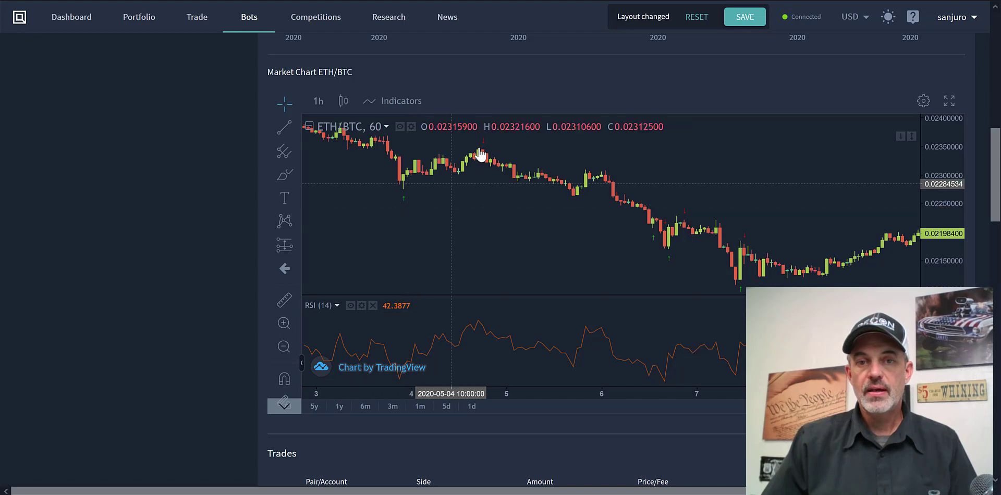
{"action": "mouse_move", "coordinate": [447, 172]}
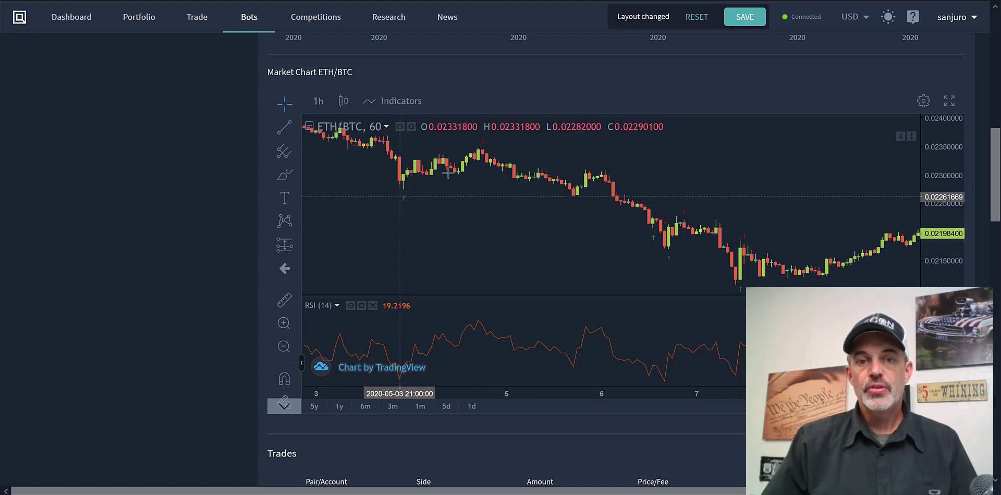
{"action": "mouse_move", "coordinate": [478, 157]}
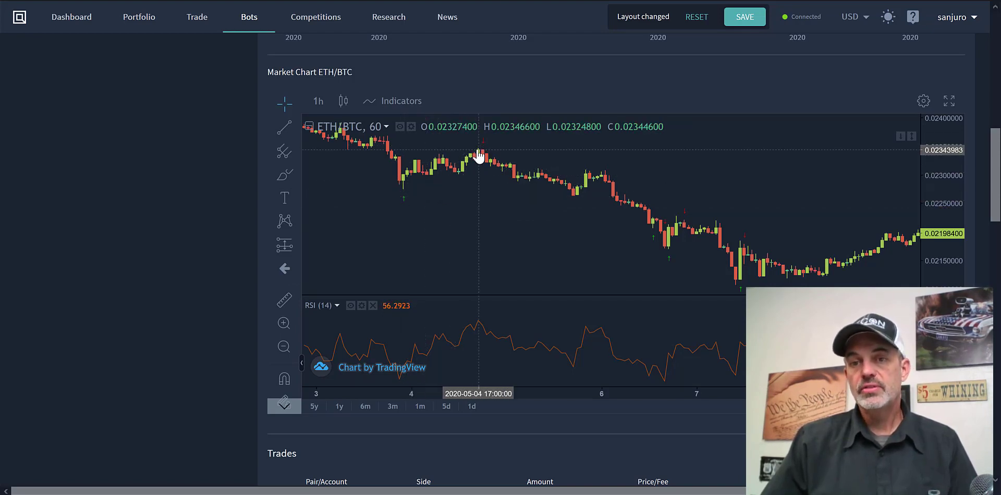
{"action": "mouse_move", "coordinate": [647, 238]}
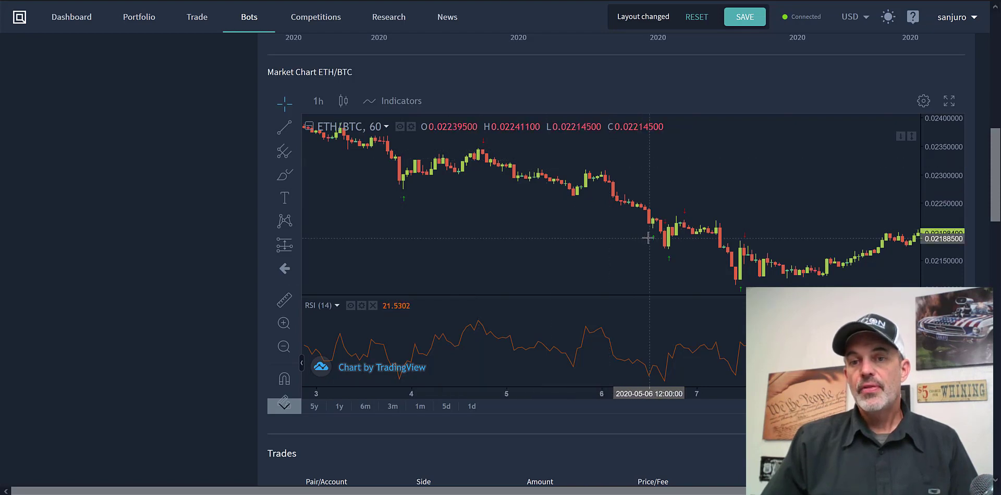
{"action": "mouse_move", "coordinate": [666, 255]}
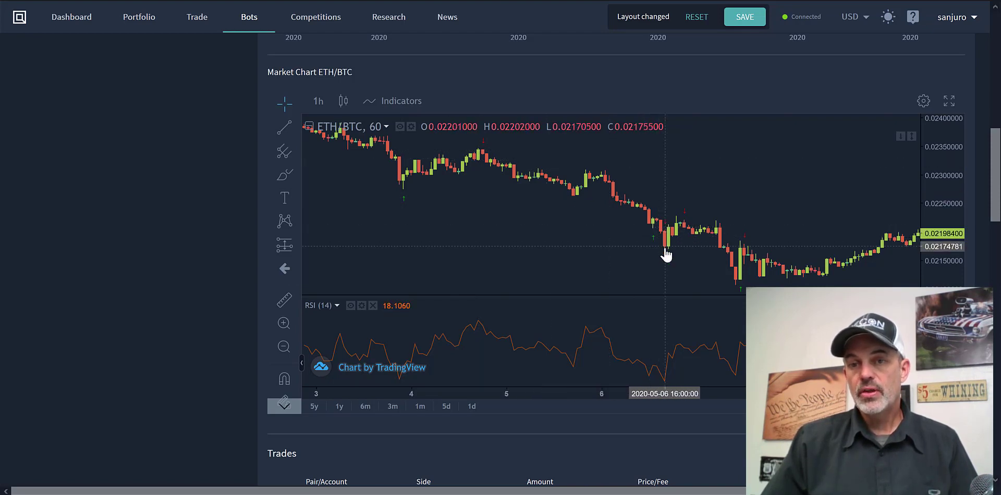
{"action": "mouse_move", "coordinate": [679, 250]}
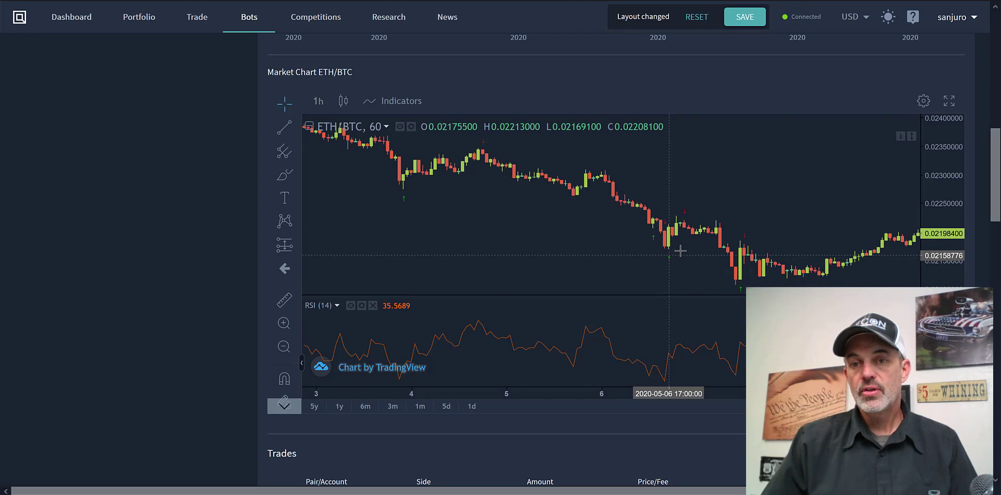
{"action": "mouse_move", "coordinate": [689, 213]}
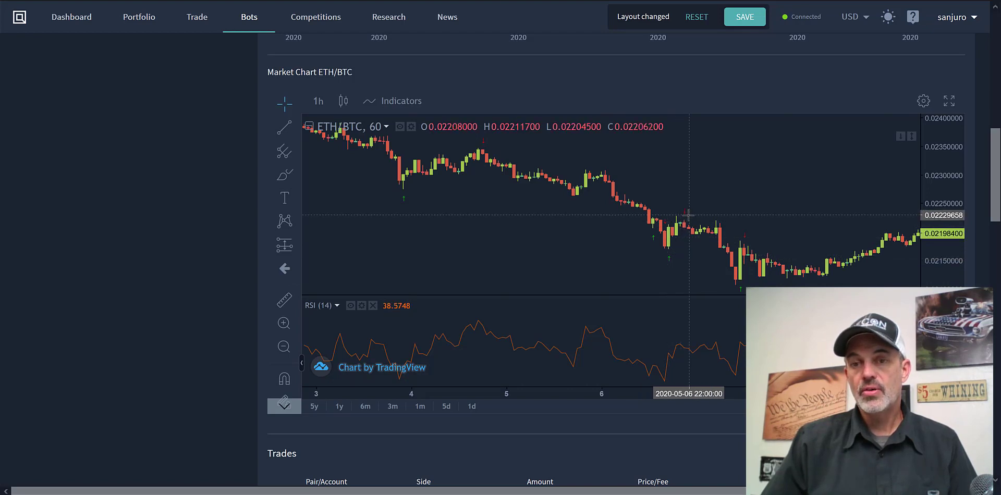
{"action": "mouse_move", "coordinate": [795, 251]}
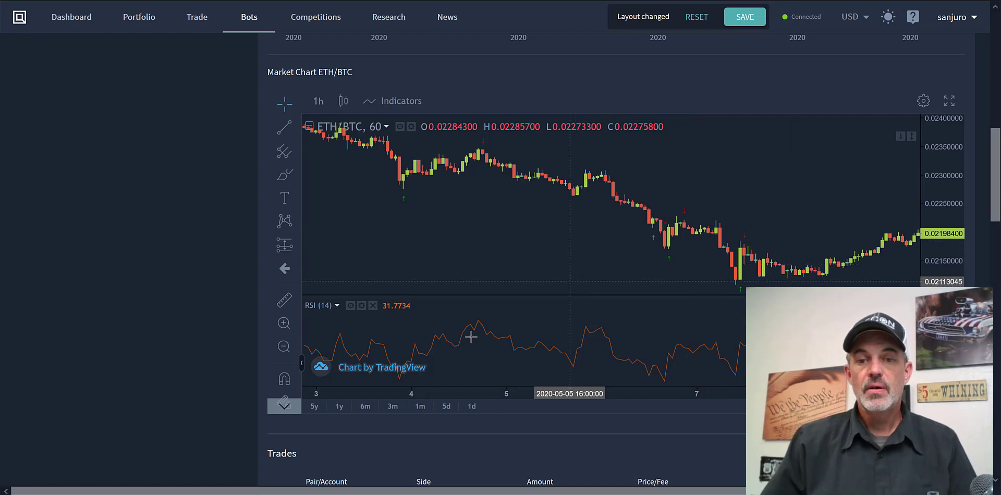
{"action": "mouse_move", "coordinate": [412, 379]}
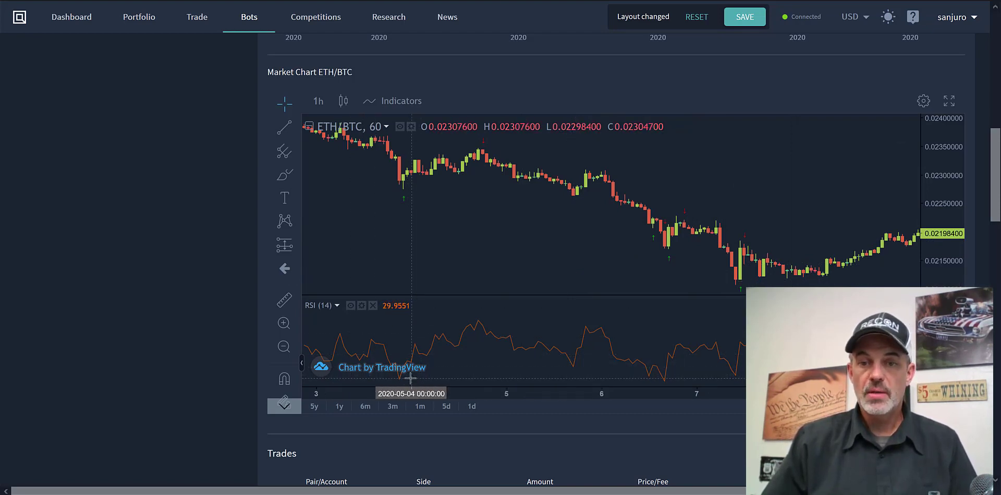
{"action": "mouse_move", "coordinate": [396, 381]}
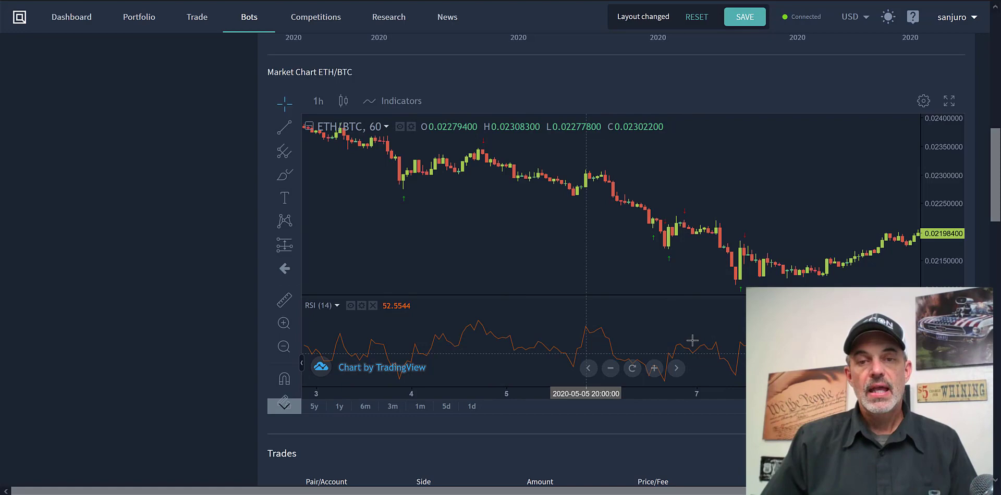
{"action": "mouse_move", "coordinate": [861, 234]}
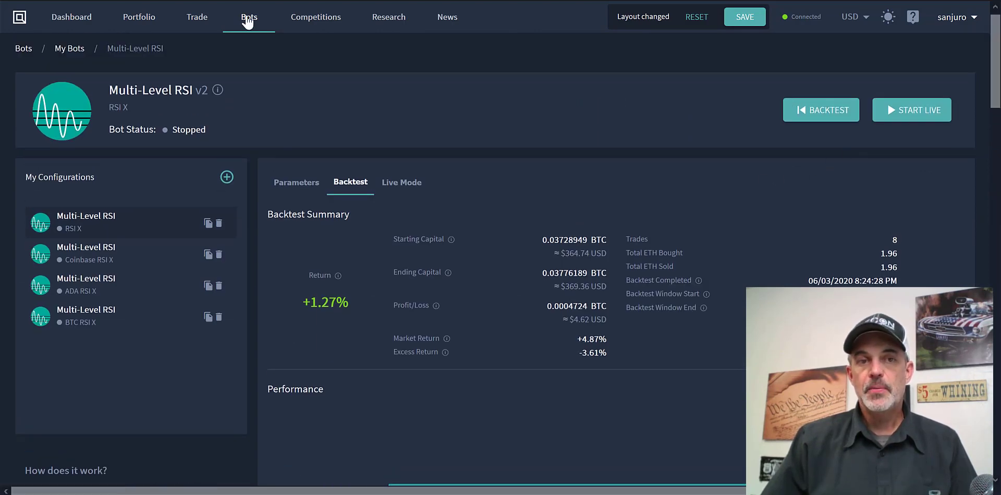
- Browse the Available Bots catalogue from TradingView Bot and Grid Trader to MACD and Mean Reversion
{"action": "left_click", "coordinate": [248, 17]}
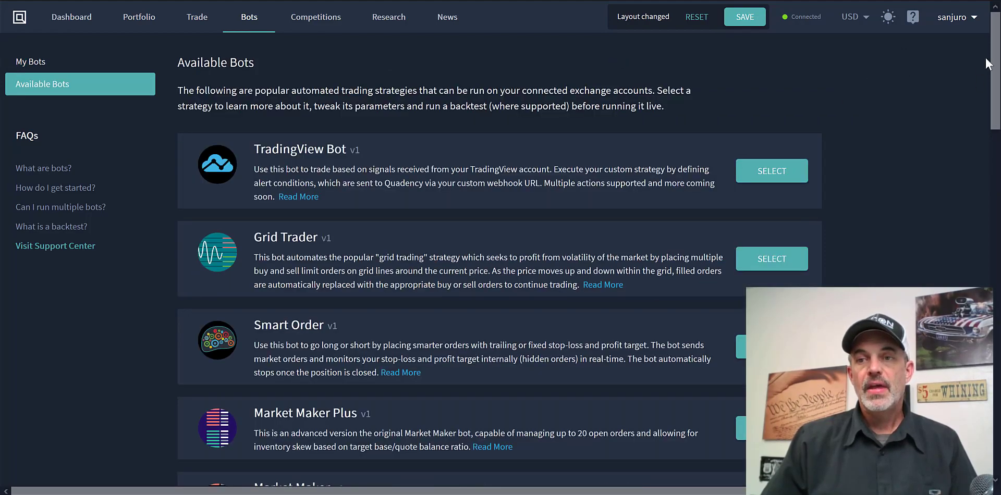
{"action": "scroll", "scroll_direction": "down", "scroll_amount": 3}
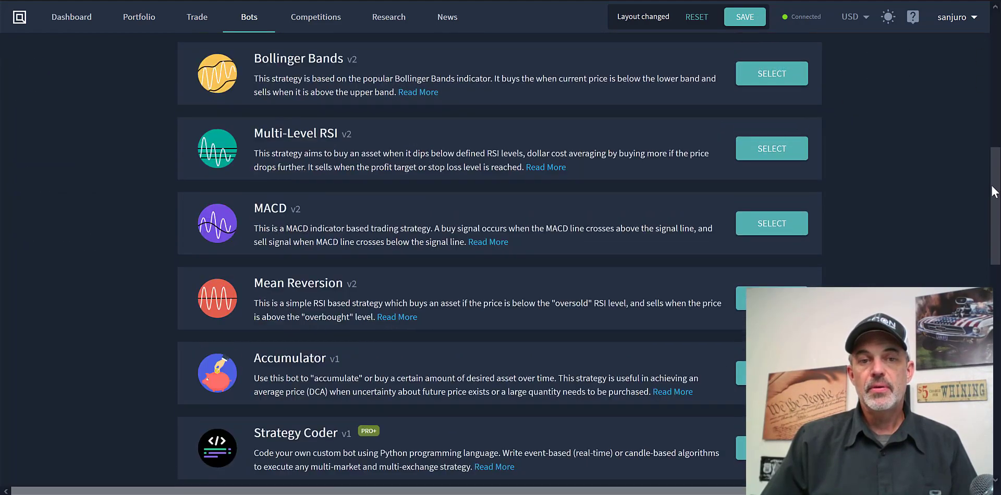
{"action": "scroll", "scroll_direction": "down", "scroll_amount": 3}
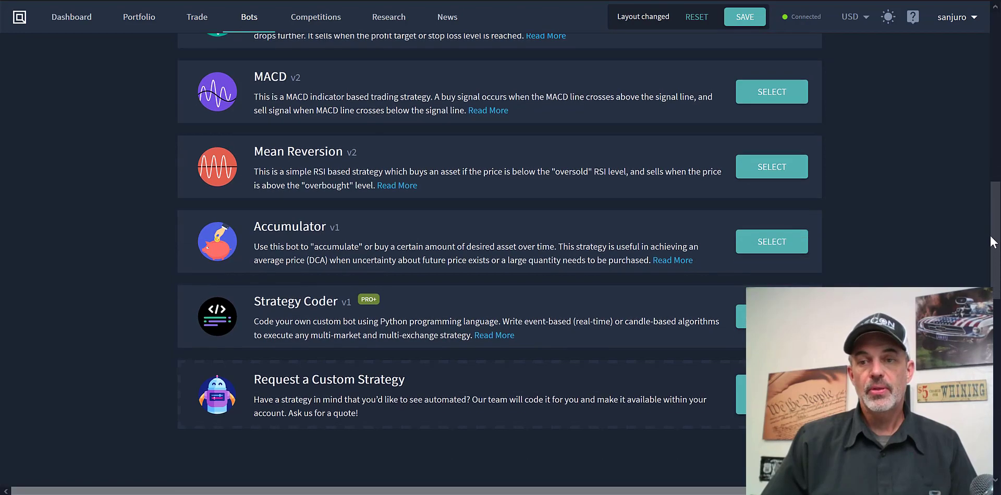
{"action": "scroll", "scroll_direction": "up", "scroll_amount": 3}
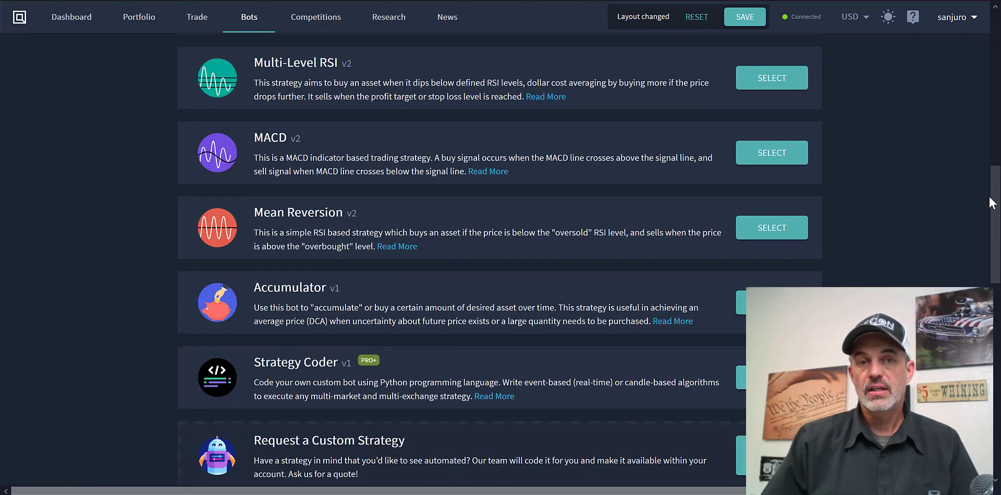
{"action": "scroll", "scroll_direction": "up", "scroll_amount": 3}
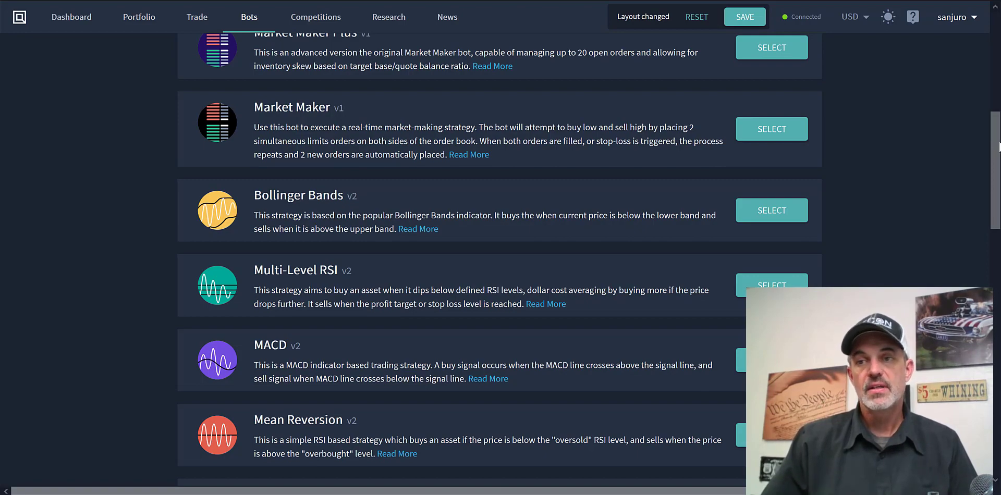
{"action": "scroll", "scroll_direction": "up", "scroll_amount": 3}
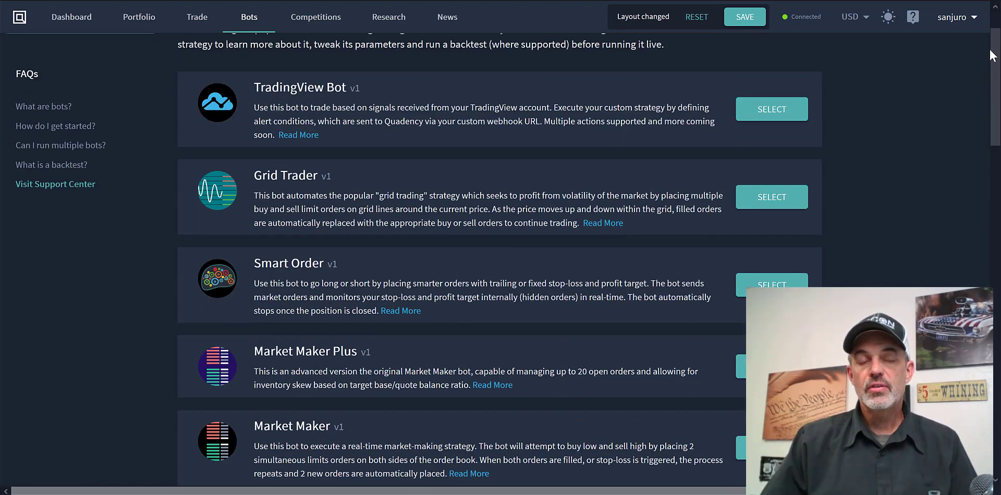
{"action": "scroll", "scroll_direction": "up", "scroll_amount": 3}
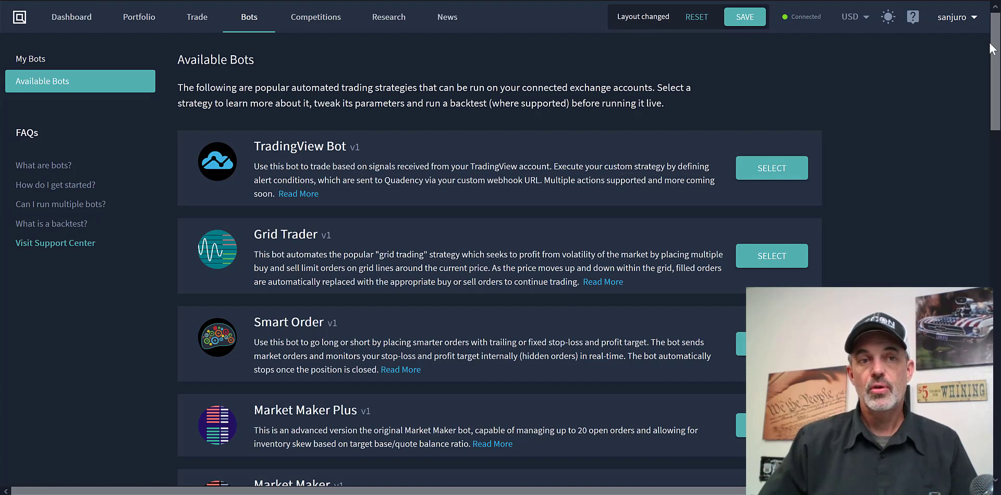
{"action": "mouse_move", "coordinate": [633, 83]}
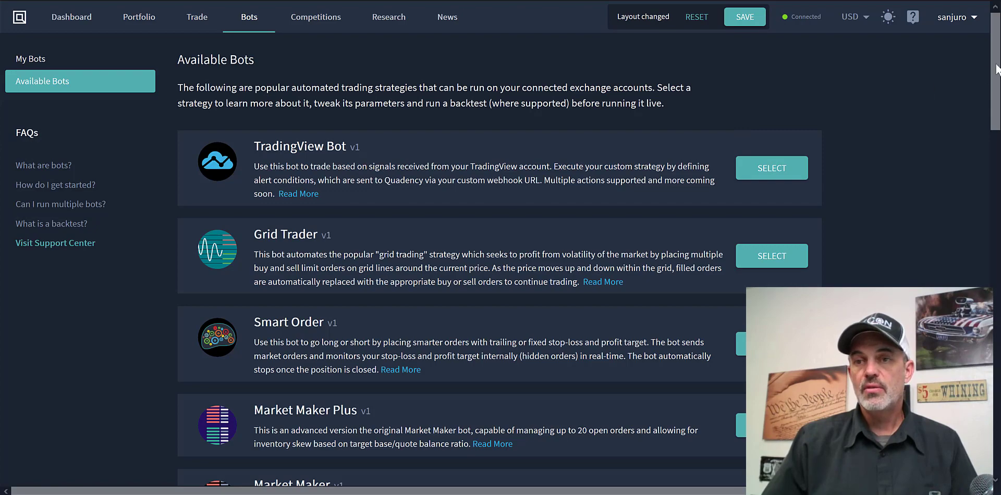
{"action": "scroll", "scroll_direction": "down", "scroll_amount": 3}
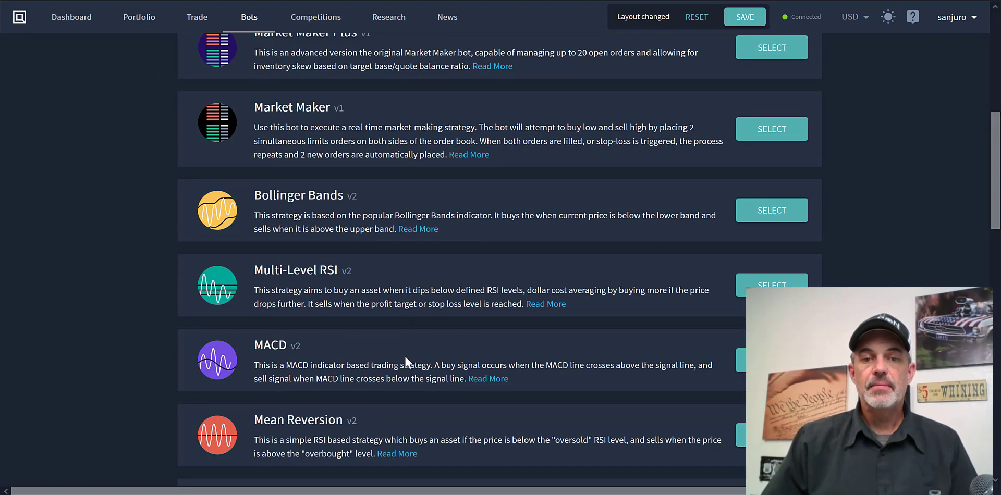
{"action": "mouse_move", "coordinate": [466, 284]}
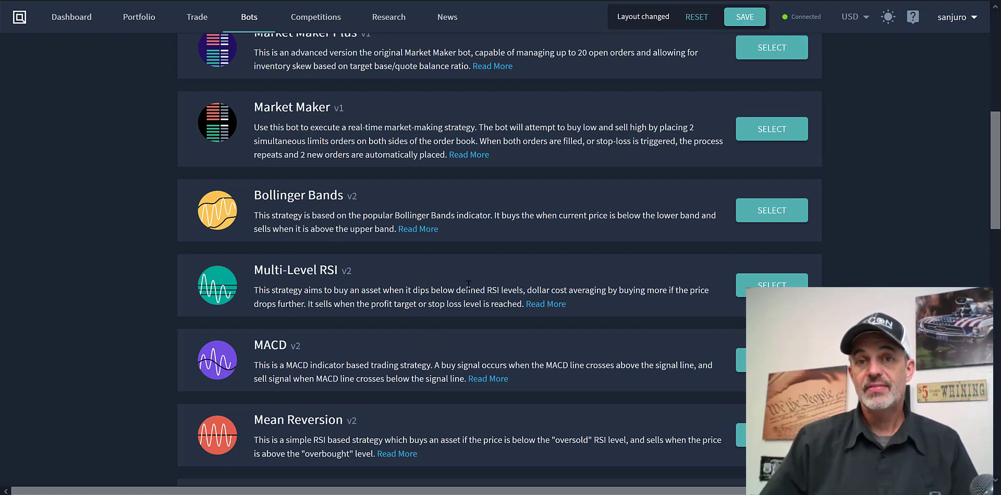
{"action": "mouse_move", "coordinate": [382, 284]}
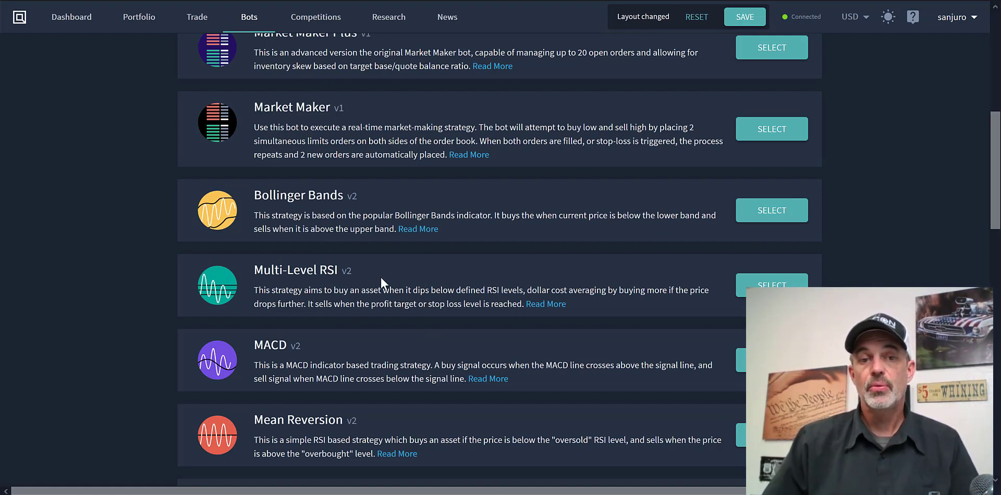
{"action": "mouse_move", "coordinate": [342, 291]}
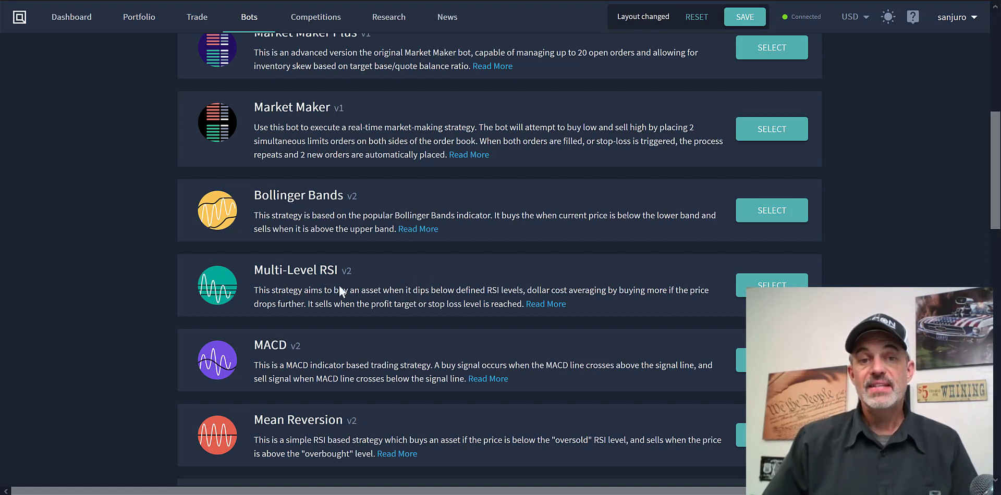
{"action": "mouse_move", "coordinate": [360, 210]}
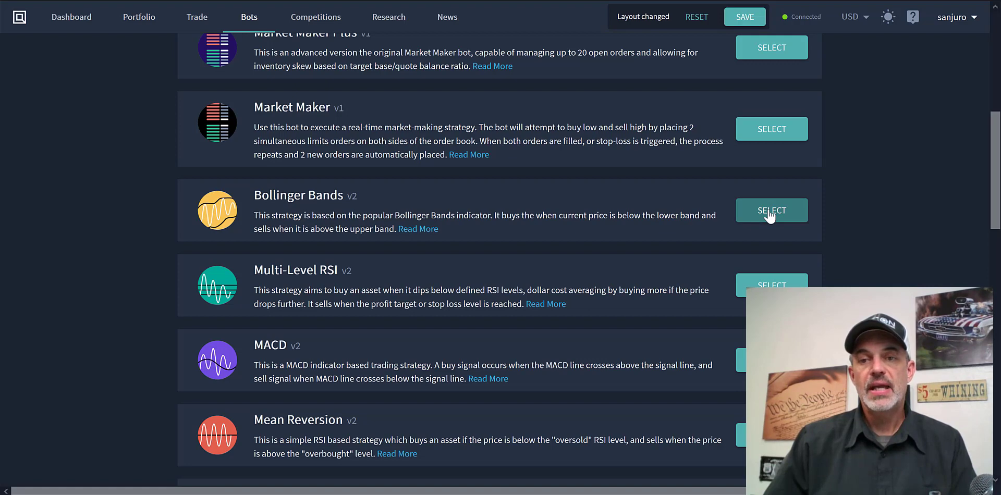
- Name the Bollinger Bands configuration BB and choose the KuCoin exchange account
{"action": "left_click", "coordinate": [772, 210]}
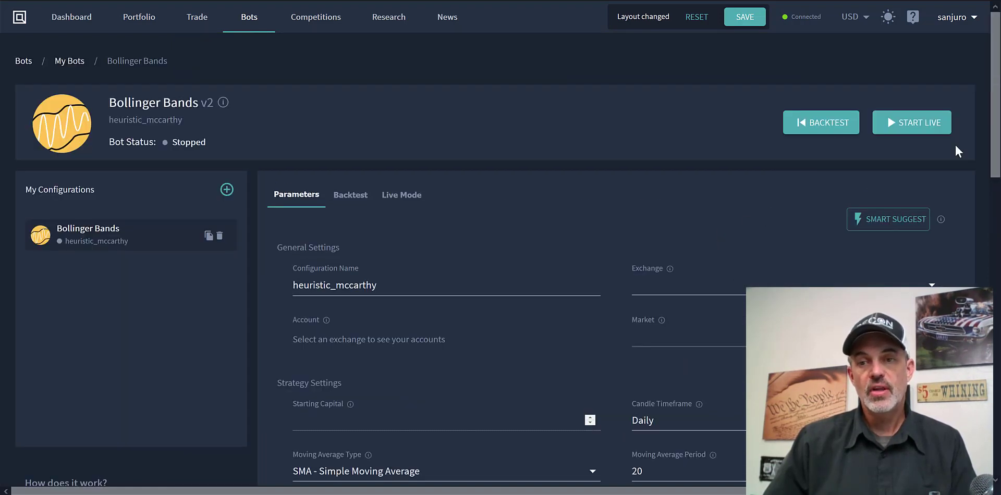
{"action": "scroll", "scroll_direction": "down", "scroll_amount": 3}
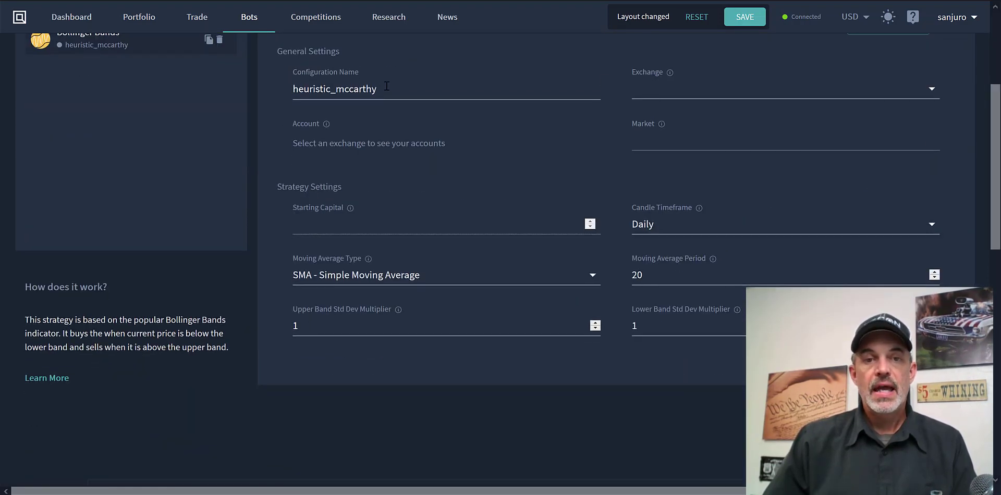
{"action": "triple_click", "coordinate": [334, 89]}
{"action": "type", "text": "BB"}
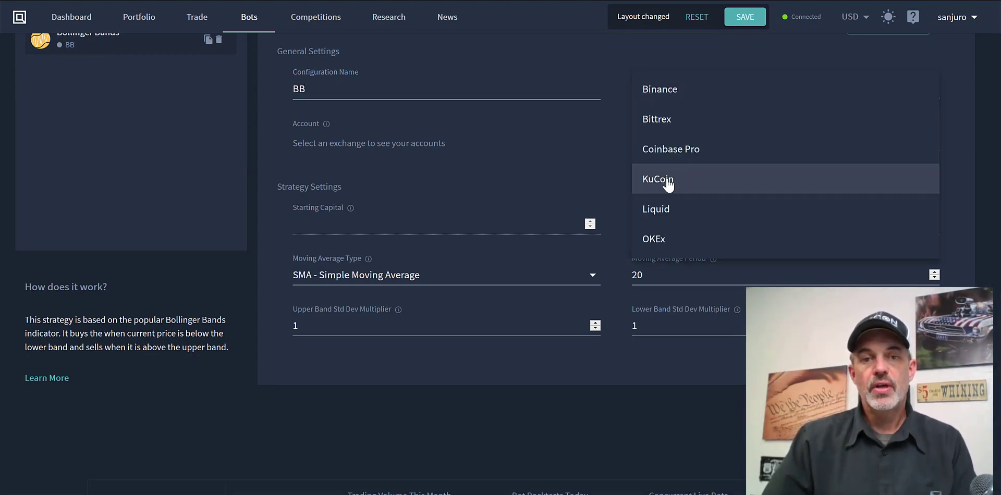
{"action": "left_click", "coordinate": [658, 179]}
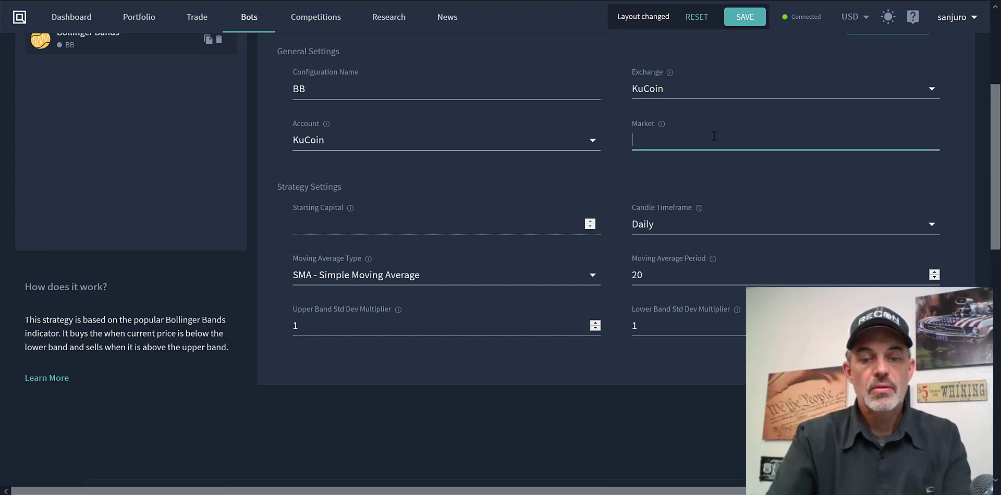
- Set the market to LTC/USDT with 500 USDT starting capital
{"action": "type", "text": "L"}
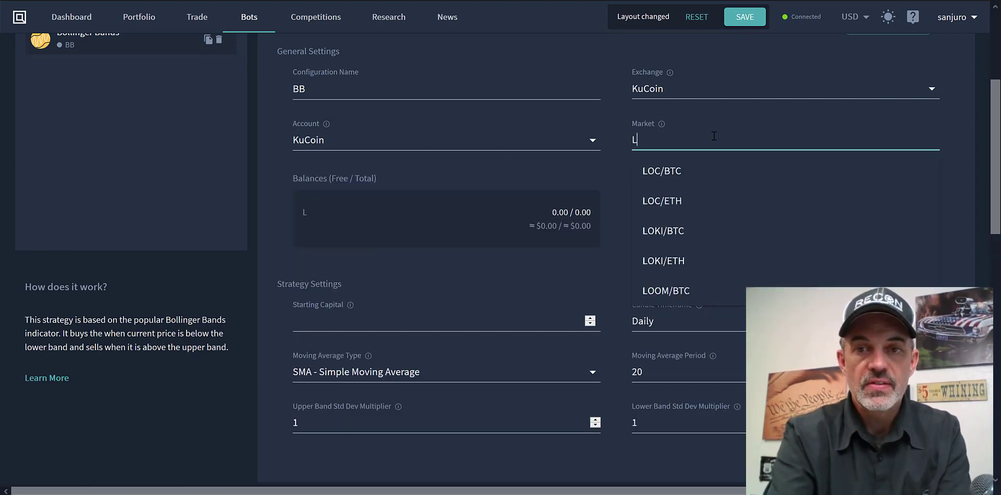
{"action": "type", "text": "TC"}
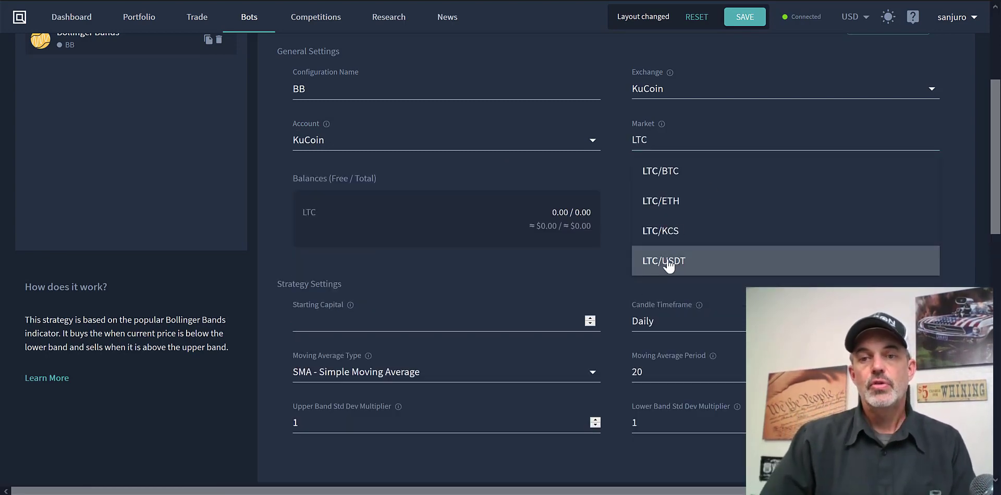
{"action": "left_click", "coordinate": [664, 261]}
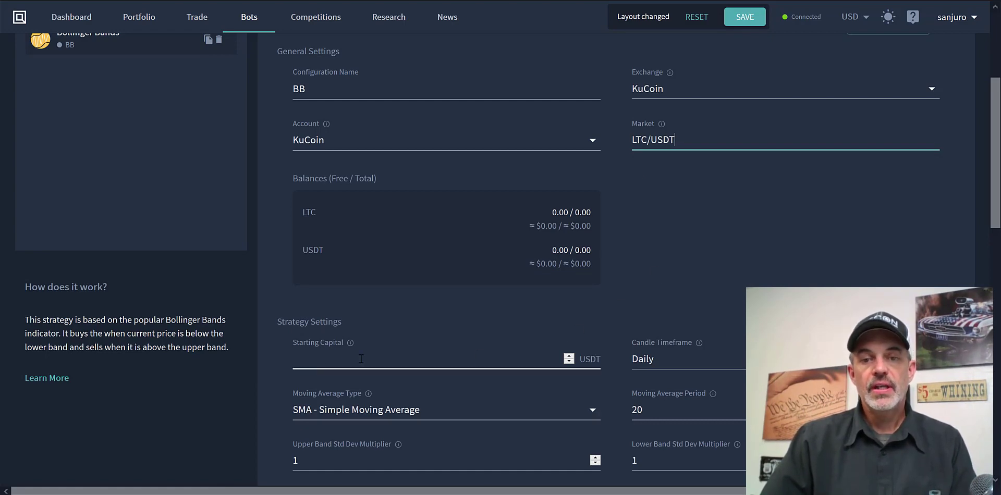
{"action": "type", "text": "50"}
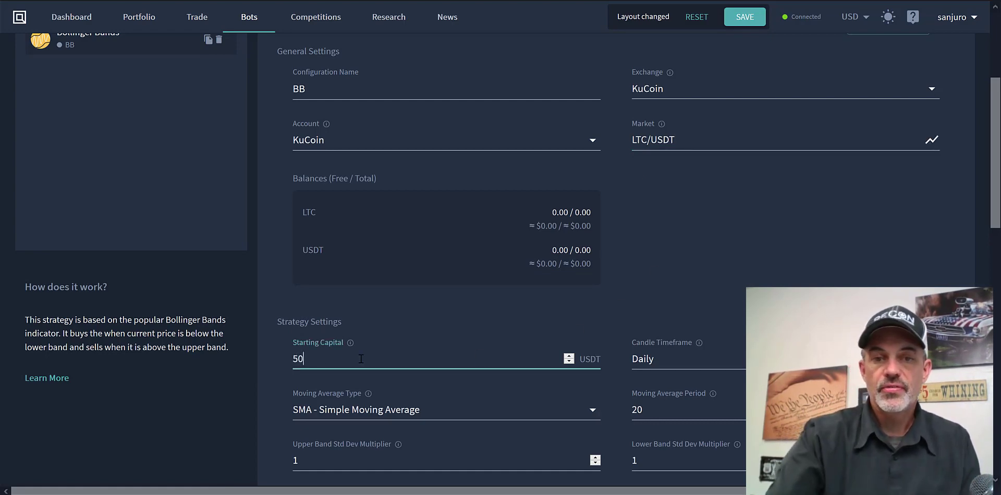
{"action": "type", "text": "0"}
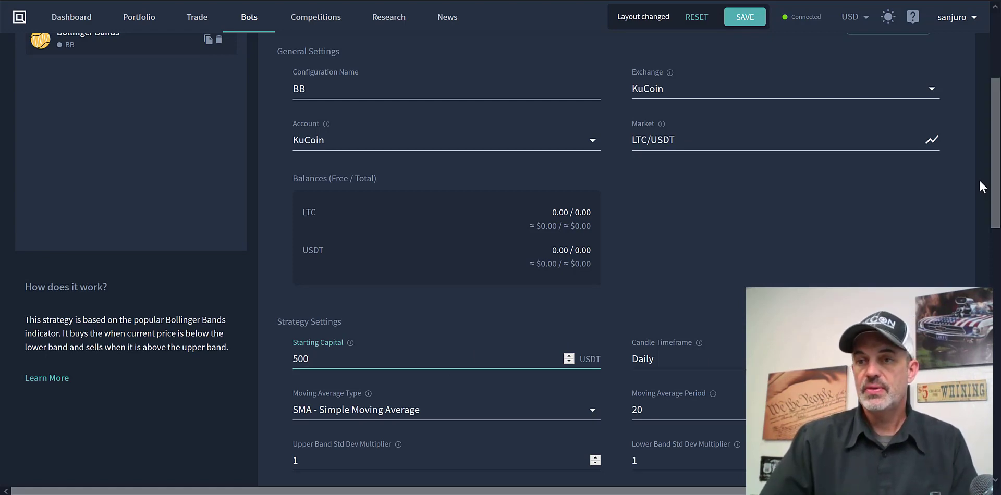
- Use 1 Hour candles, an EMA moving average and band std-dev multipliers of 2
{"action": "scroll", "scroll_direction": "down", "scroll_amount": 3}
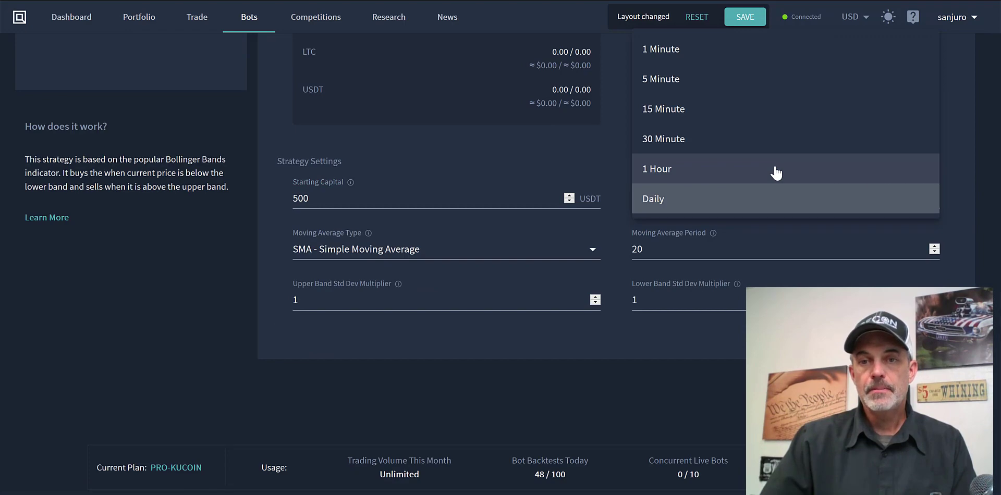
{"action": "left_click", "coordinate": [656, 169]}
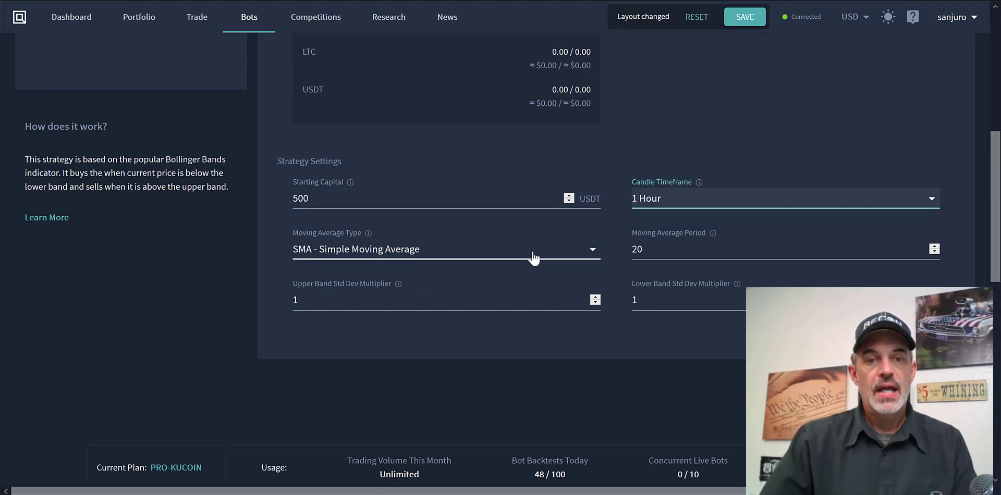
{"action": "left_click", "coordinate": [446, 249]}
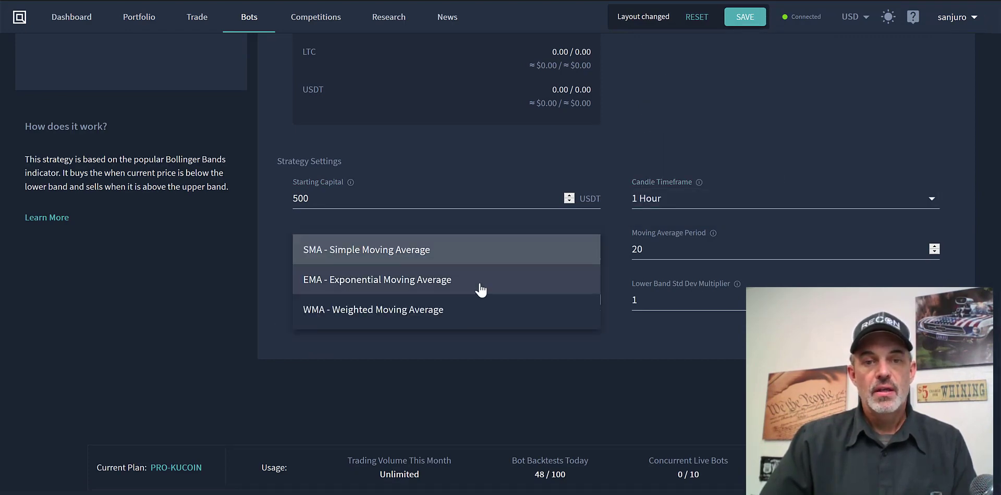
{"action": "left_click", "coordinate": [376, 280]}
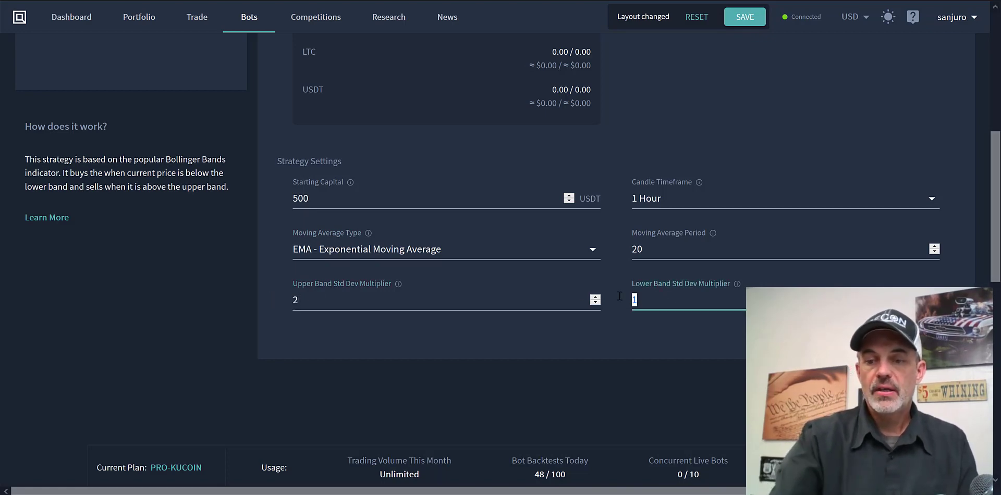
{"action": "type", "text": "2"}
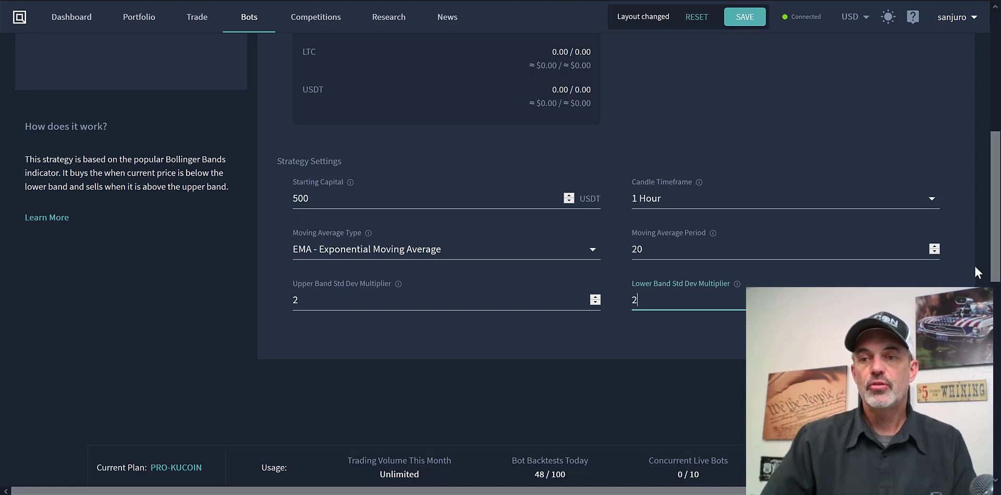
{"action": "scroll", "scroll_direction": "up", "scroll_amount": 3}
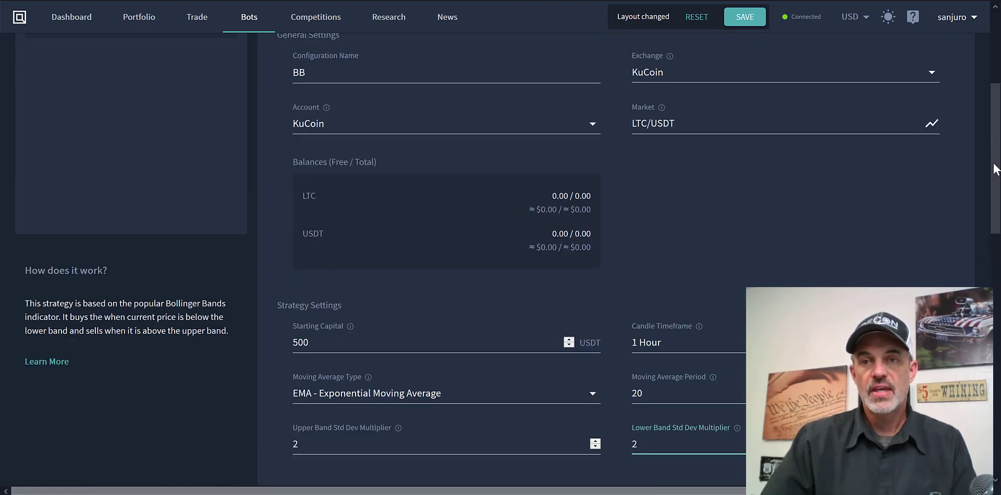
{"action": "scroll", "scroll_direction": "down", "scroll_amount": 3}
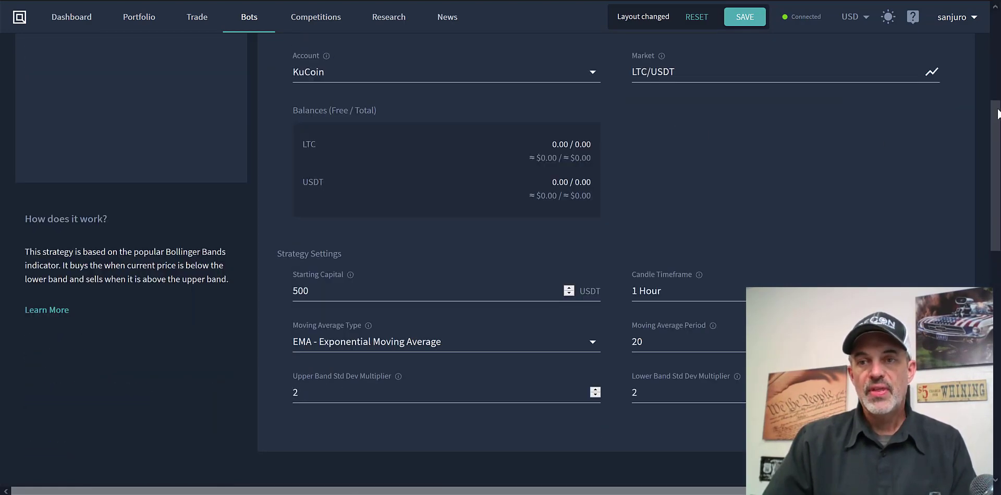
{"action": "scroll", "scroll_direction": "up", "scroll_amount": 3}
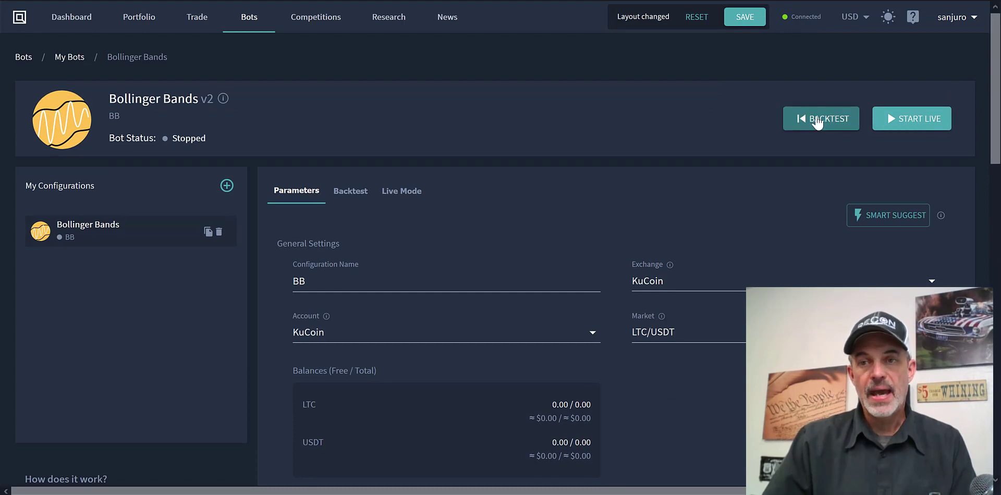
{"action": "mouse_move", "coordinate": [568, 210]}
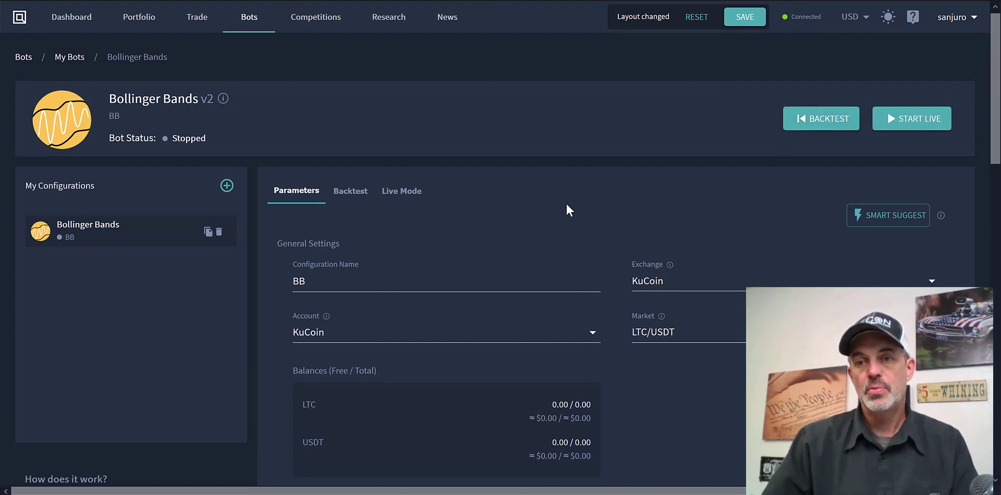
{"action": "mouse_move", "coordinate": [887, 215]}
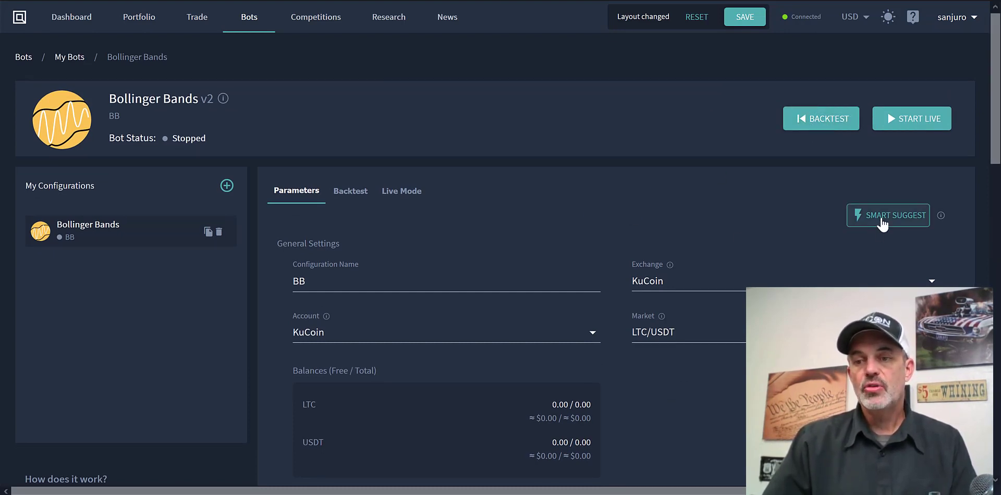
- Run Smart Suggest and review the backtested configurations with returns of about 28% to 162%
{"action": "left_click", "coordinate": [887, 214]}
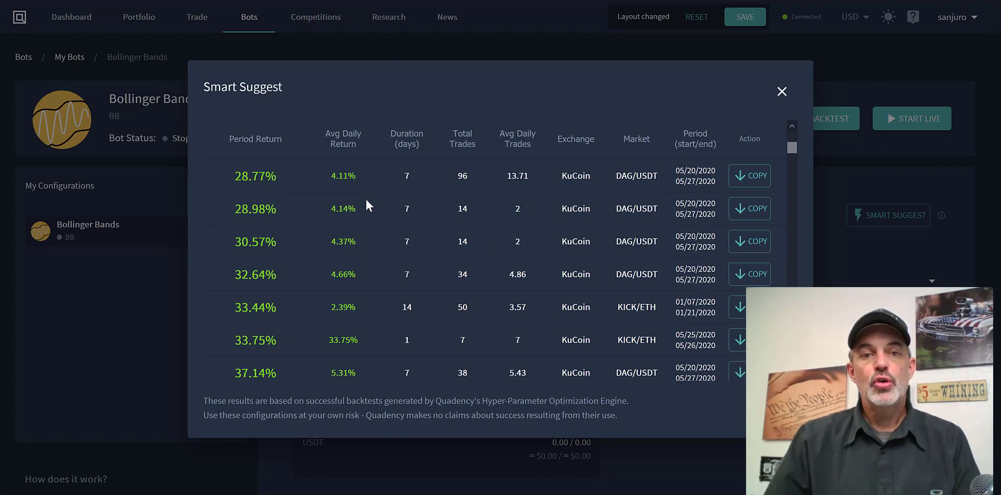
{"action": "mouse_move", "coordinate": [297, 197]}
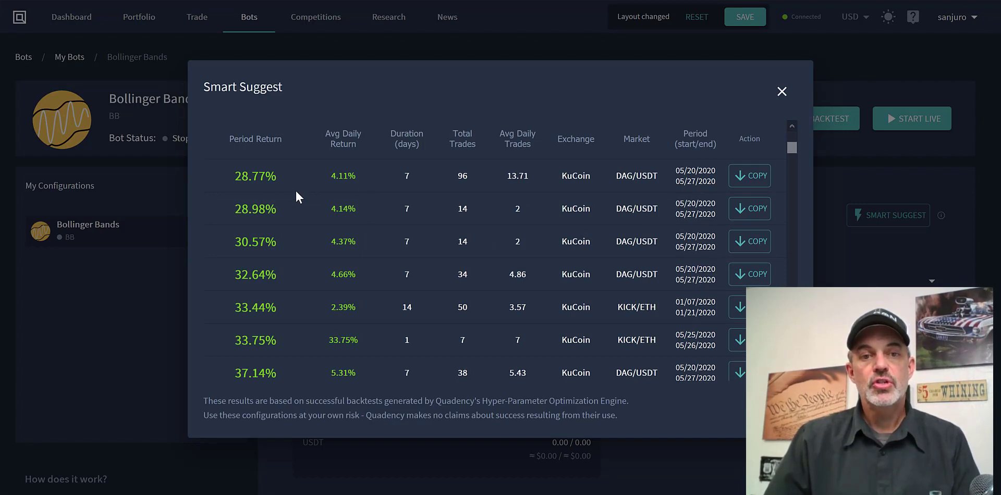
{"action": "mouse_move", "coordinate": [331, 235]}
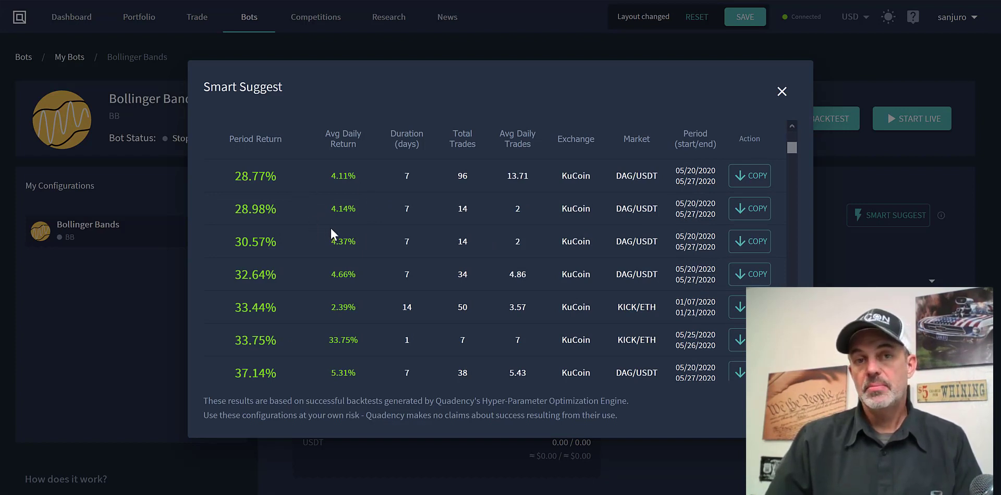
{"action": "mouse_move", "coordinate": [332, 298]}
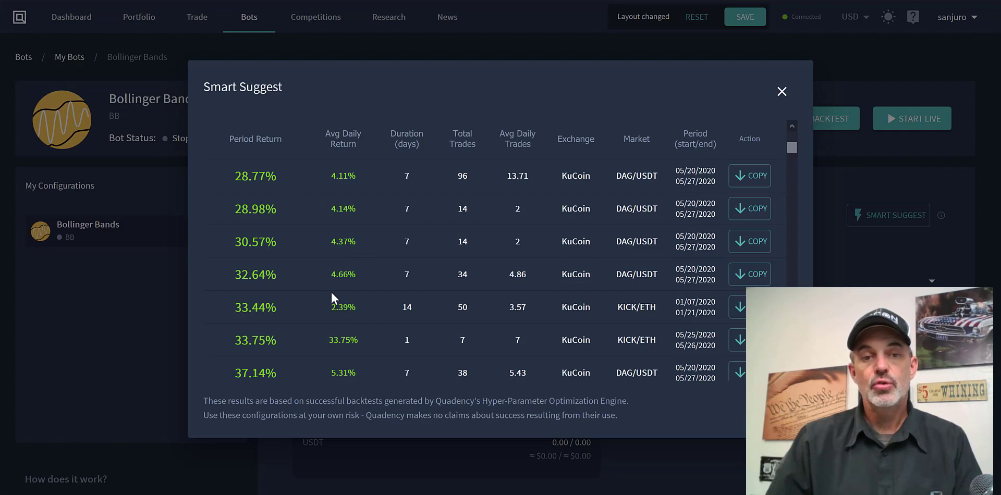
{"action": "scroll", "scroll_direction": "up", "scroll_amount": 3}
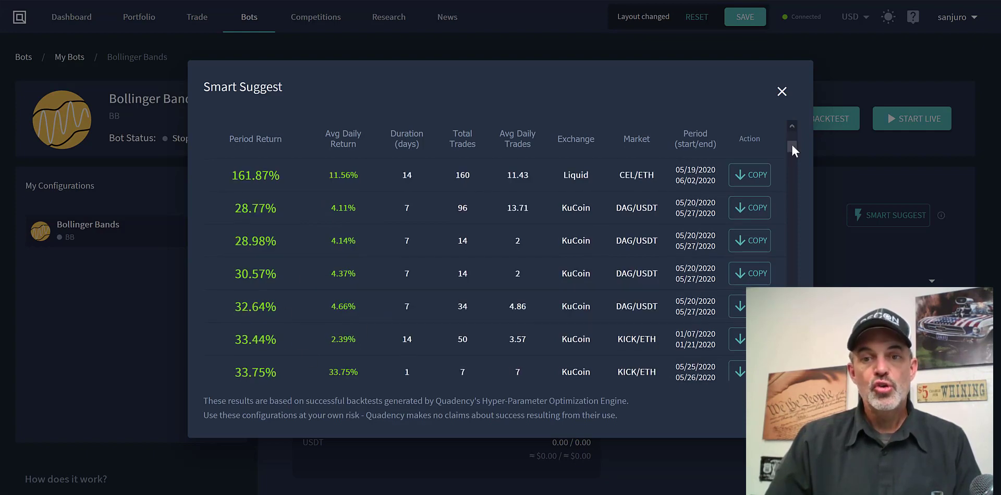
{"action": "scroll", "scroll_direction": "down", "scroll_amount": 3}
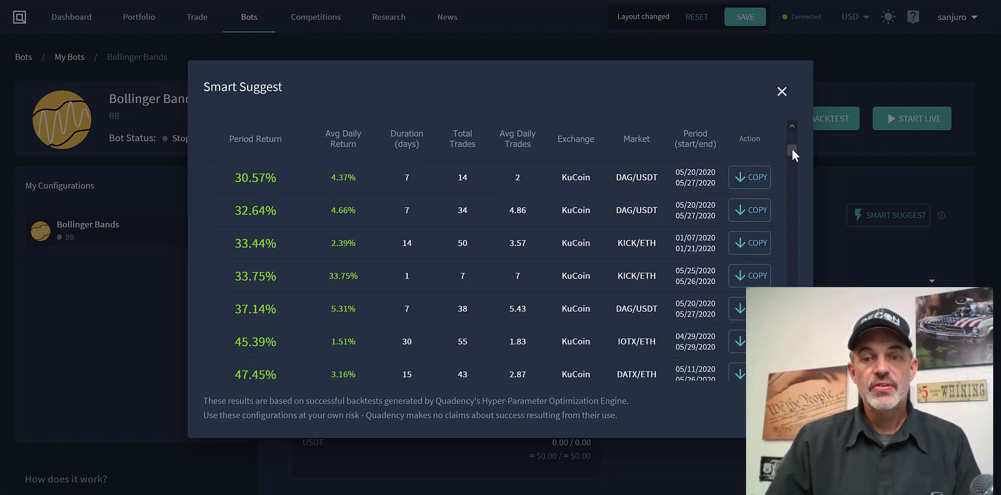
{"action": "scroll", "scroll_direction": "down", "scroll_amount": 3}
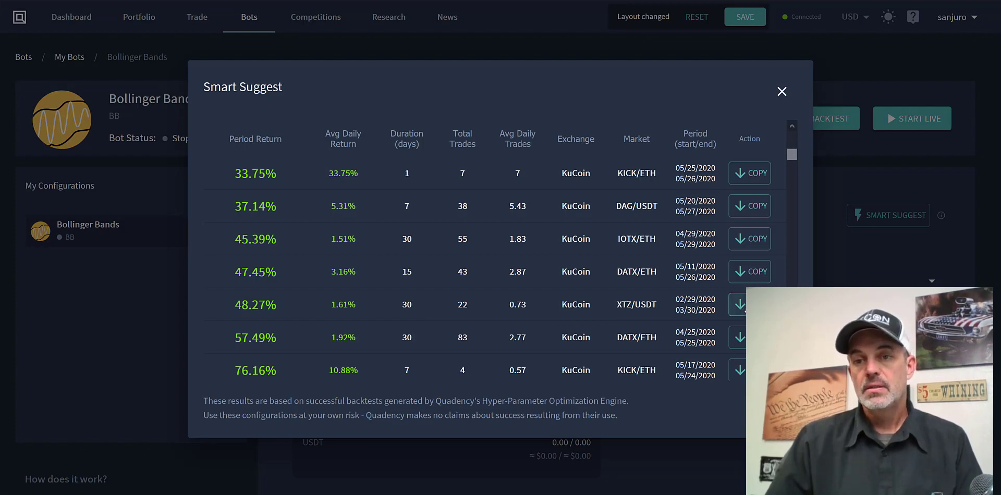
- Apply the suggested XTZ/USDT, 30-minute, SMA configuration to the BB bot
{"action": "left_click", "coordinate": [749, 303]}
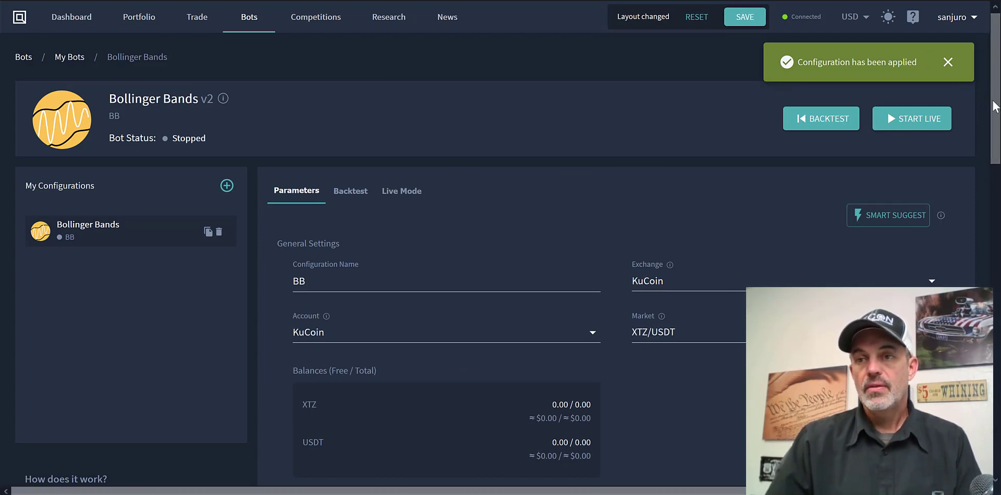
{"action": "scroll", "scroll_direction": "down", "scroll_amount": 3}
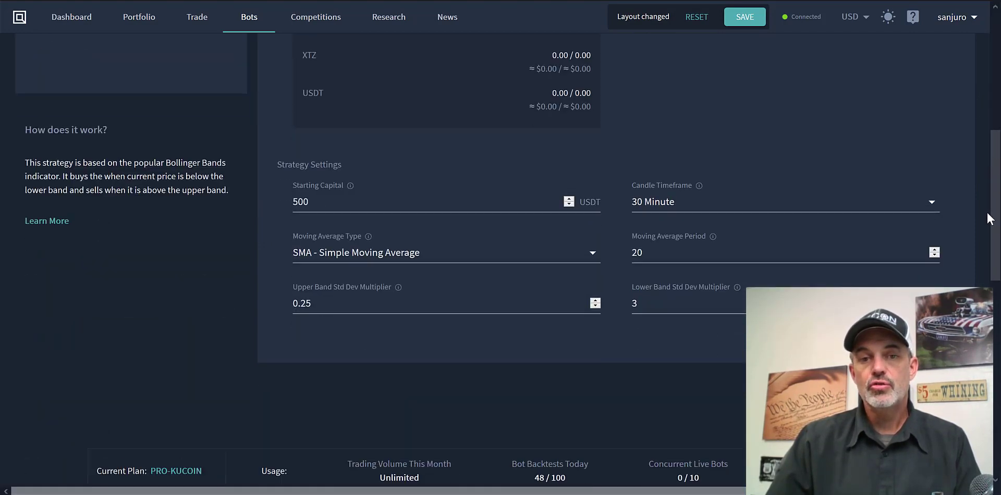
{"action": "scroll", "scroll_direction": "up", "scroll_amount": 3}
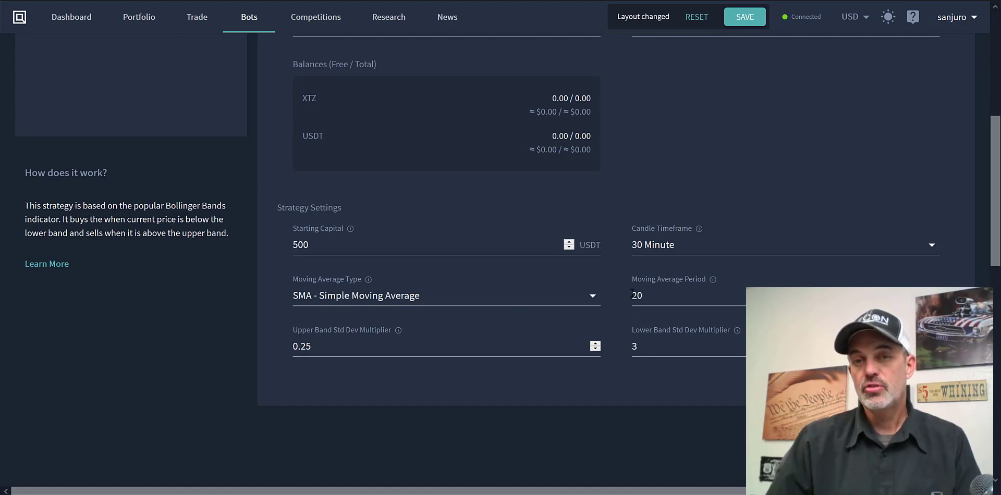
{"action": "scroll", "scroll_direction": "up", "scroll_amount": 3}
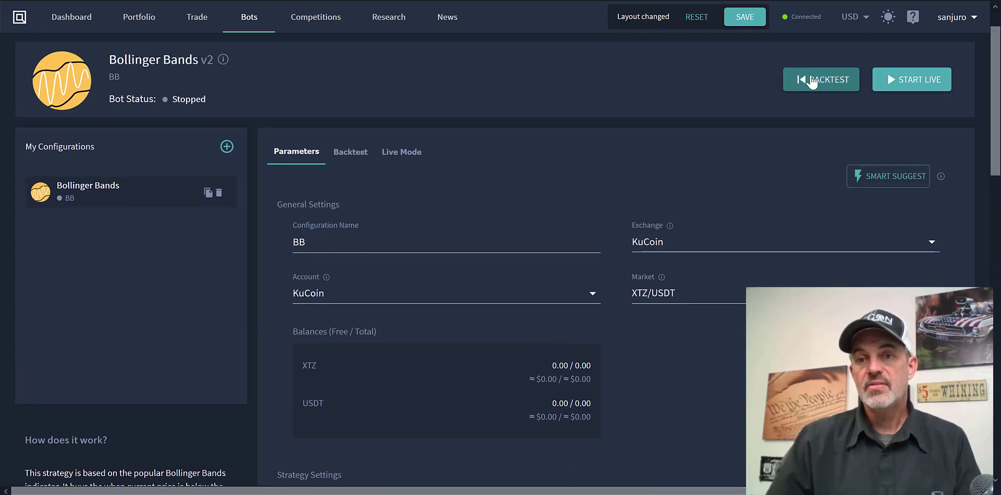
- Start a two-week backtest of the BB bot
{"action": "left_click", "coordinate": [821, 79]}
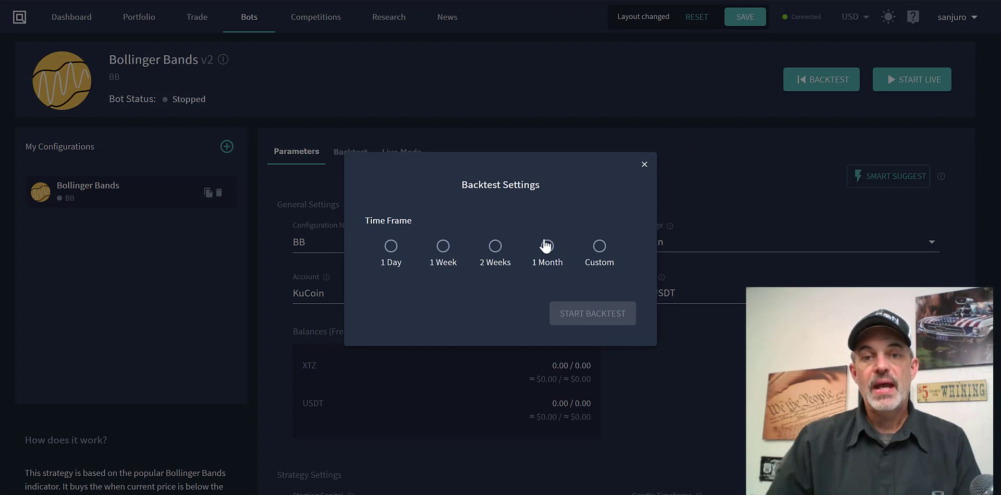
{"action": "mouse_move", "coordinate": [494, 249]}
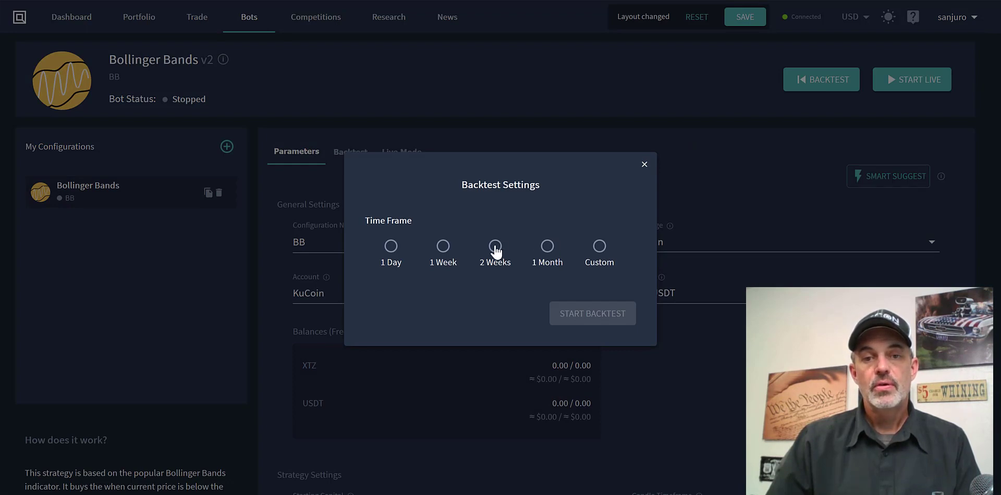
{"action": "left_click", "coordinate": [494, 246]}
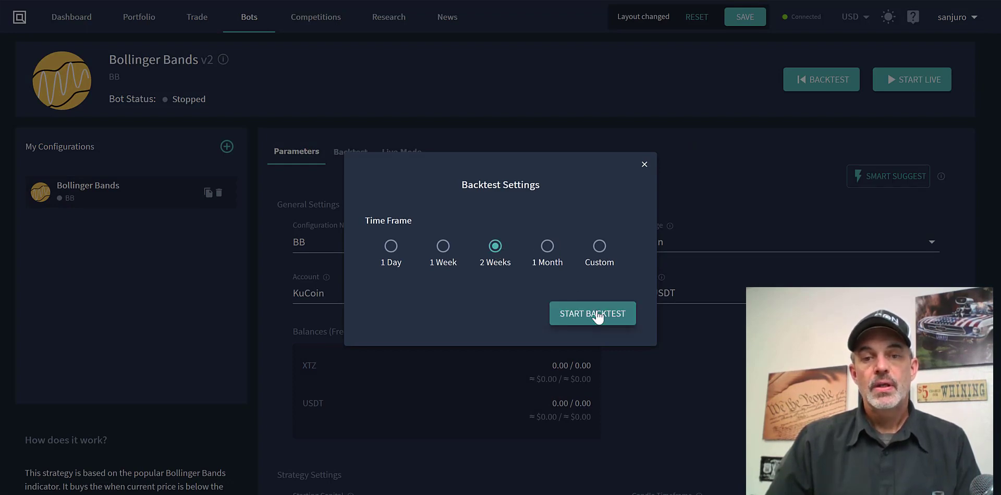
{"action": "left_click", "coordinate": [592, 314]}
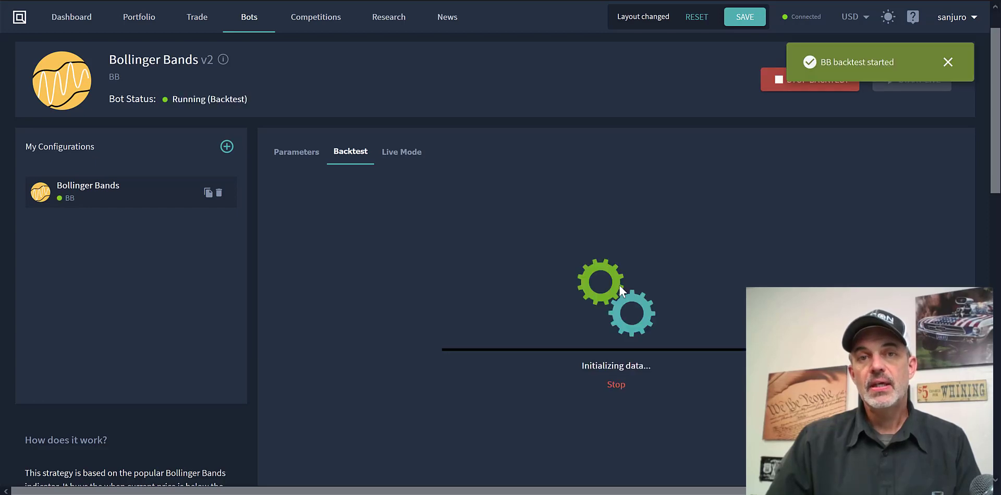
{"action": "mouse_move", "coordinate": [638, 300]}
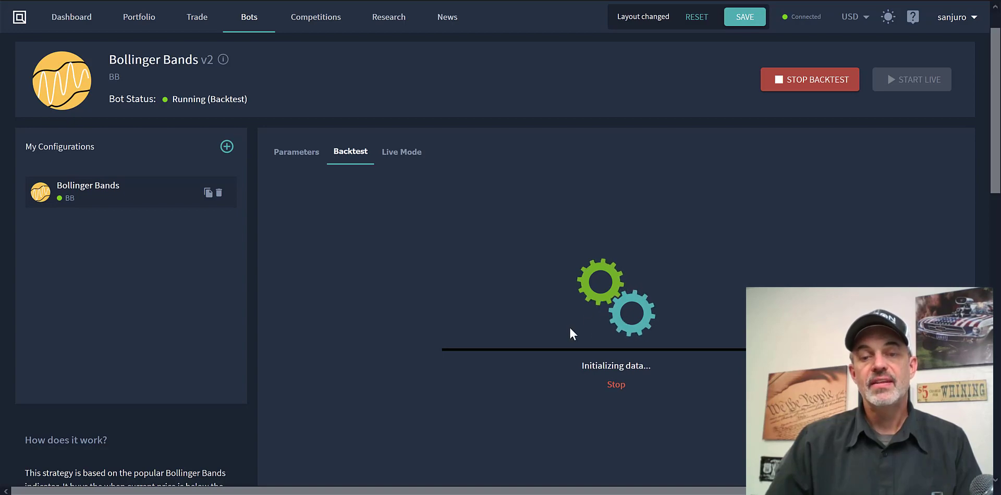
{"action": "mouse_move", "coordinate": [580, 335]}
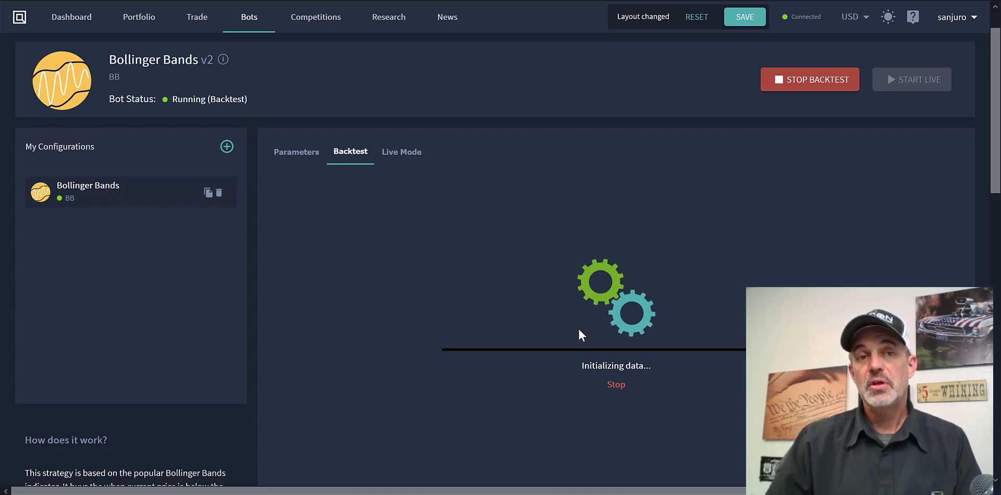
{"action": "mouse_move", "coordinate": [604, 336]}
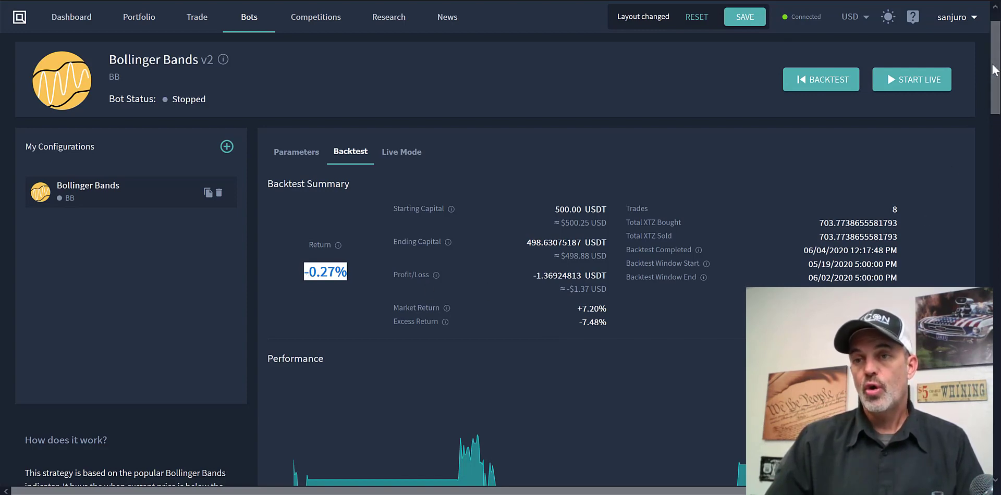
{"action": "scroll", "scroll_direction": "down", "scroll_amount": 3}
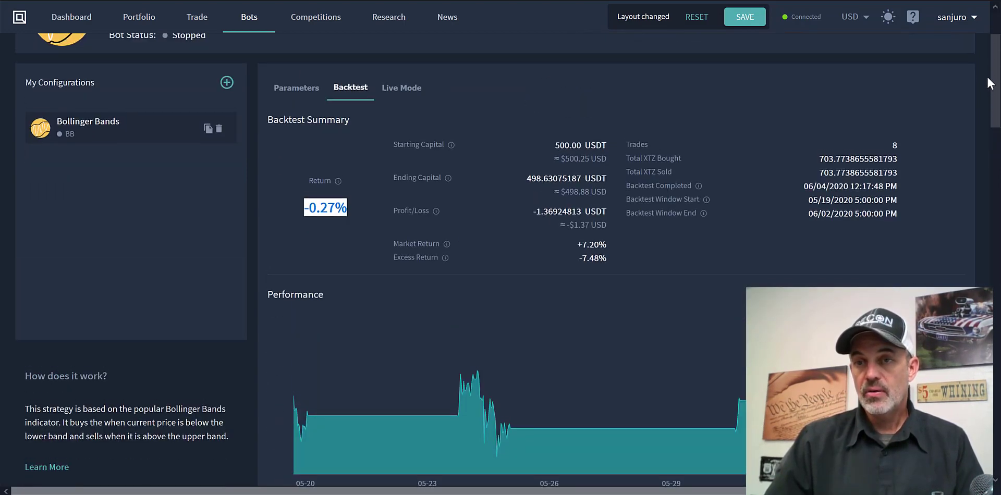
{"action": "scroll", "scroll_direction": "down", "scroll_amount": 3}
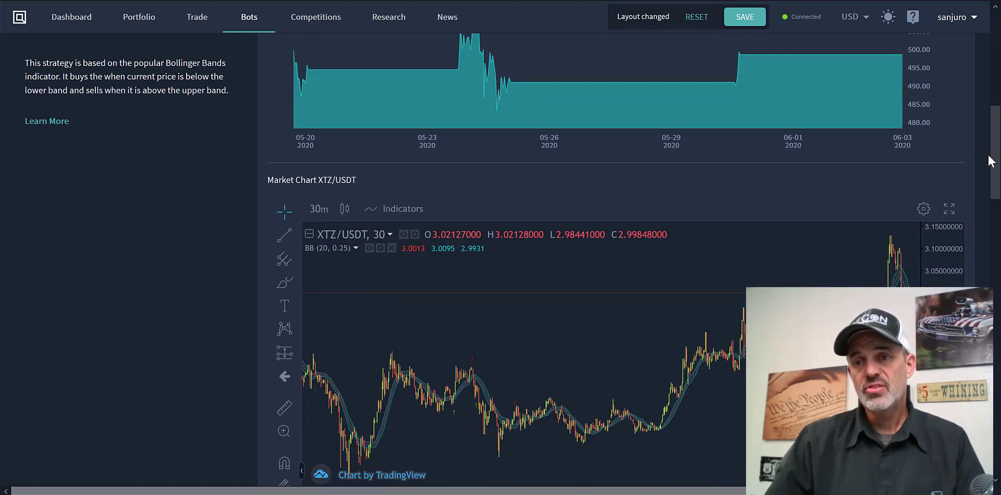
{"action": "scroll", "scroll_direction": "down", "scroll_amount": 3}
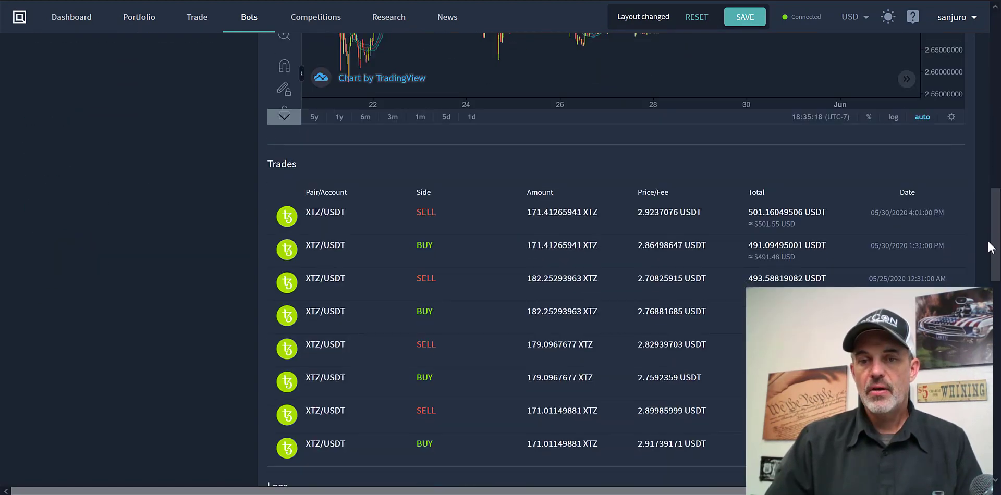
{"action": "scroll", "scroll_direction": "down", "scroll_amount": 3}
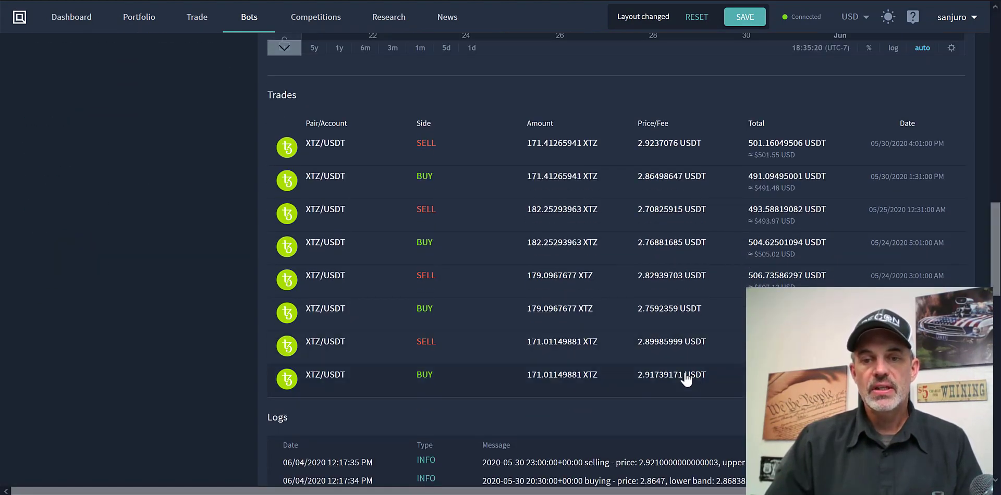
{"action": "mouse_move", "coordinate": [677, 288]}
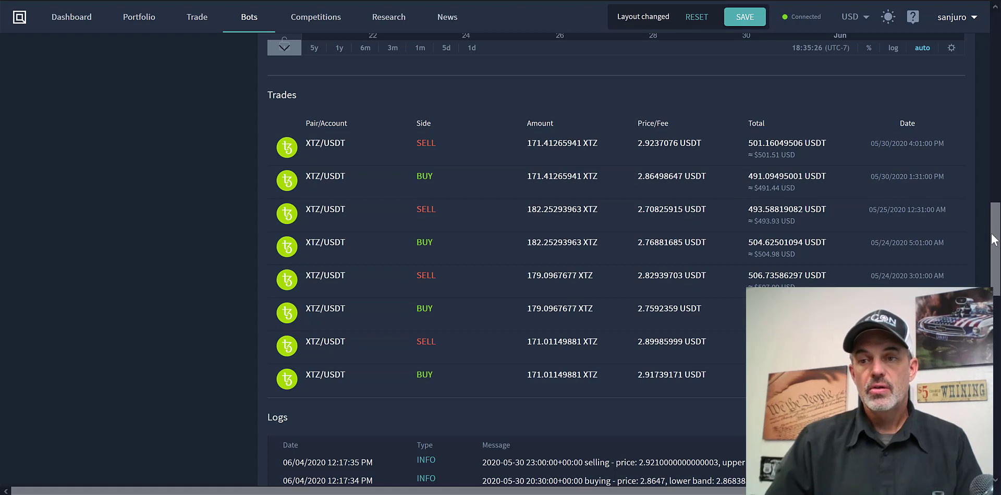
{"action": "scroll", "scroll_direction": "up", "scroll_amount": 3}
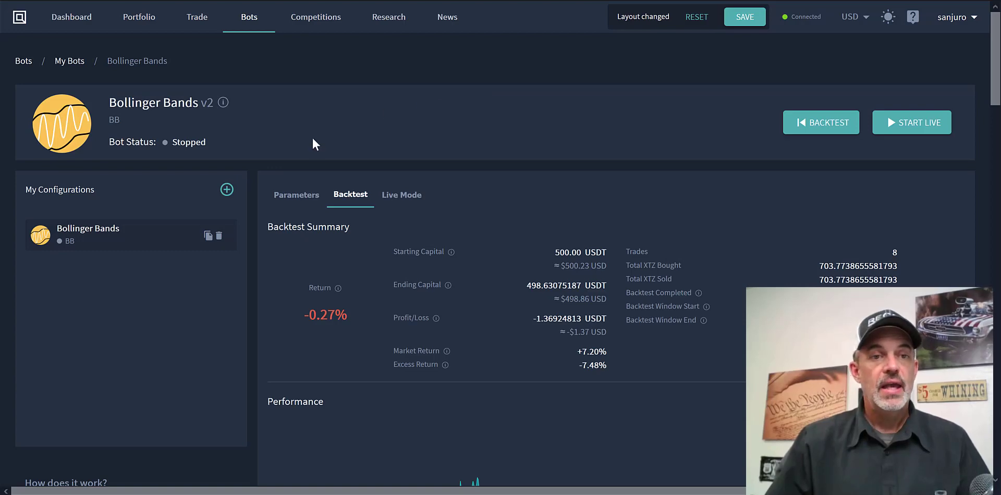
{"action": "mouse_move", "coordinate": [946, 78]}
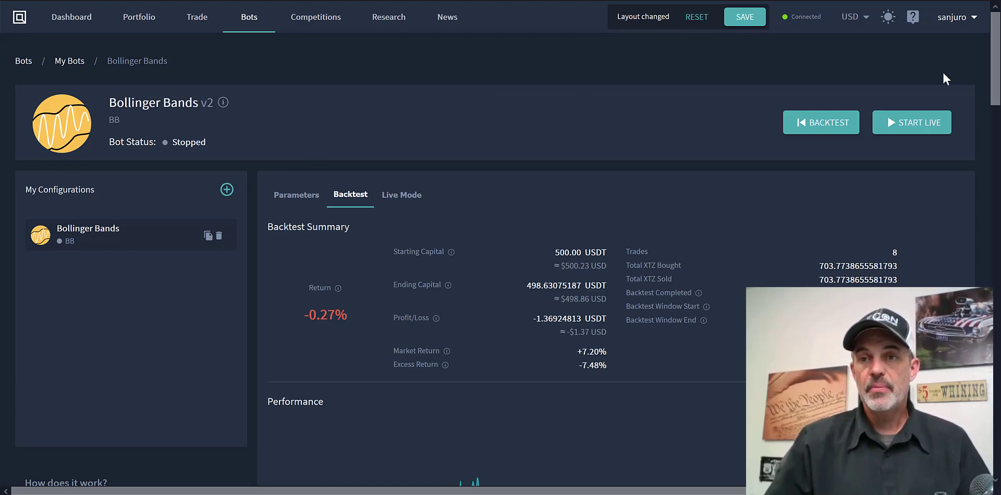
{"action": "scroll", "scroll_direction": "down", "scroll_amount": 3}
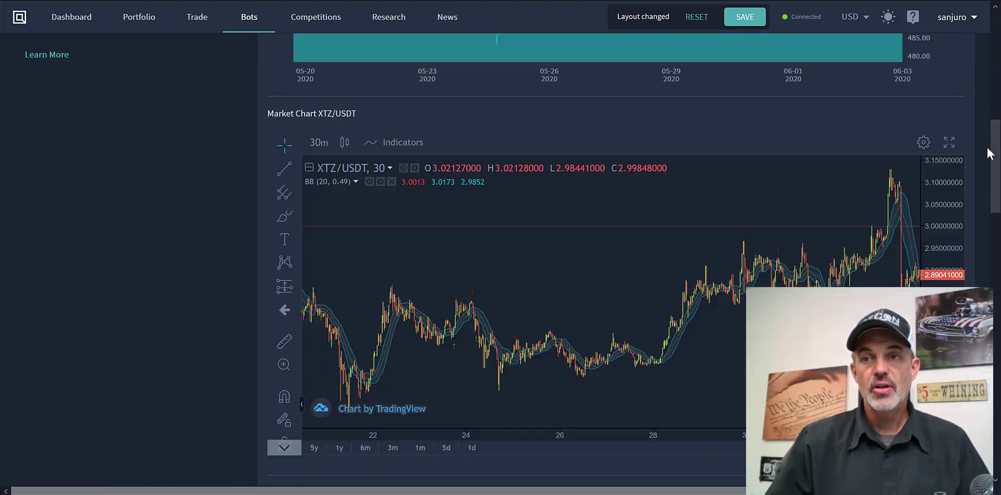
{"action": "scroll", "scroll_direction": "down", "scroll_amount": 3}
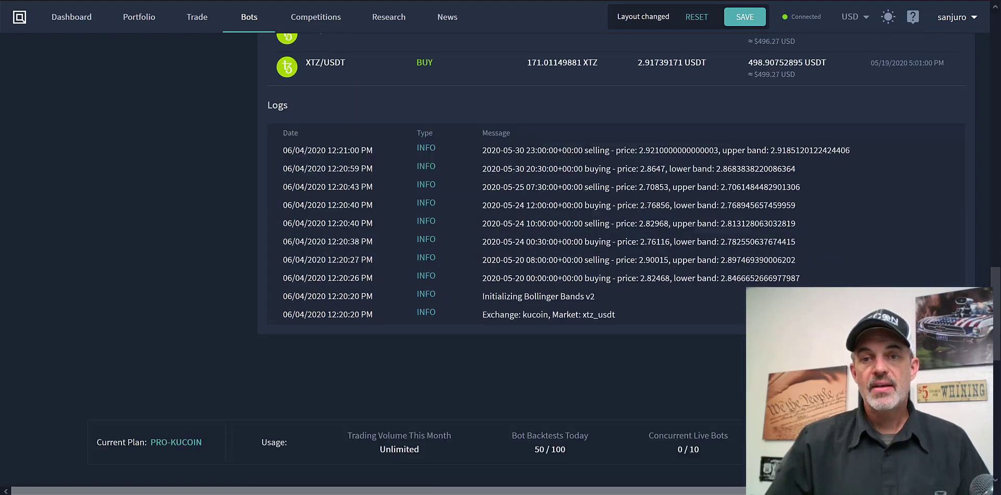
{"action": "scroll", "scroll_direction": "down", "scroll_amount": 3}
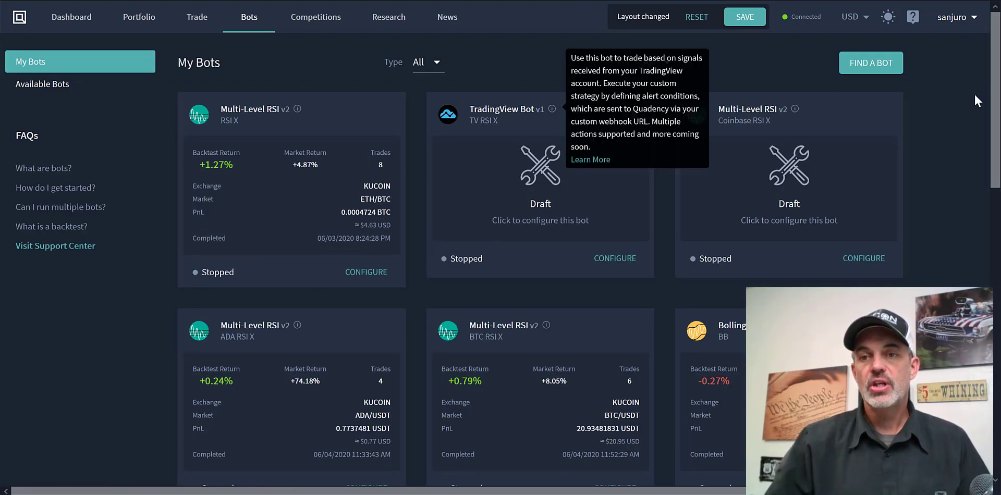
{"action": "scroll", "scroll_direction": "down", "scroll_amount": 3}
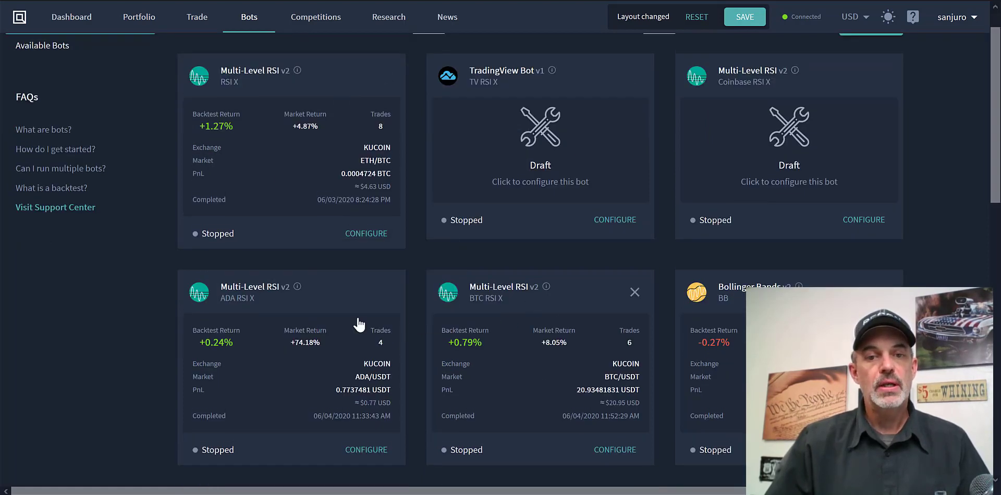
{"action": "mouse_move", "coordinate": [487, 329]}
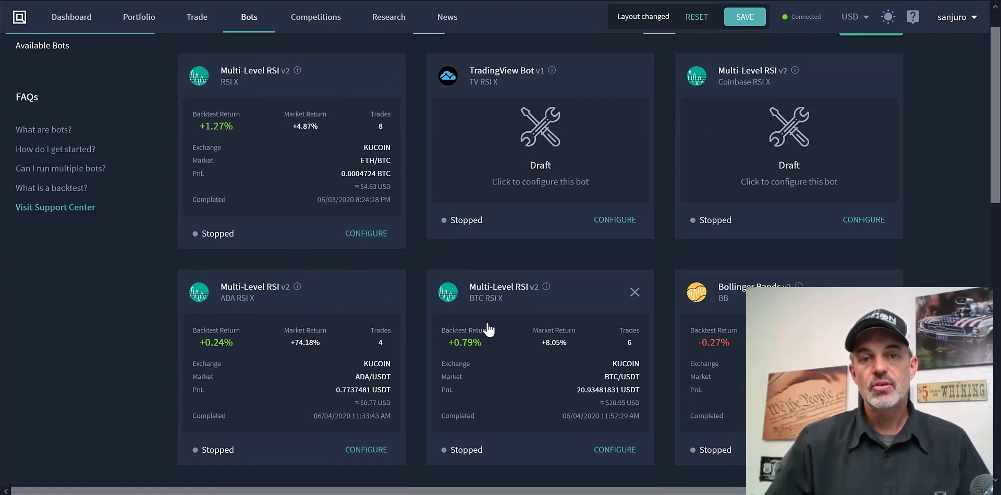
{"action": "mouse_move", "coordinate": [308, 162]}
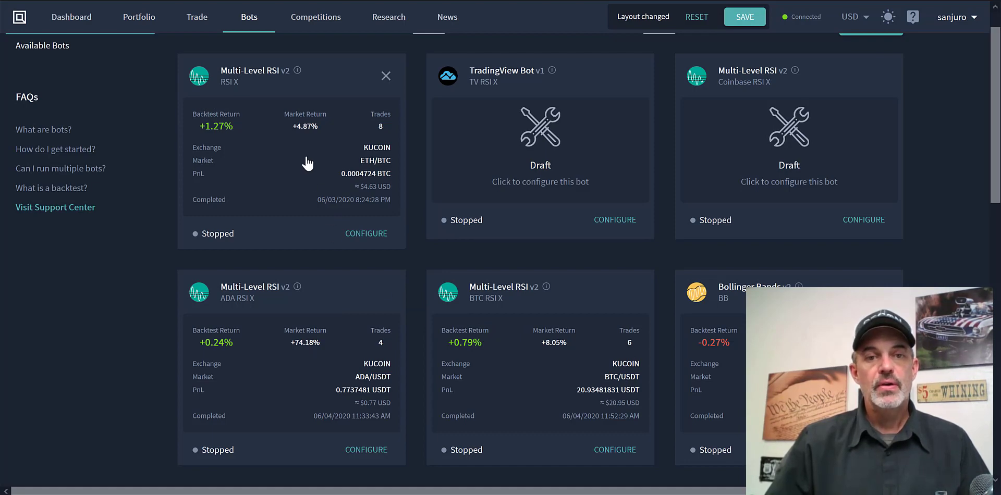
{"action": "mouse_move", "coordinate": [847, 151]}
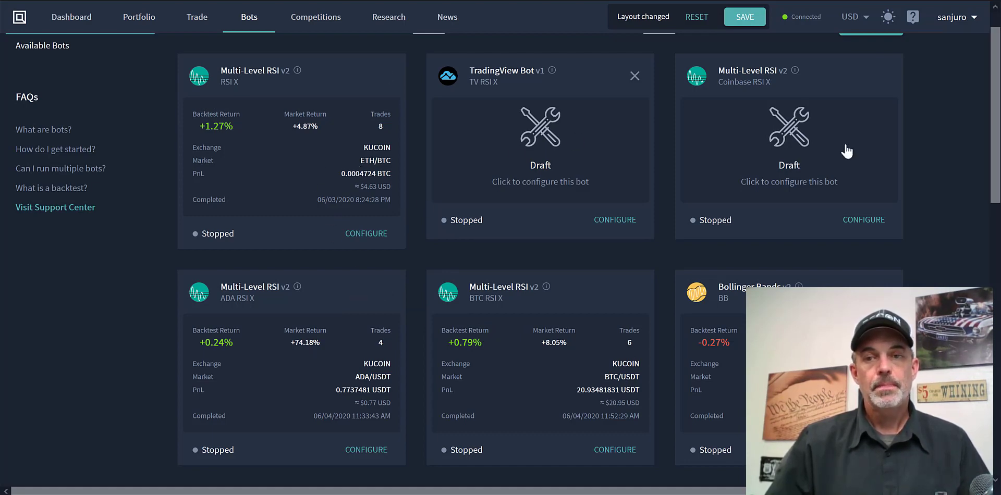
{"action": "mouse_move", "coordinate": [603, 387]}
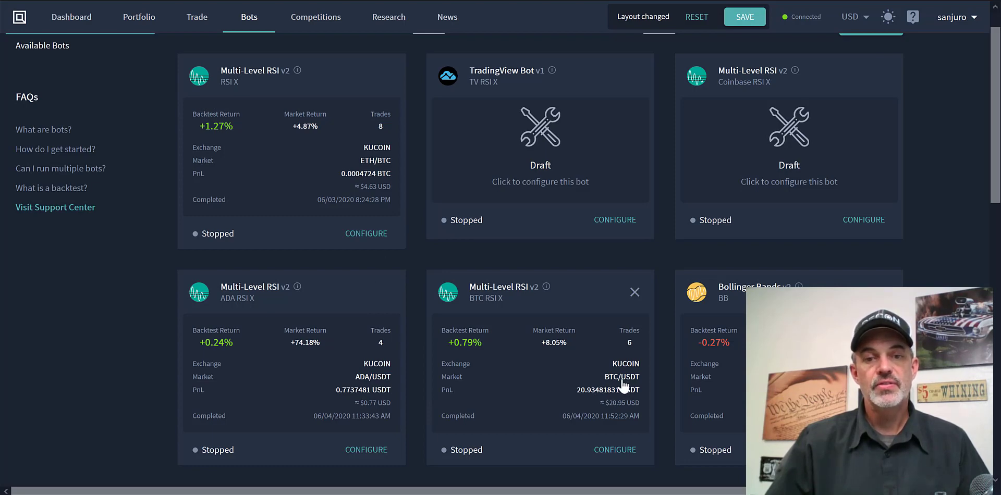
{"action": "mouse_move", "coordinate": [492, 379]}
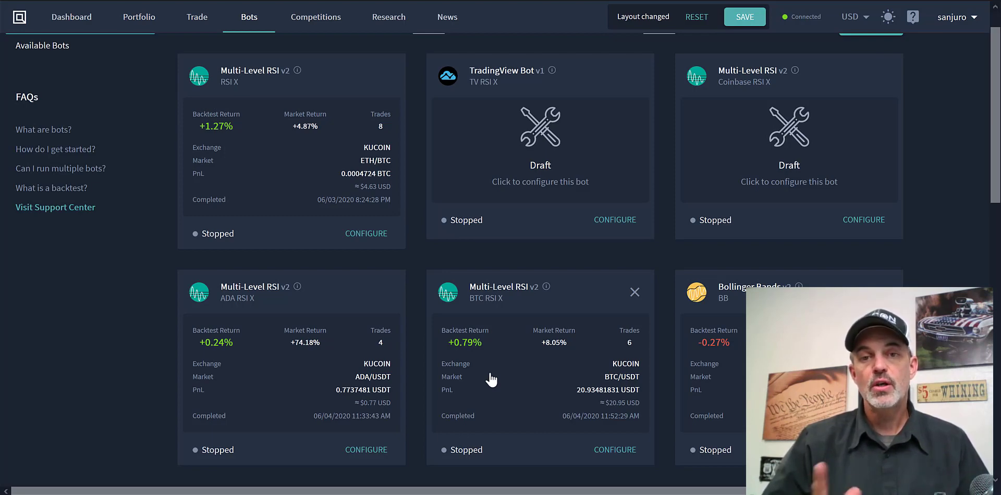
{"action": "mouse_move", "coordinate": [578, 96]}
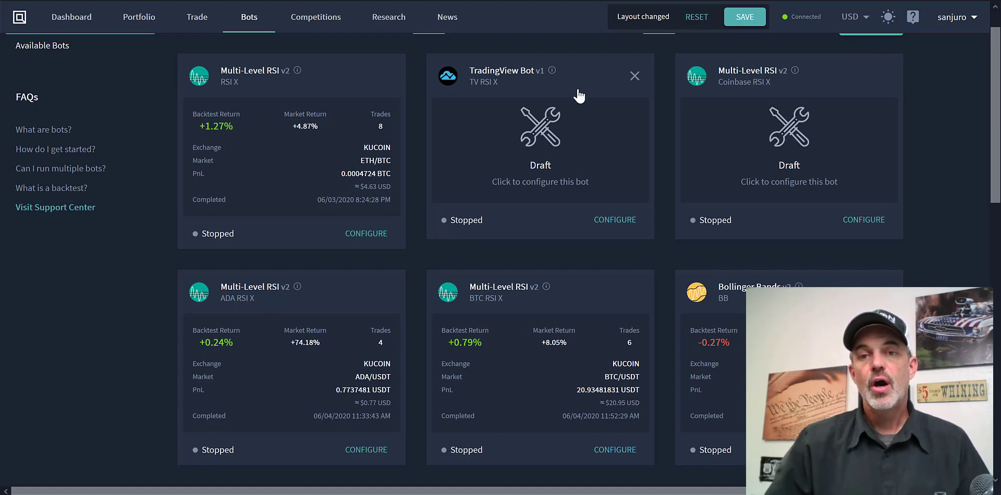
{"action": "mouse_move", "coordinate": [605, 156]}
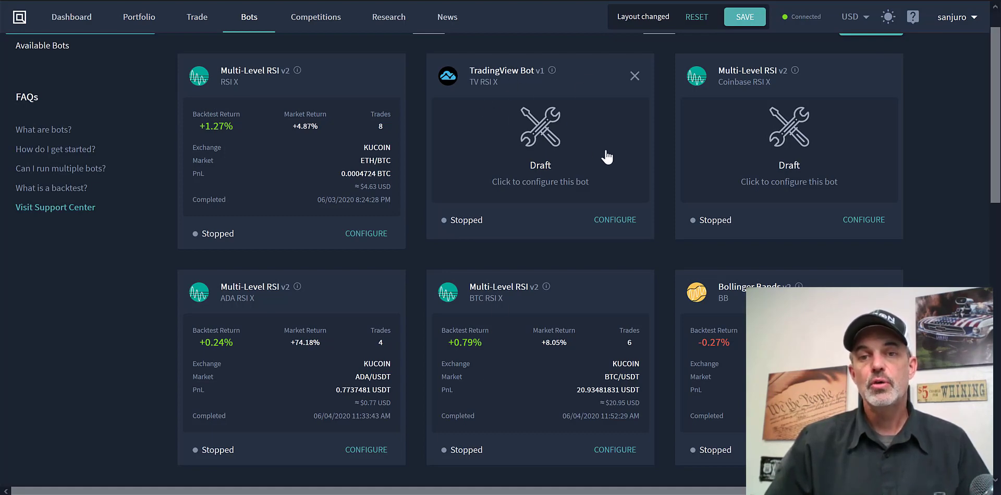